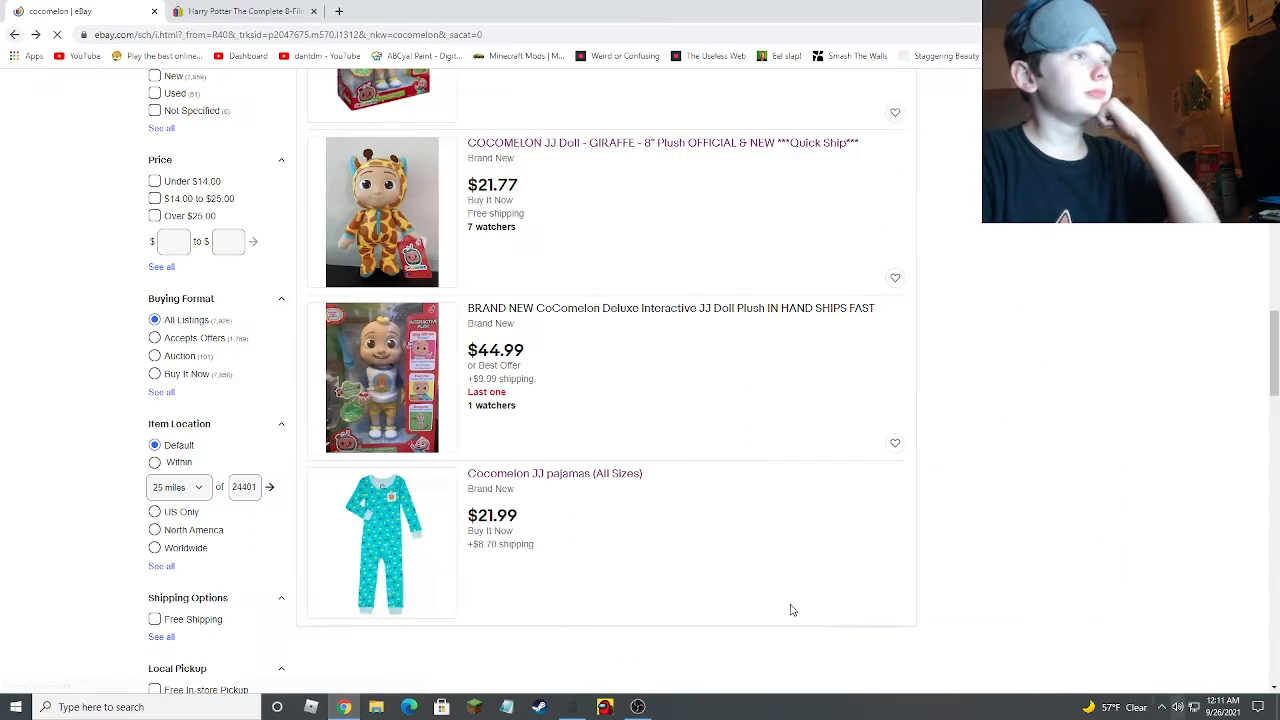
- Switch to the tab with the $28.49 Harry Potter Complete 8-Film Blu-ray listing
click(240, 11)
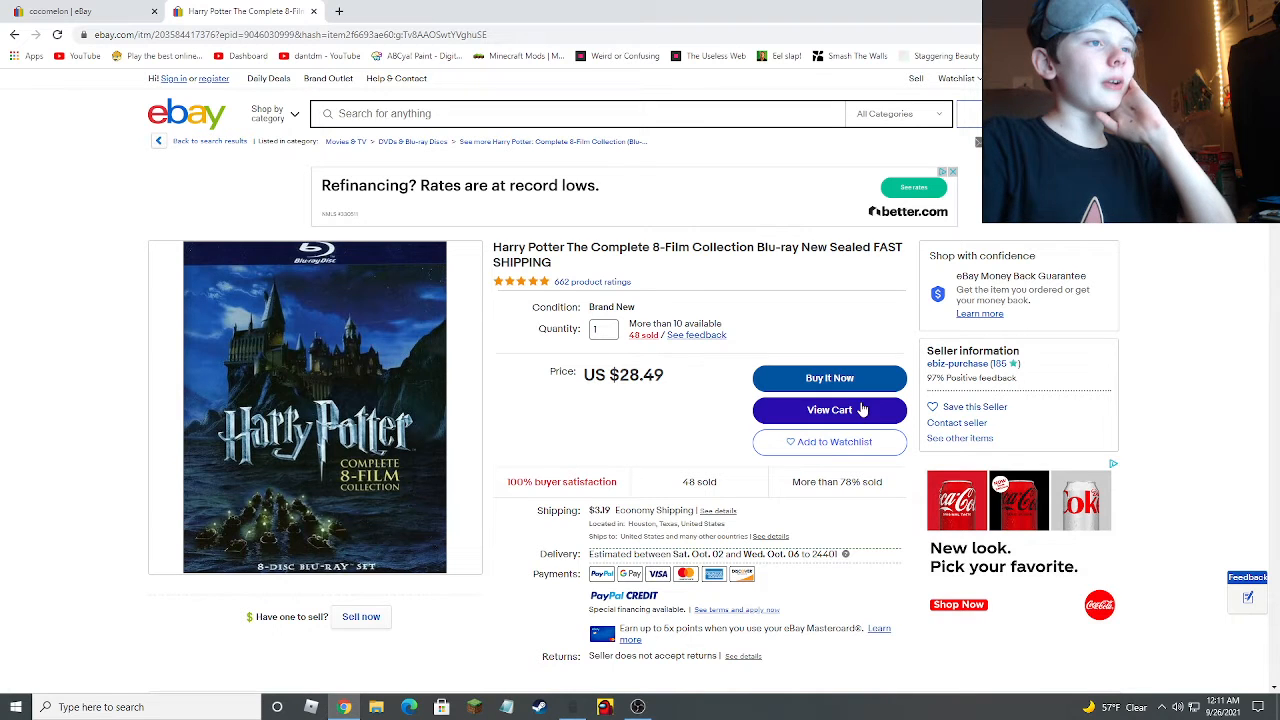
mouse_move(835, 442)
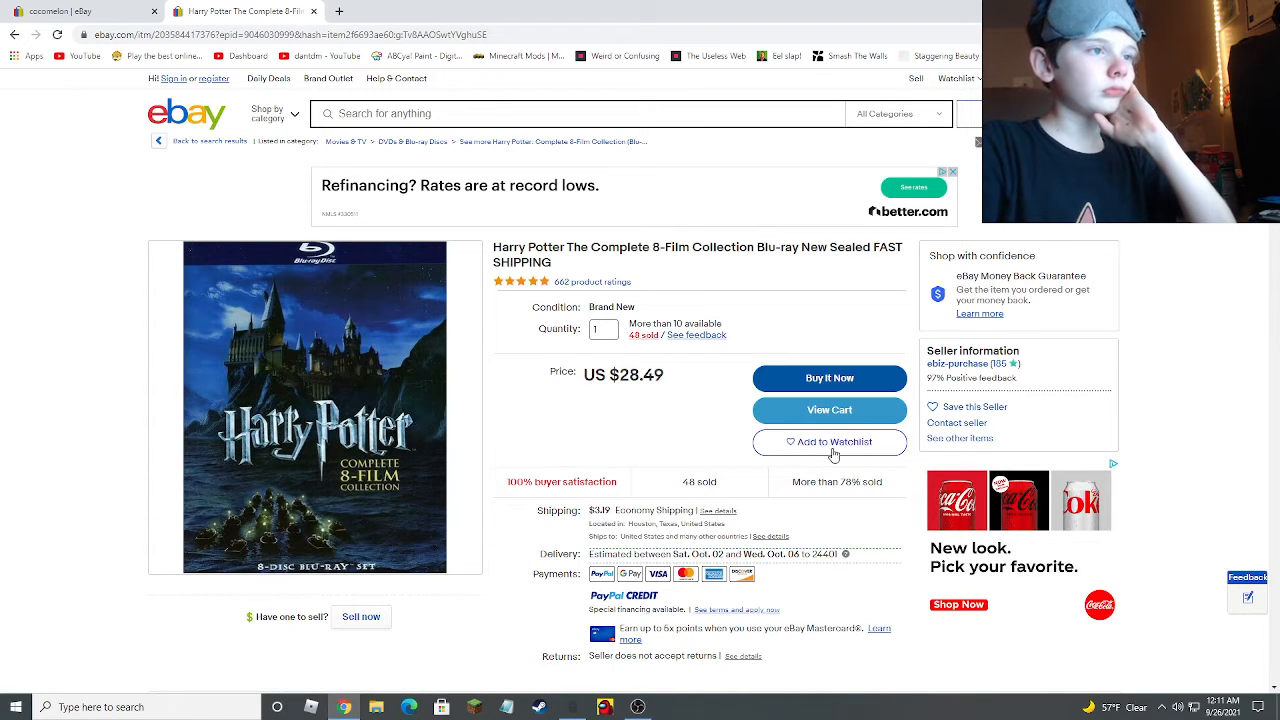
click(829, 442)
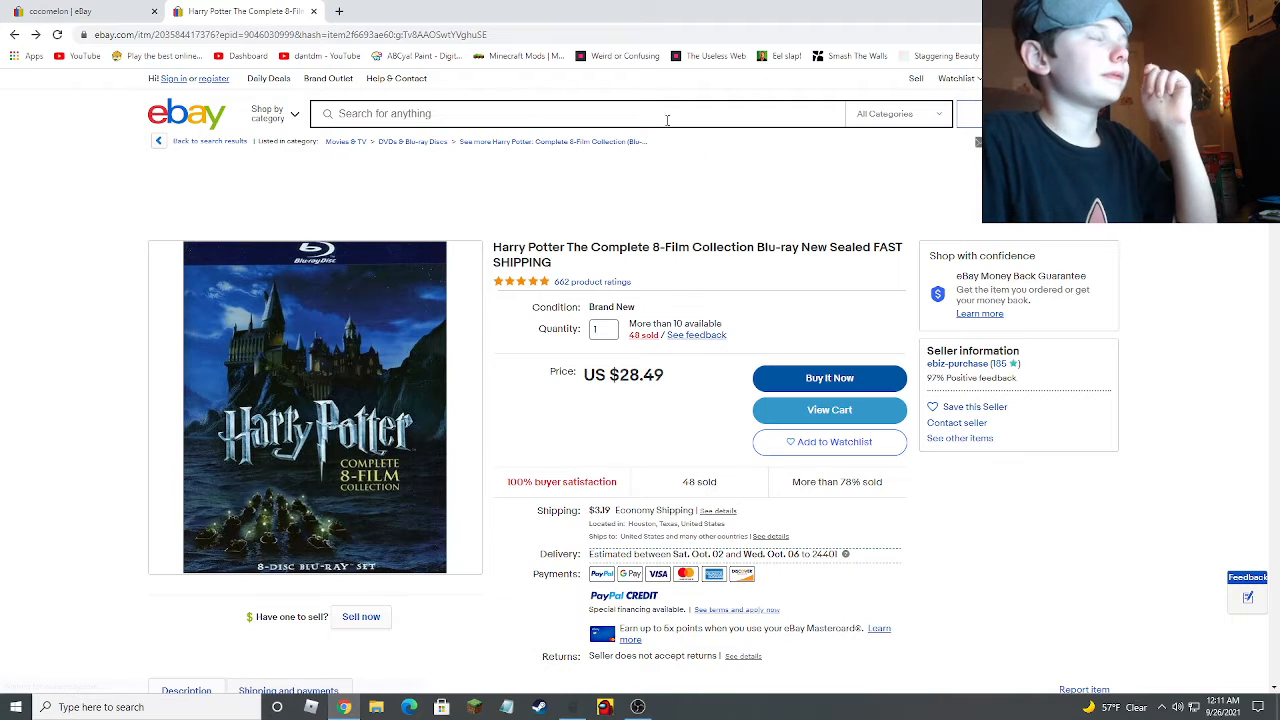
- Rerun the 'shredded cheese' search and open the cheddar jack cheese listing with quantity 15
click(575, 113)
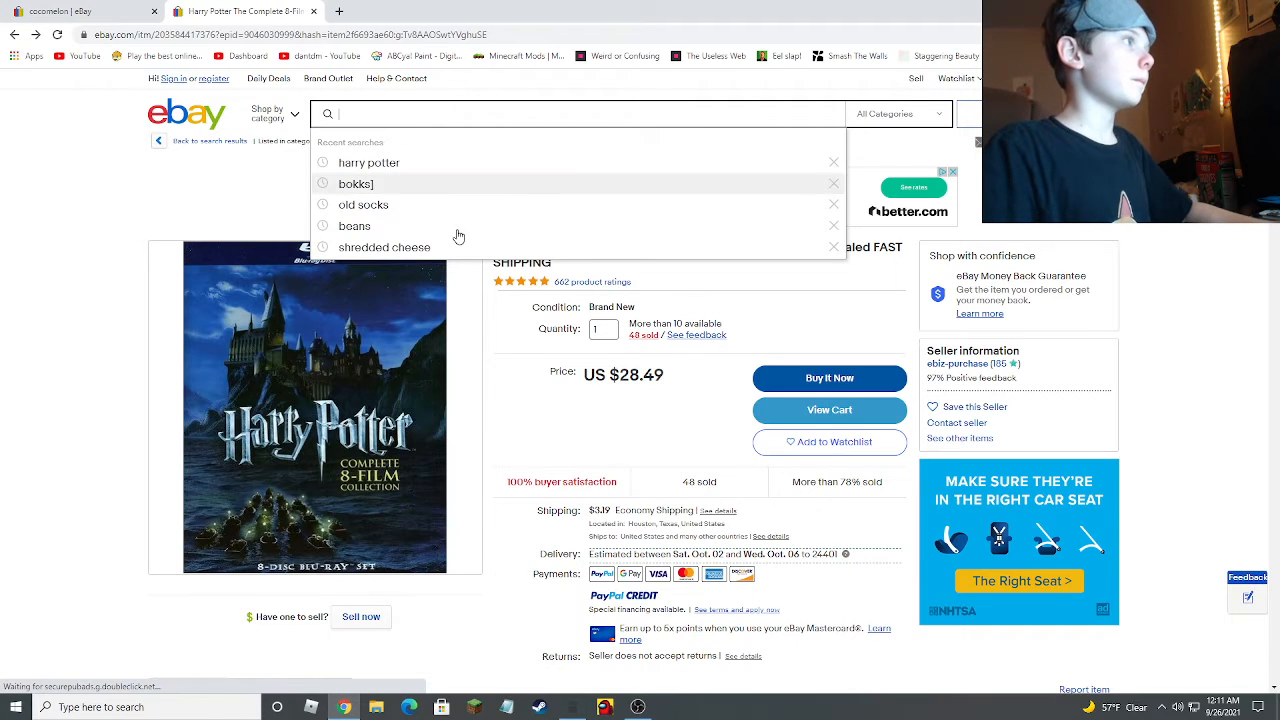
click(384, 247)
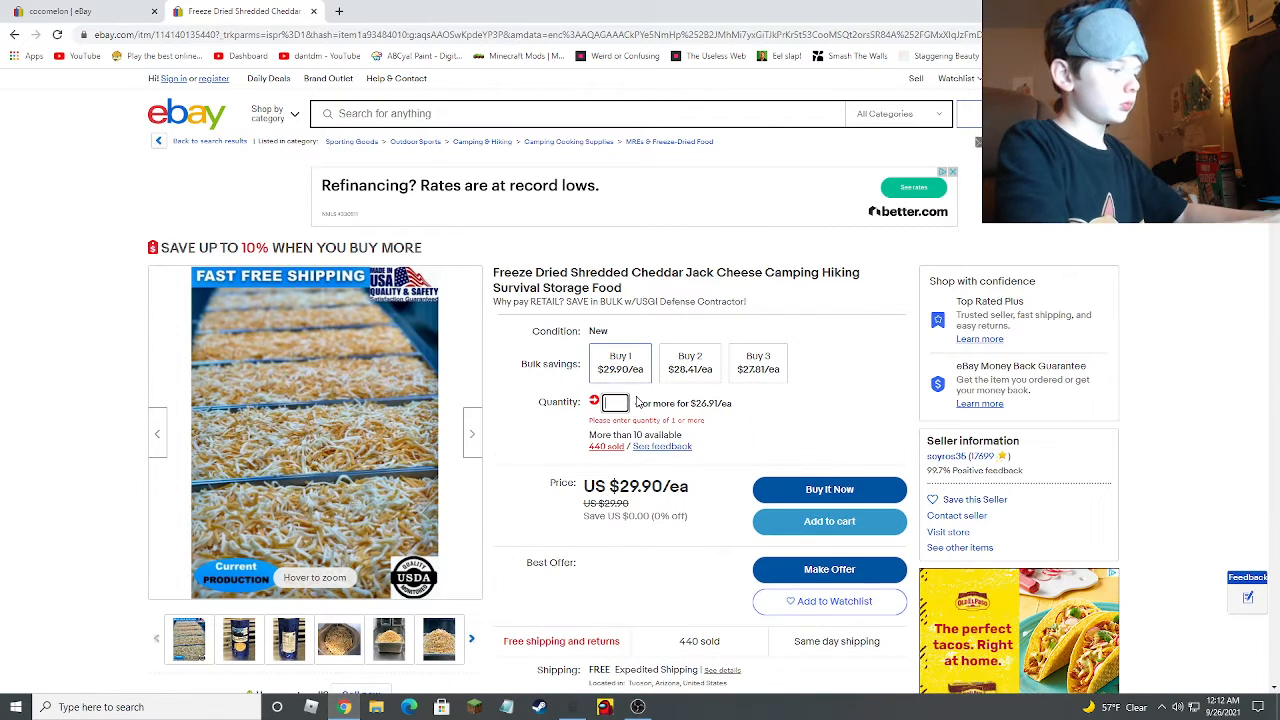
text(2)
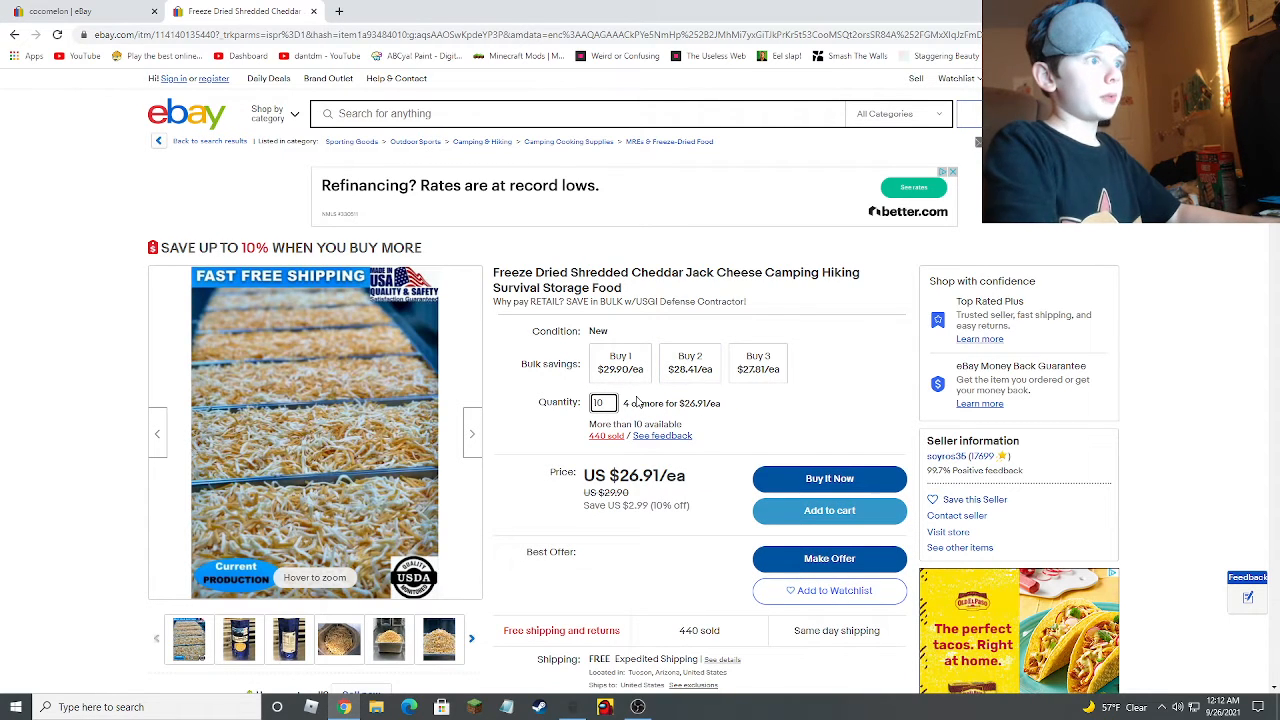
text(12)
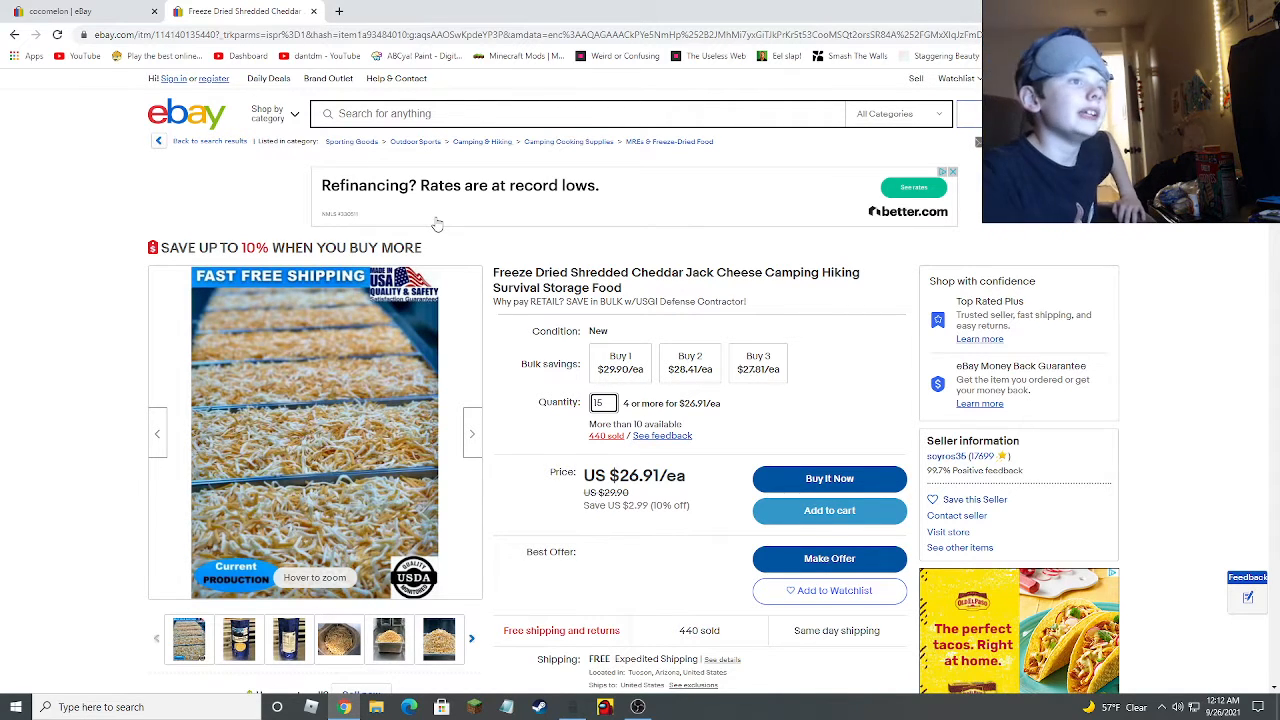
- Add the 15 bags of freeze-dried cheddar jack cheese to the cart, bringing it to 112 items
click(829, 510)
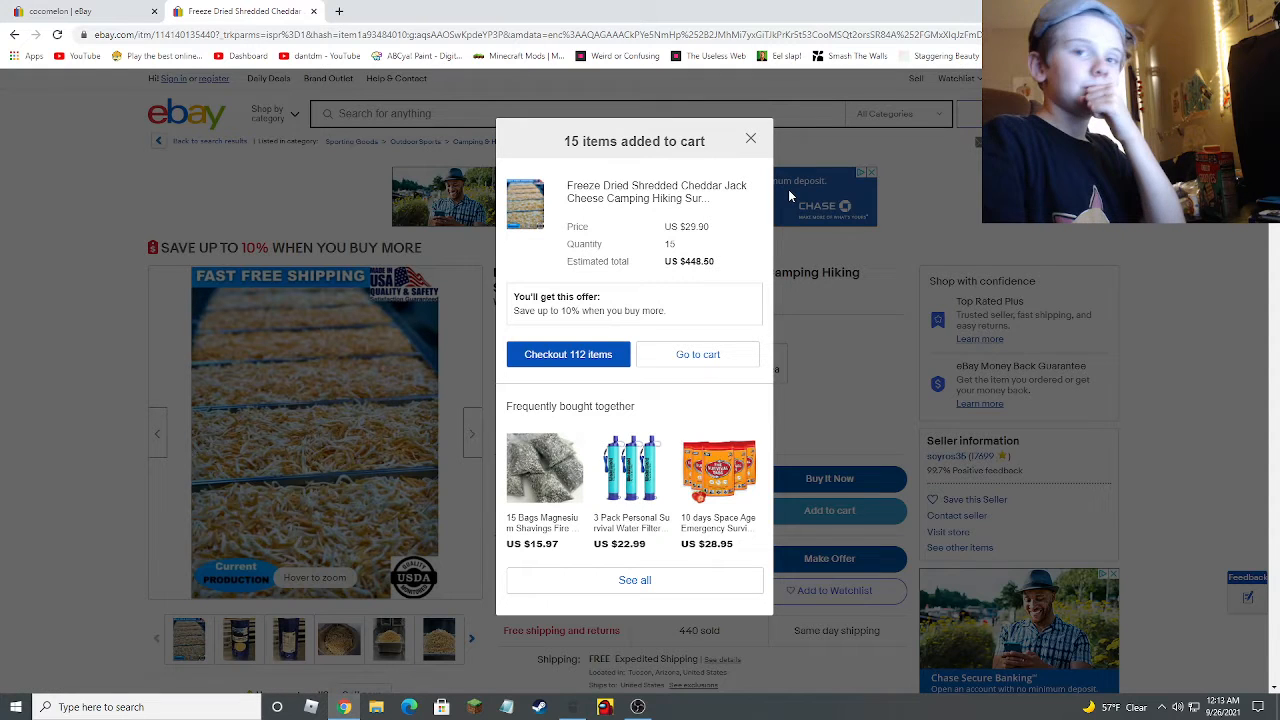
mouse_move(880, 433)
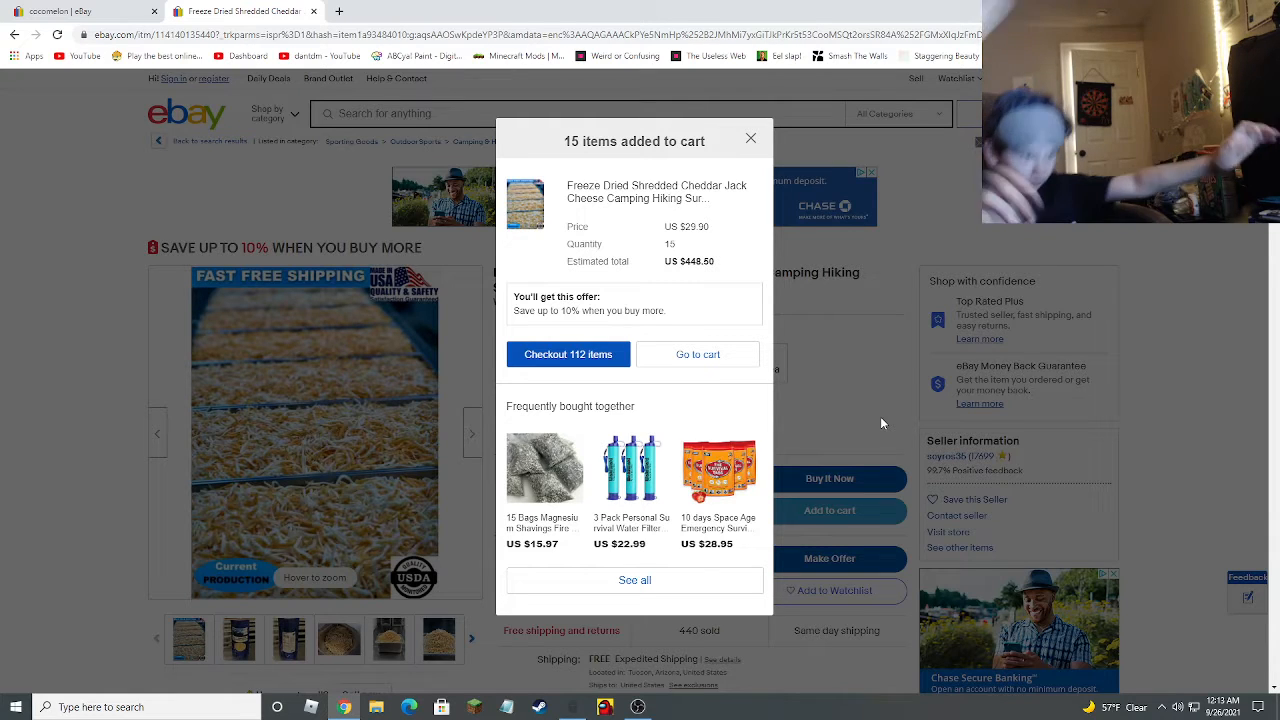
mouse_move(630, 505)
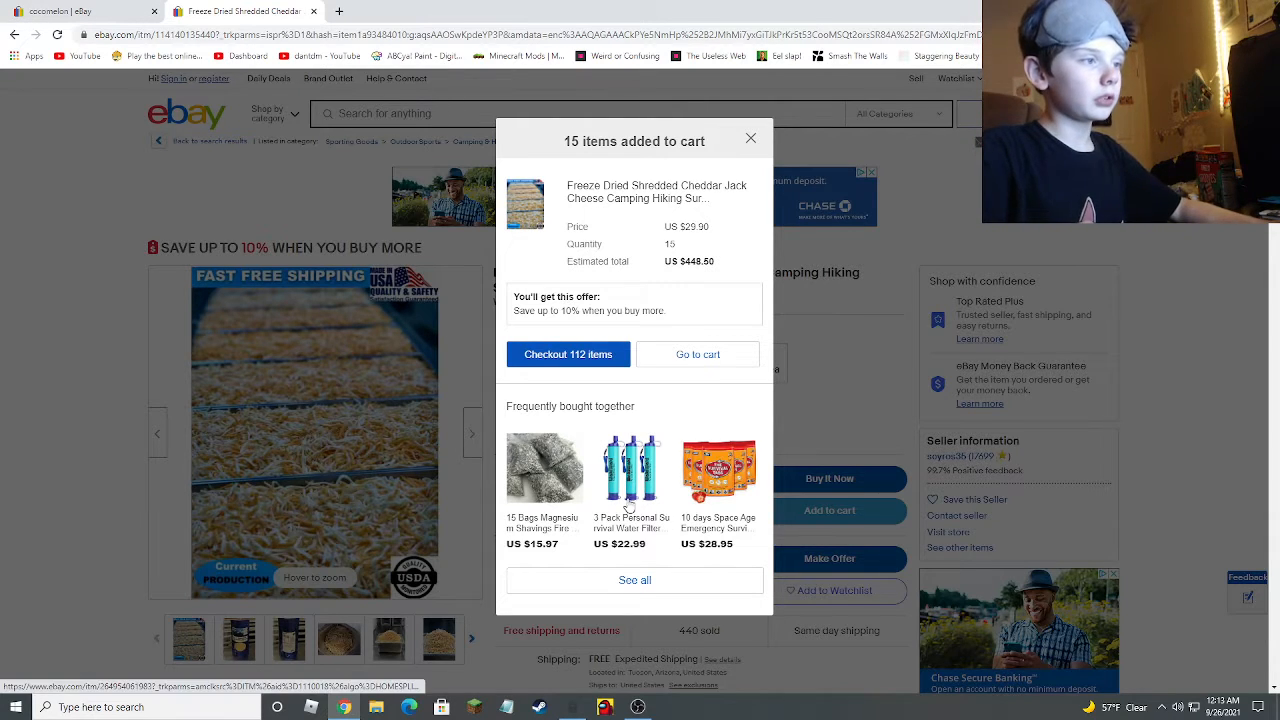
- Add 79 packs of the 3-pack survival water filter straws, declining the protection plan
click(630, 470)
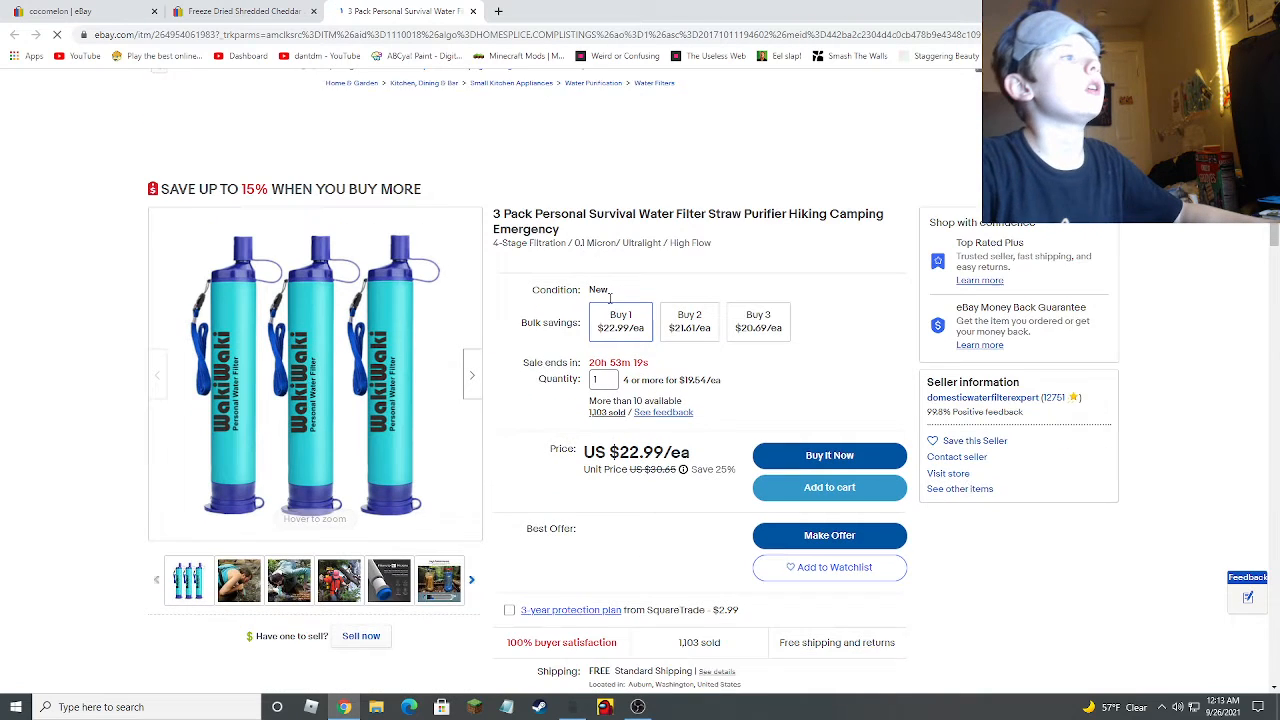
click(758, 321)
text(79)
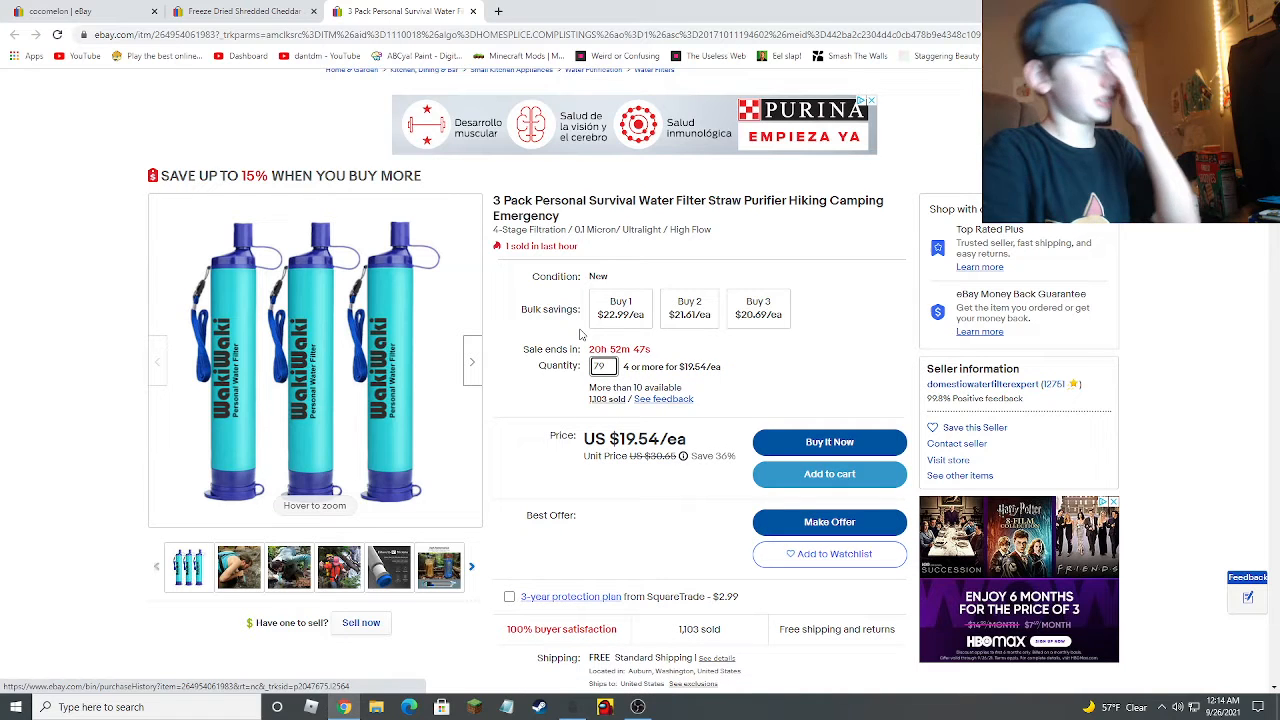
mouse_move(877, 442)
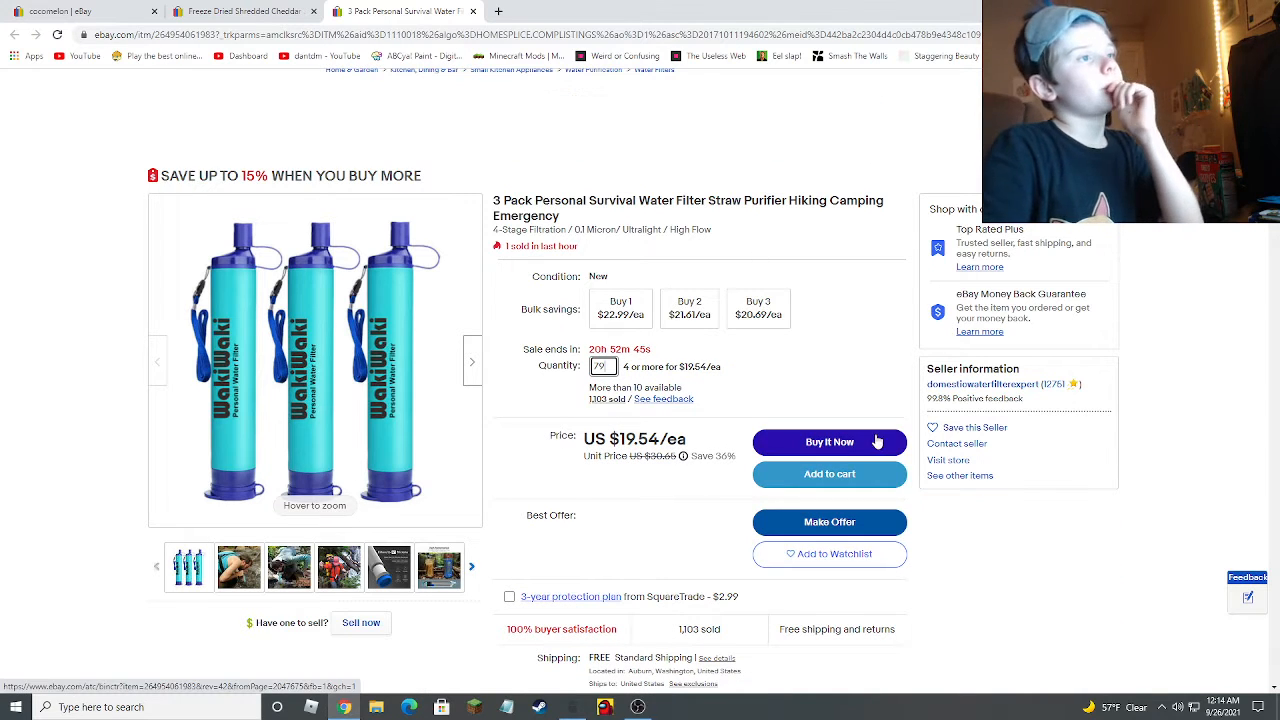
click(829, 474)
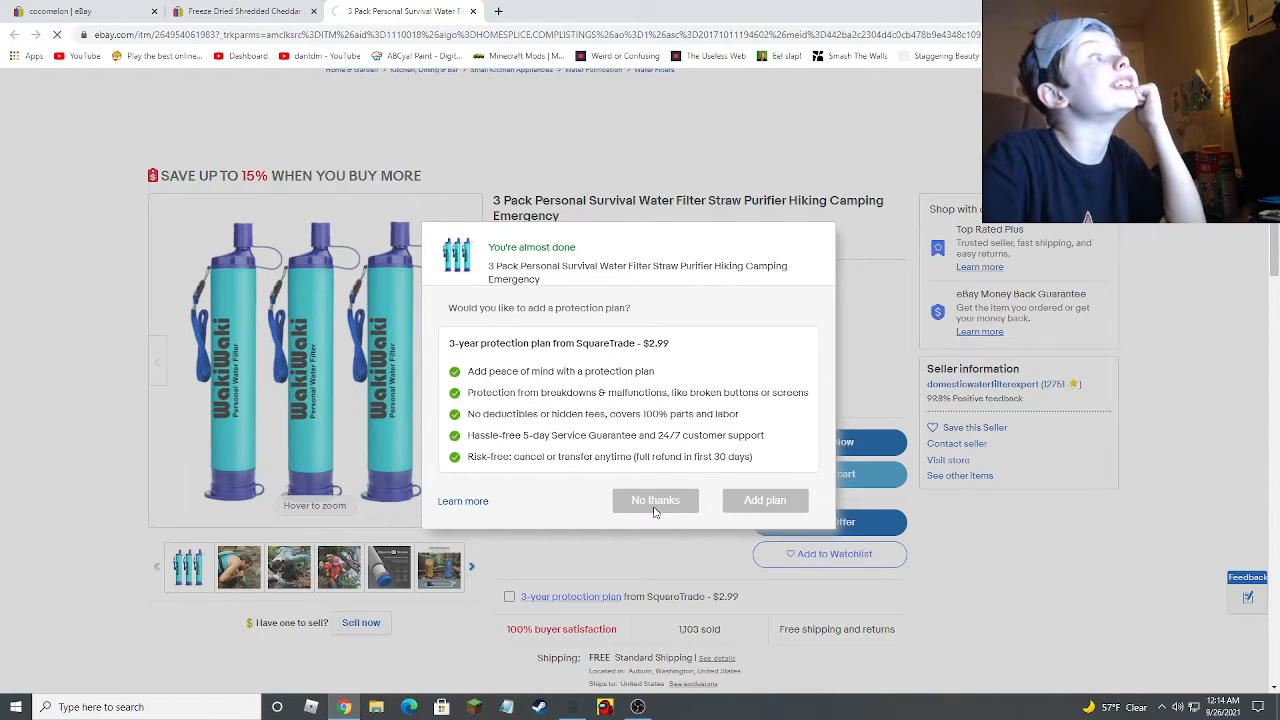
click(655, 500)
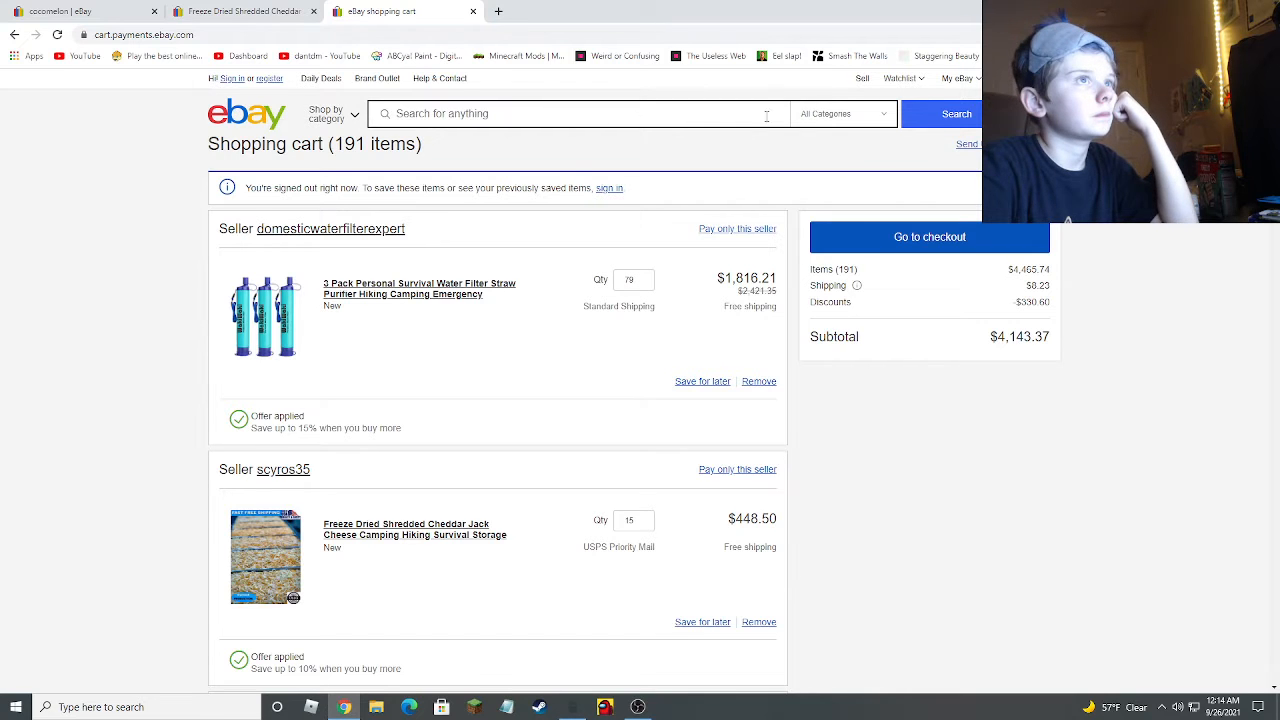
- Search 'toys' and add 20 sets of the 10-pack LED bubble guns to the cart
text(toys)
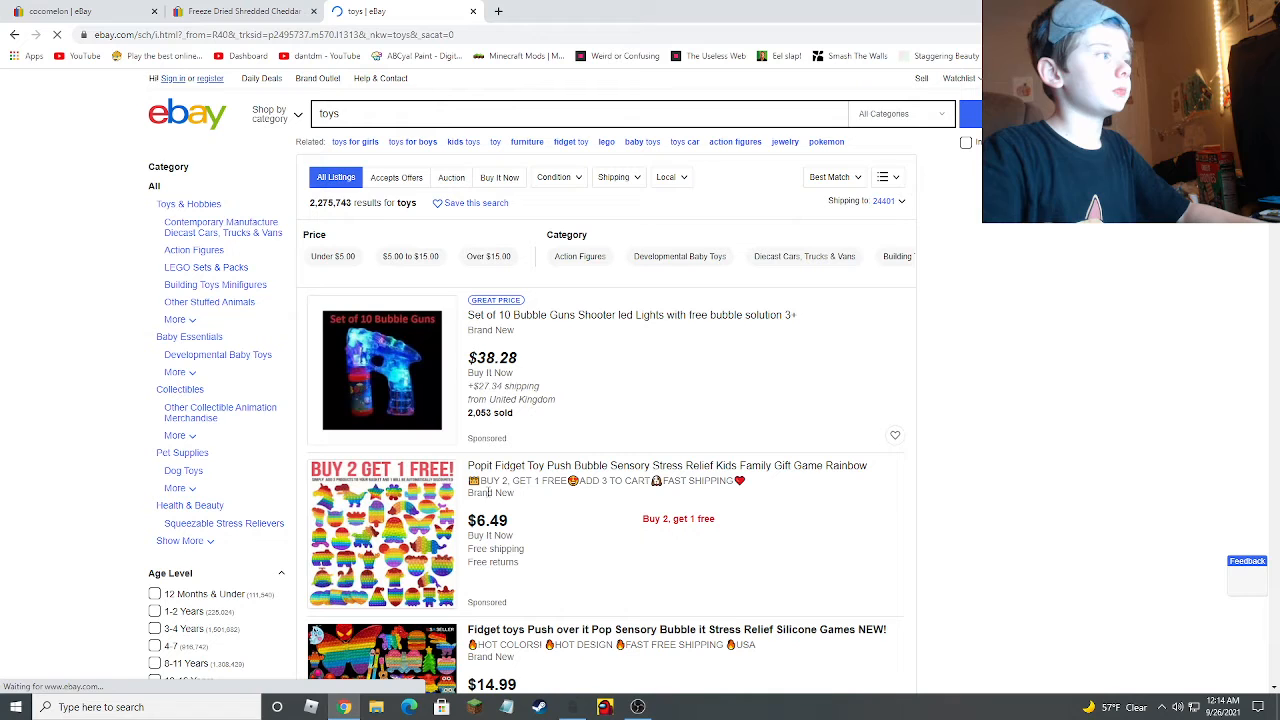
click(382, 369)
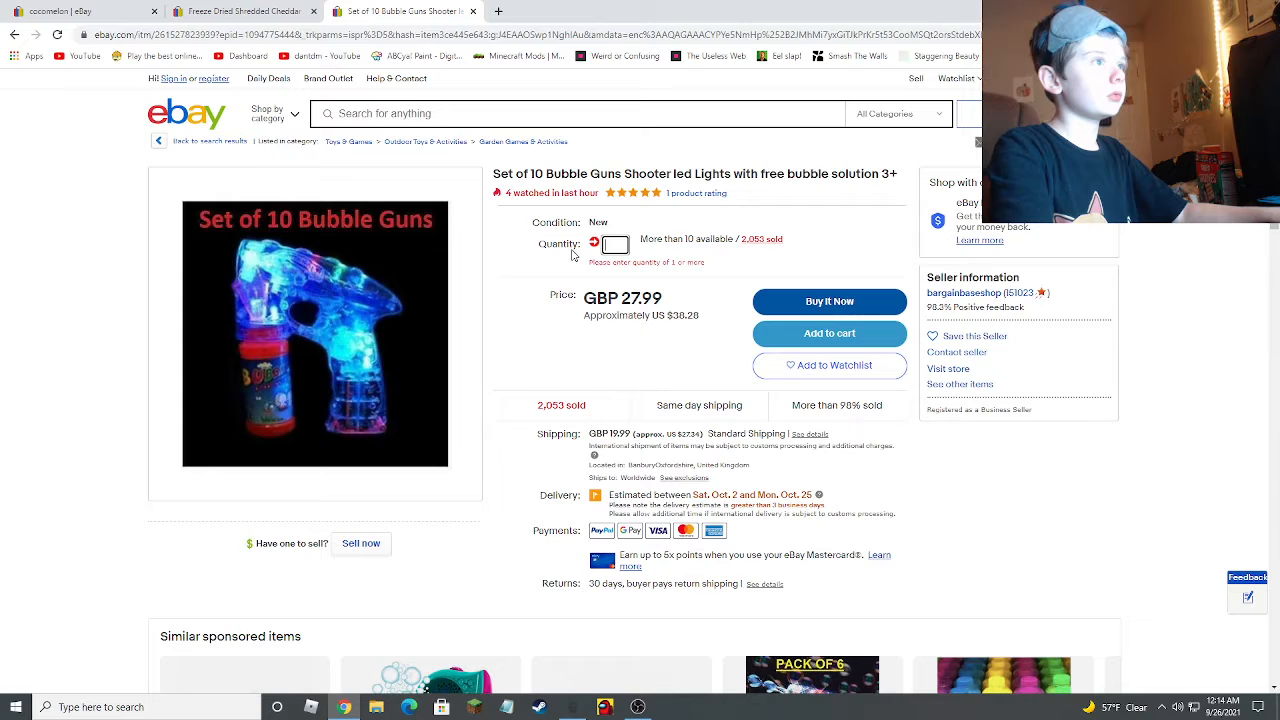
text(20)
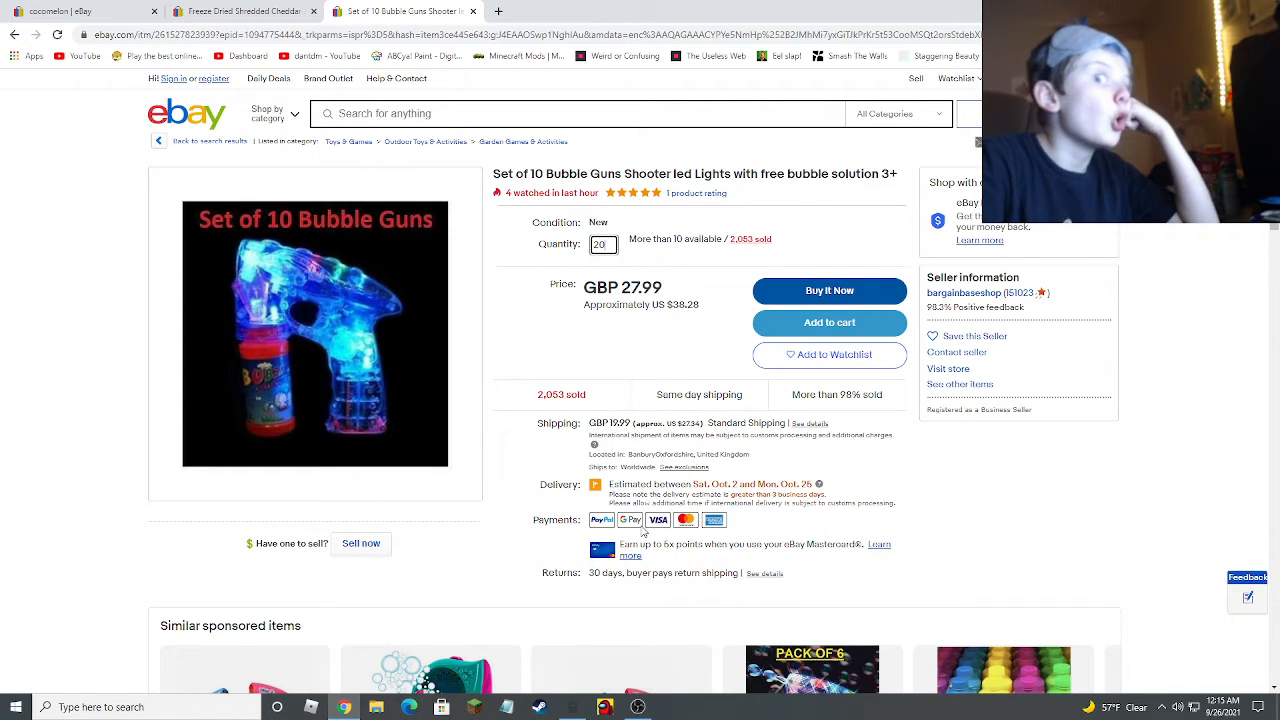
click(829, 322)
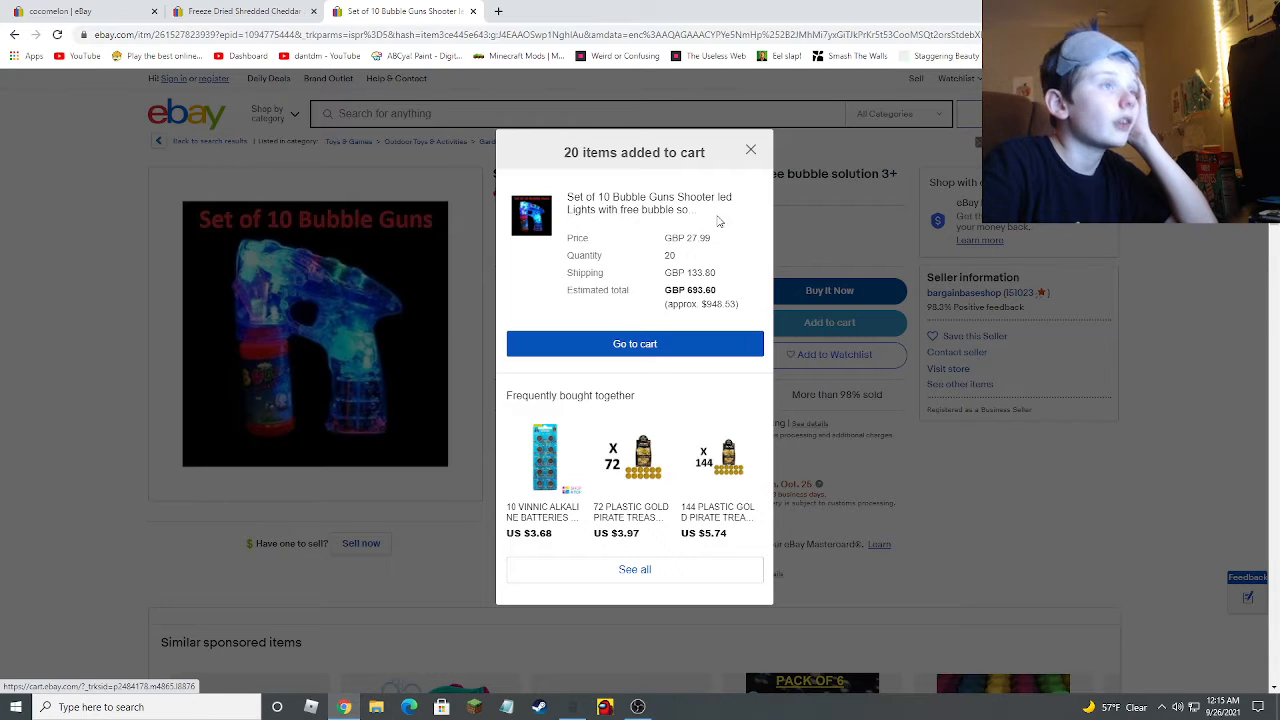
click(751, 150)
text(doge lego)
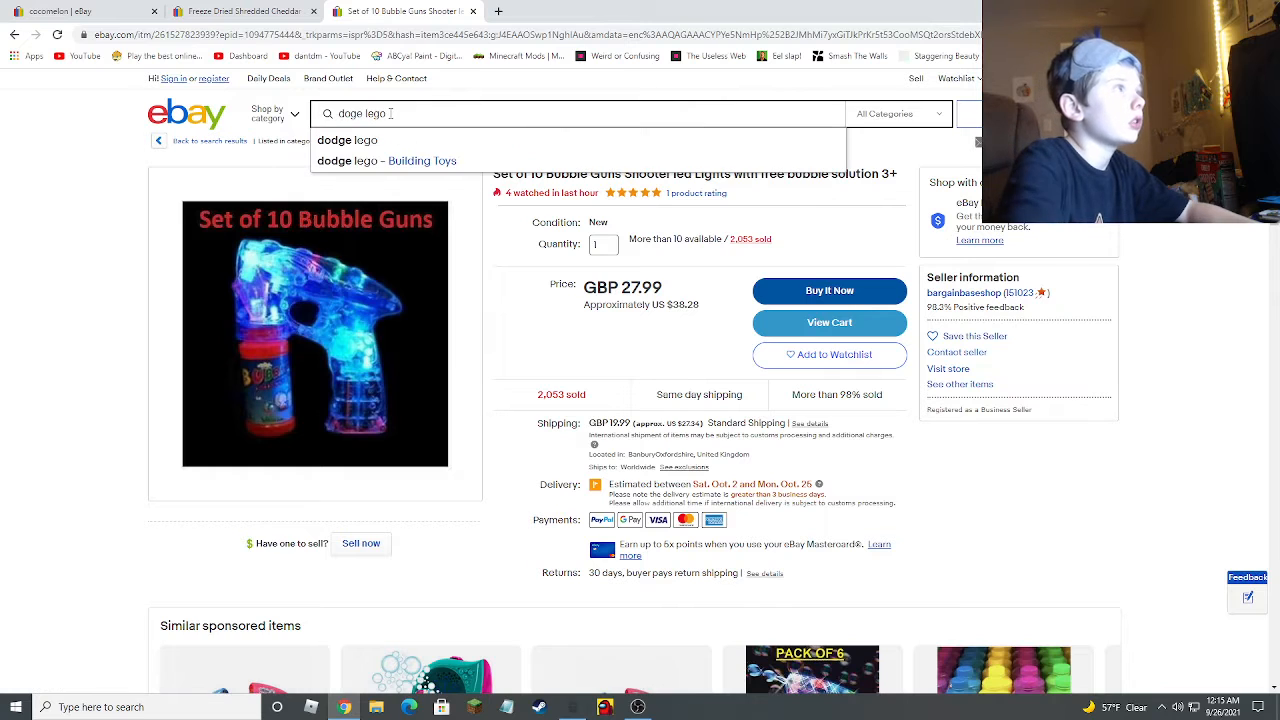
- Run the Dodge logo search, scroll the results, and open the $21.99 Cocomelon JJ pajamas
click(949, 113)
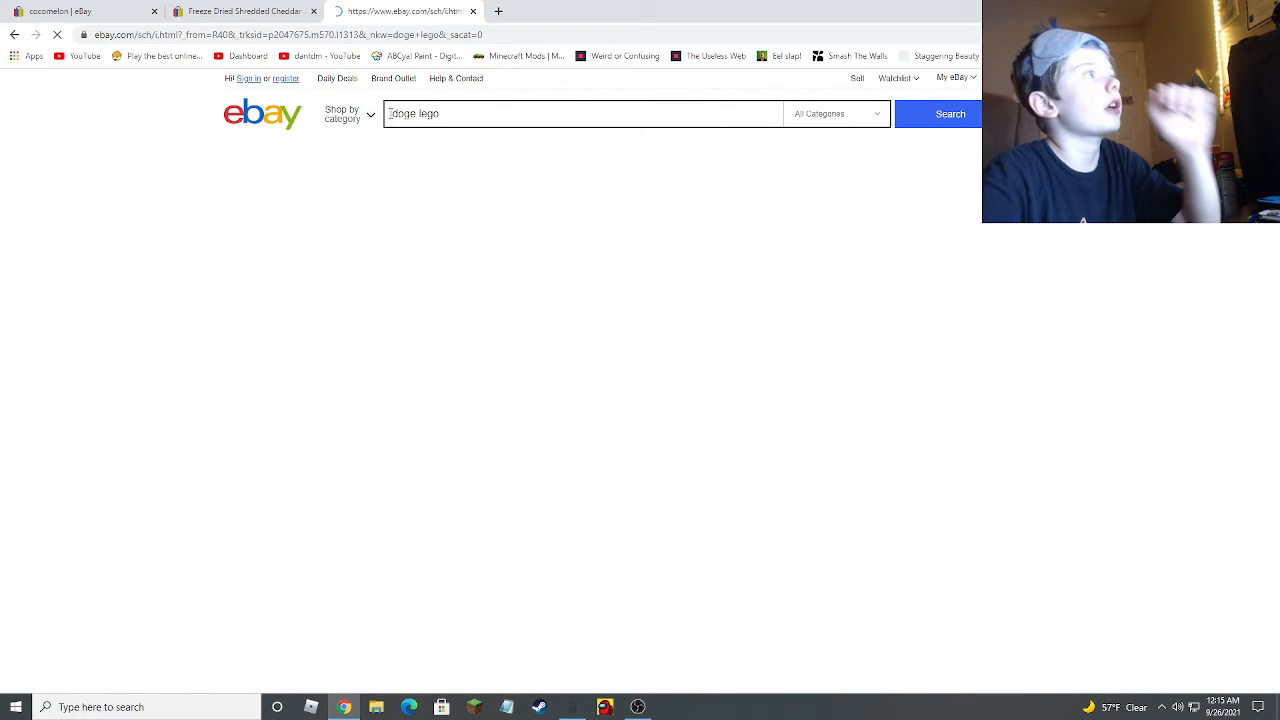
click(948, 113)
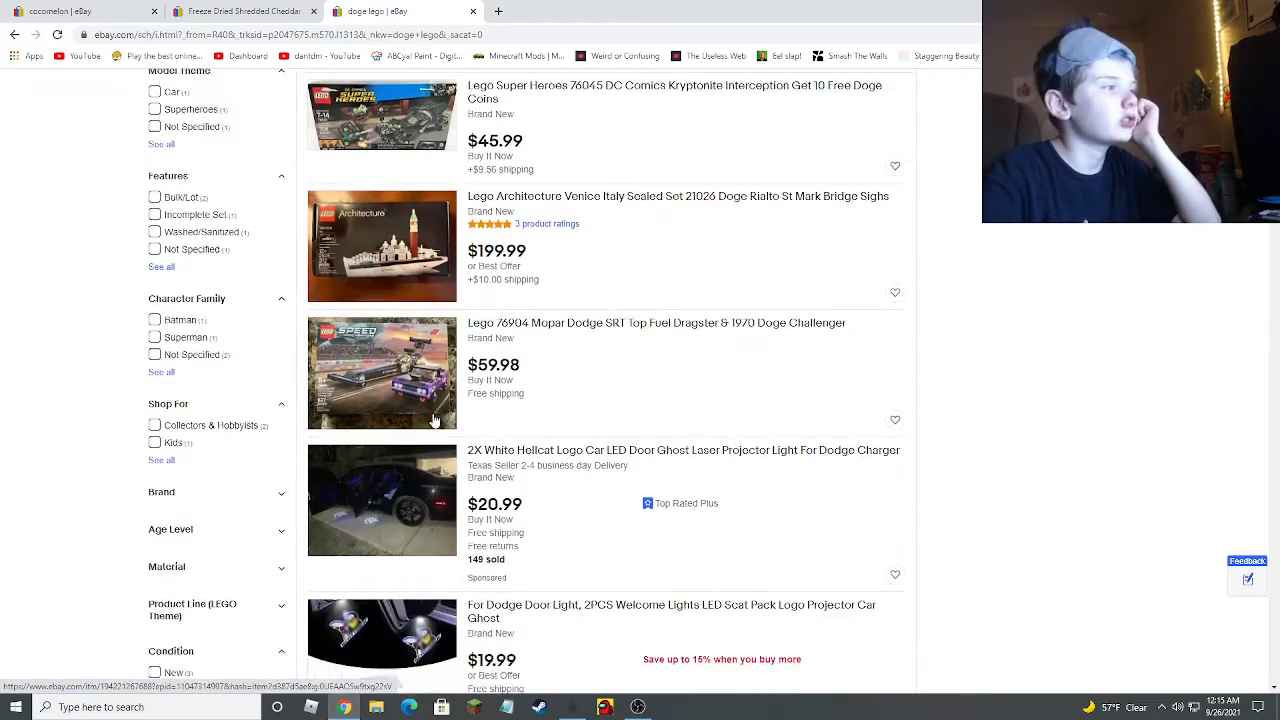
scroll(down, 3)
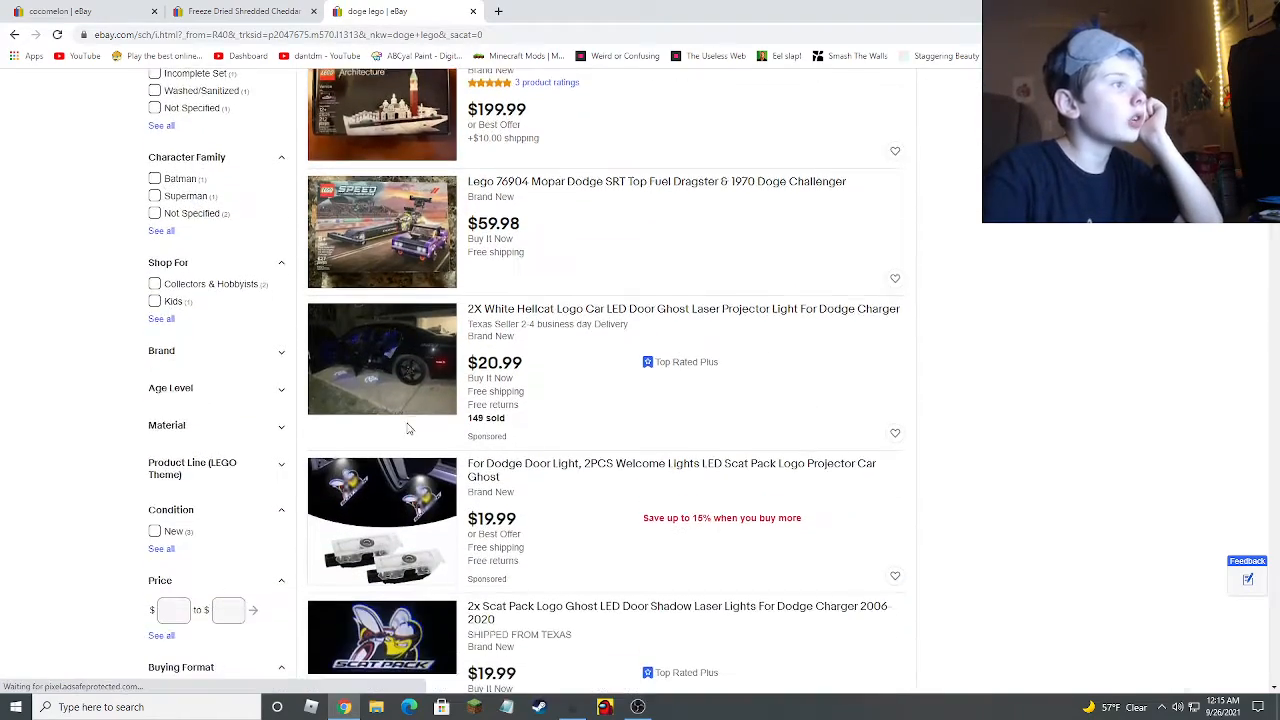
scroll(down, 3)
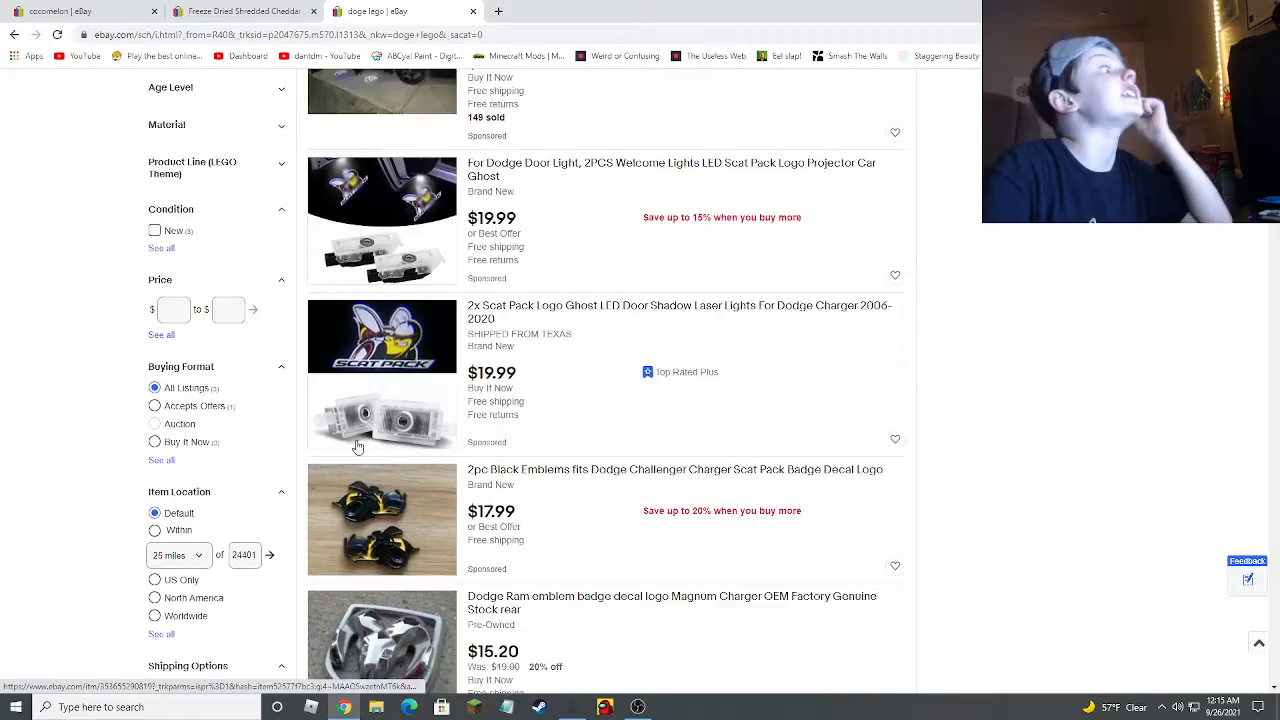
scroll(down, 3)
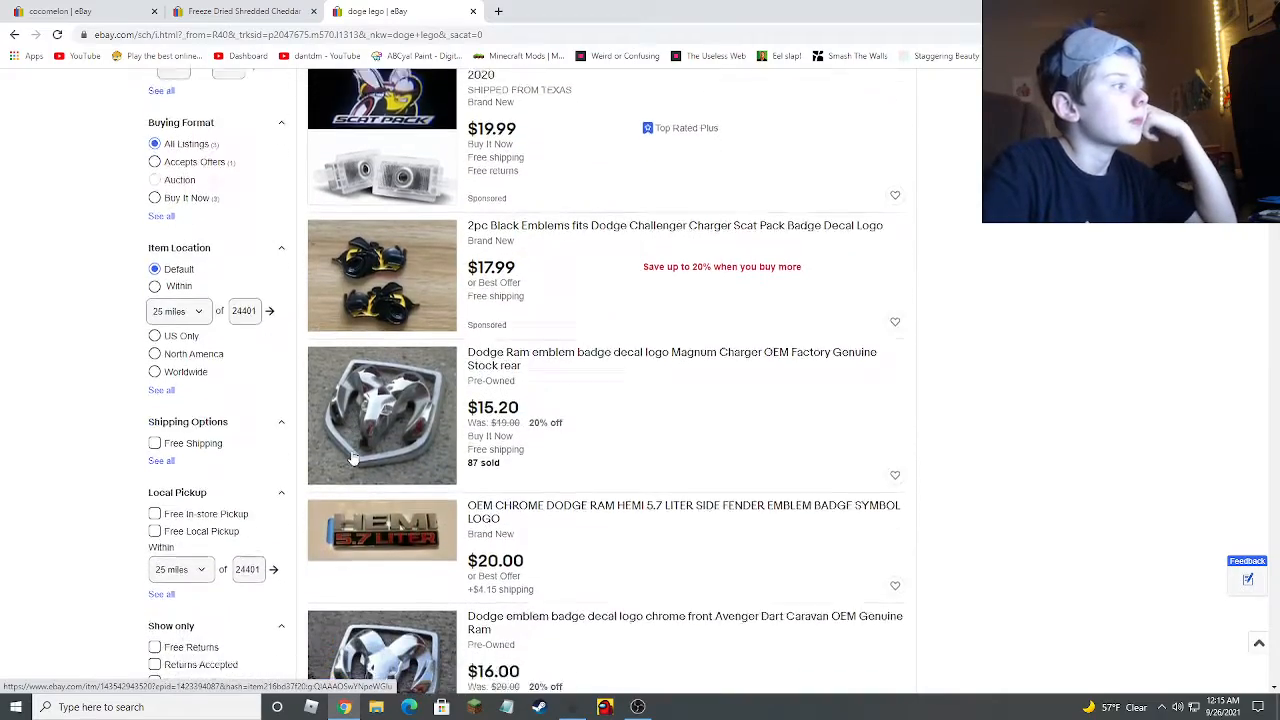
scroll(down, 3)
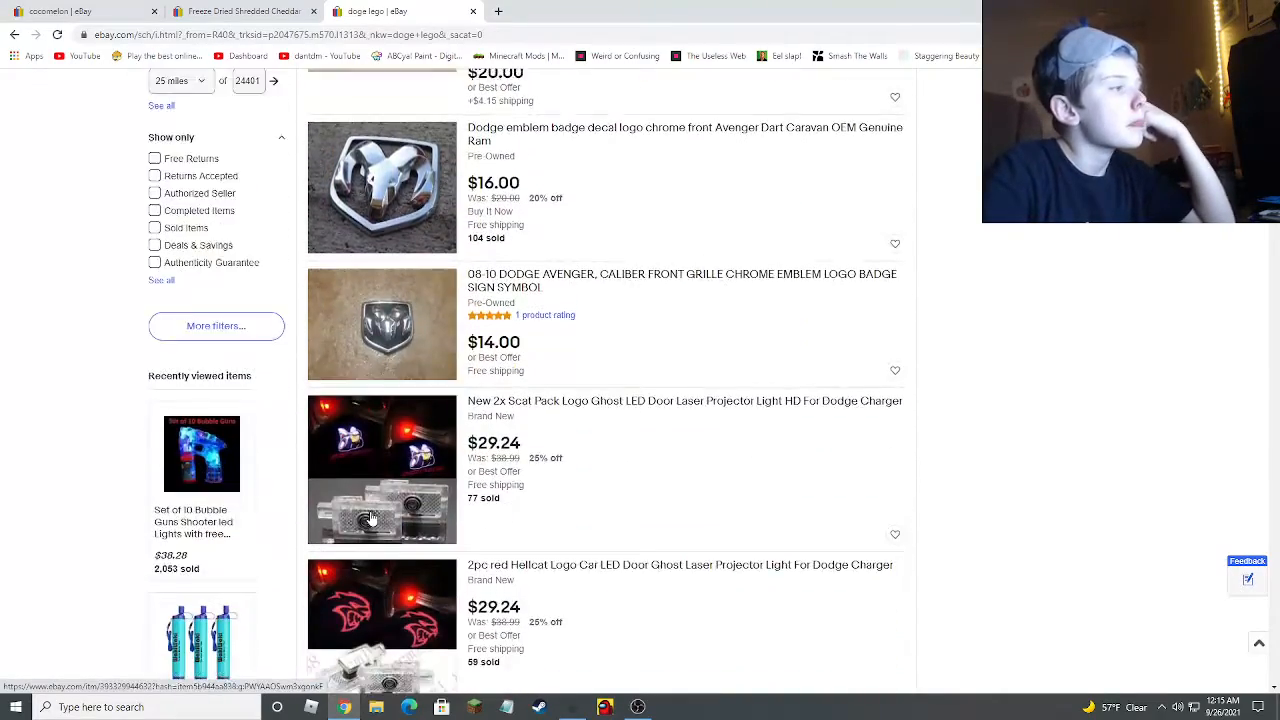
scroll(down, 3)
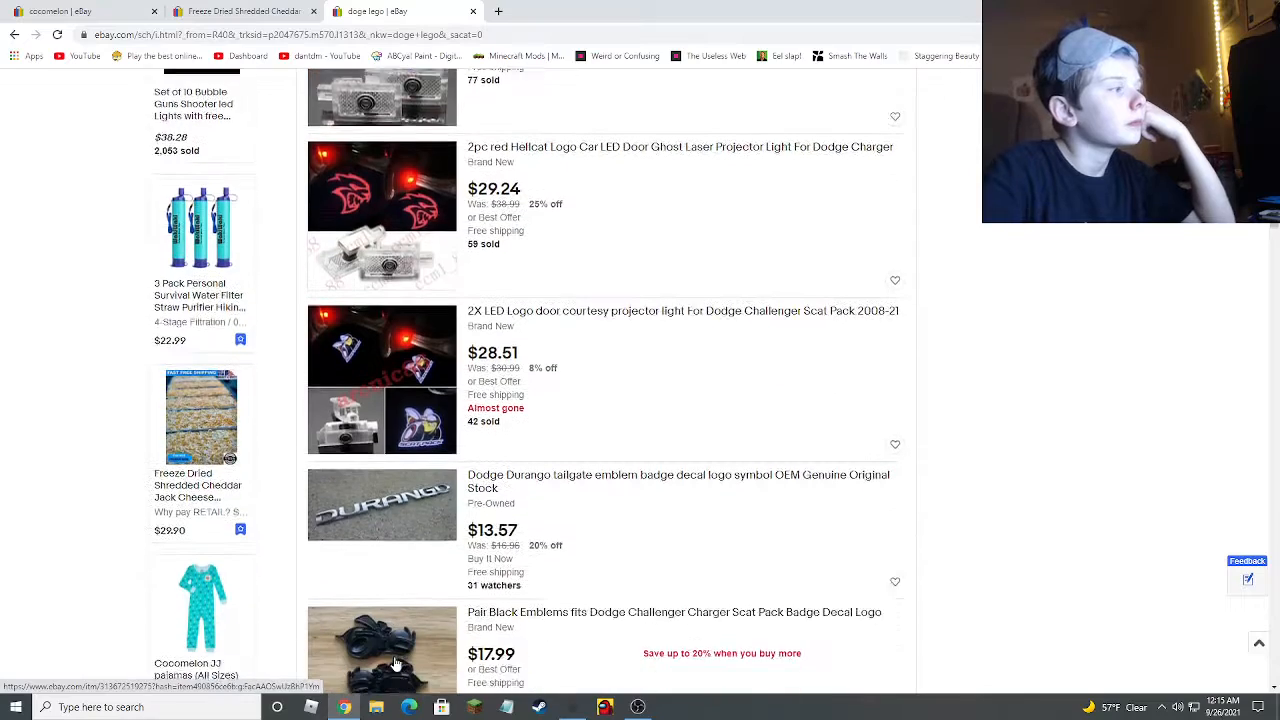
scroll(down, 3)
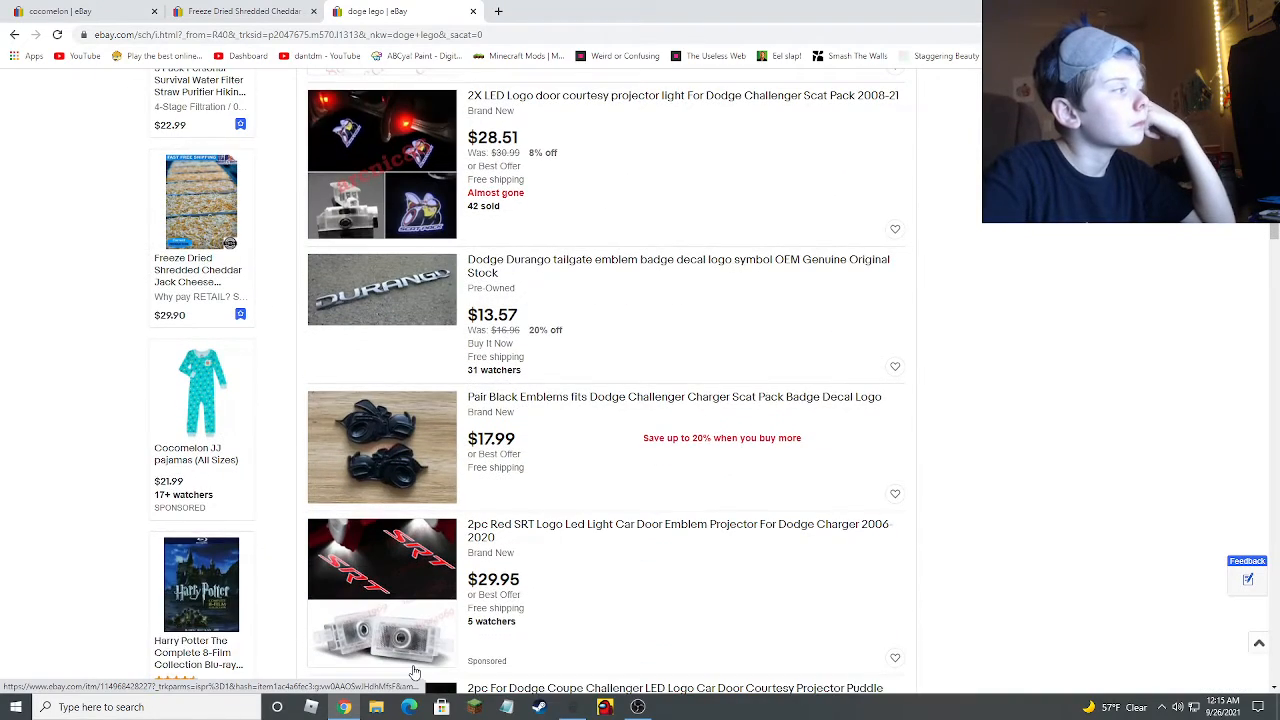
scroll(down, 3)
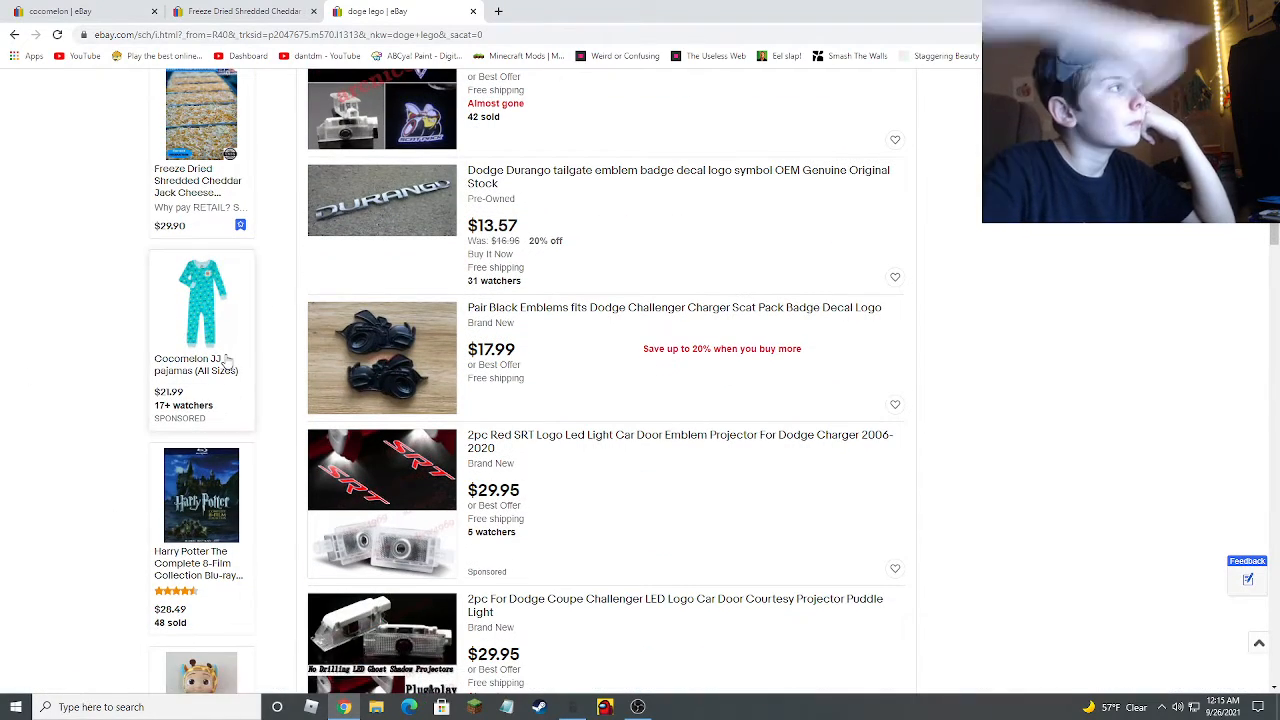
click(201, 303)
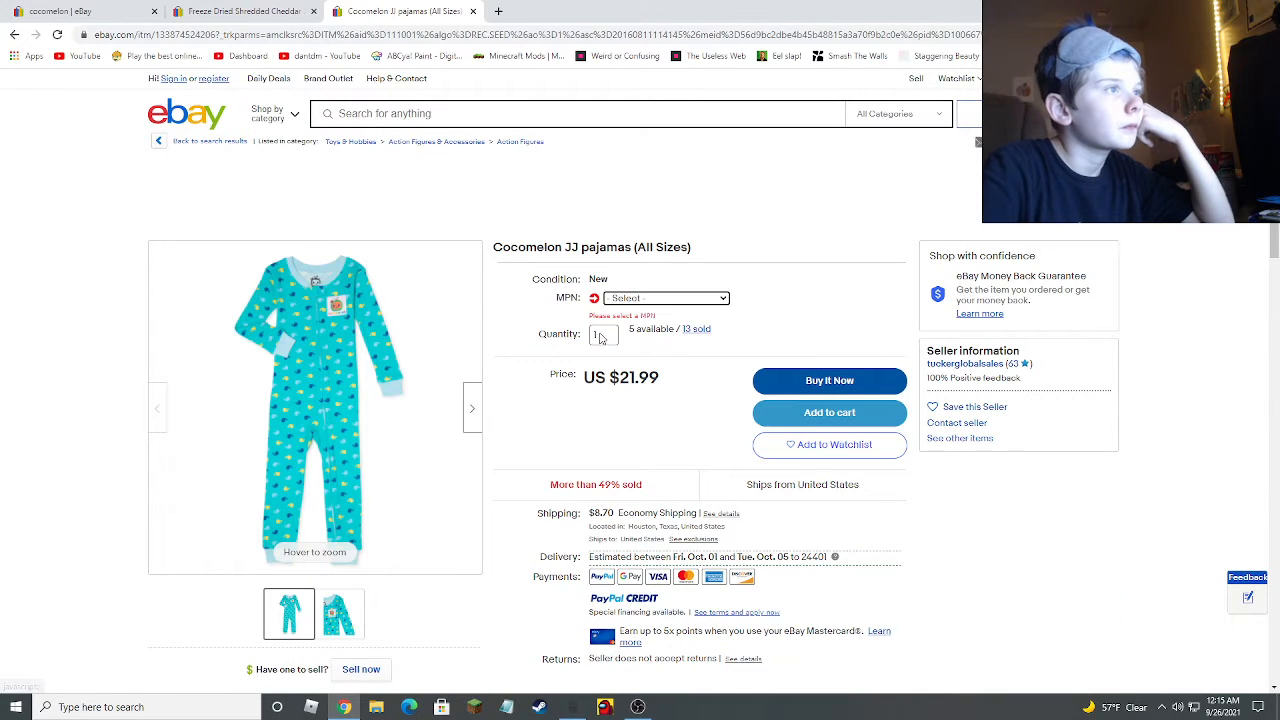
- Add six size-4T Cocomelon JJ pajamas and four $38.99 CoComelon JJ Lunchbox Playsets
click(665, 297)
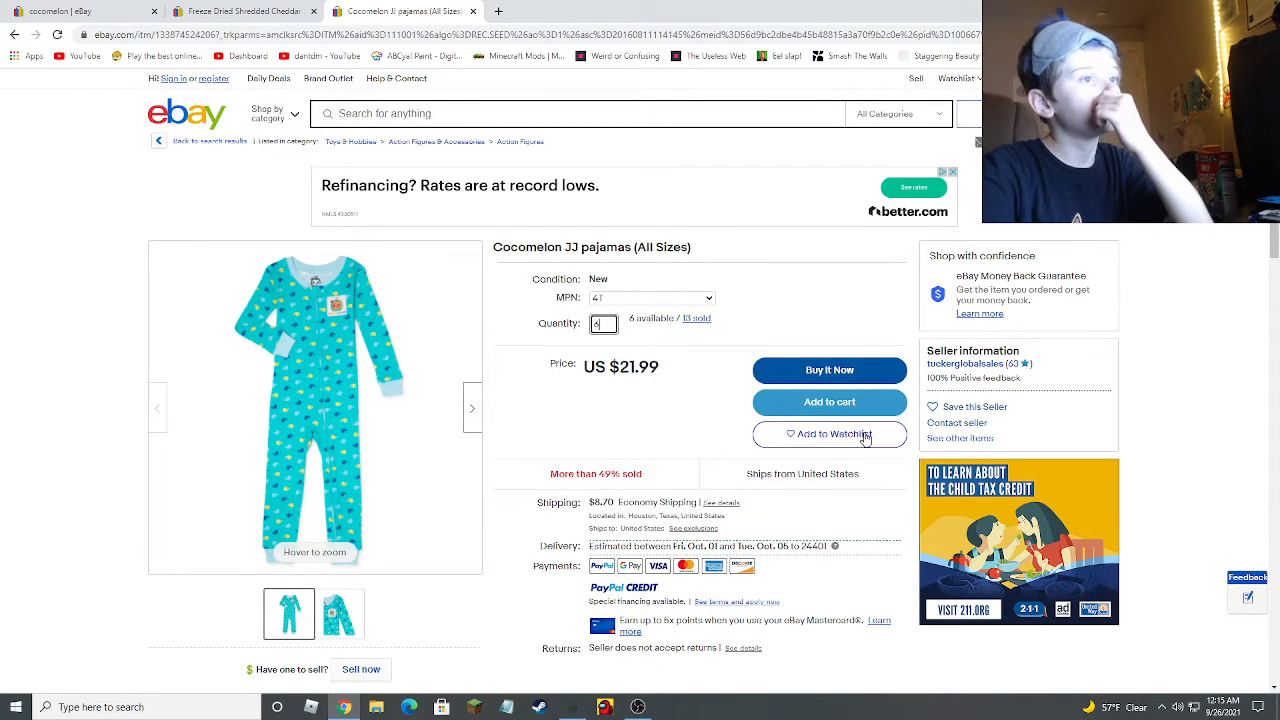
click(829, 401)
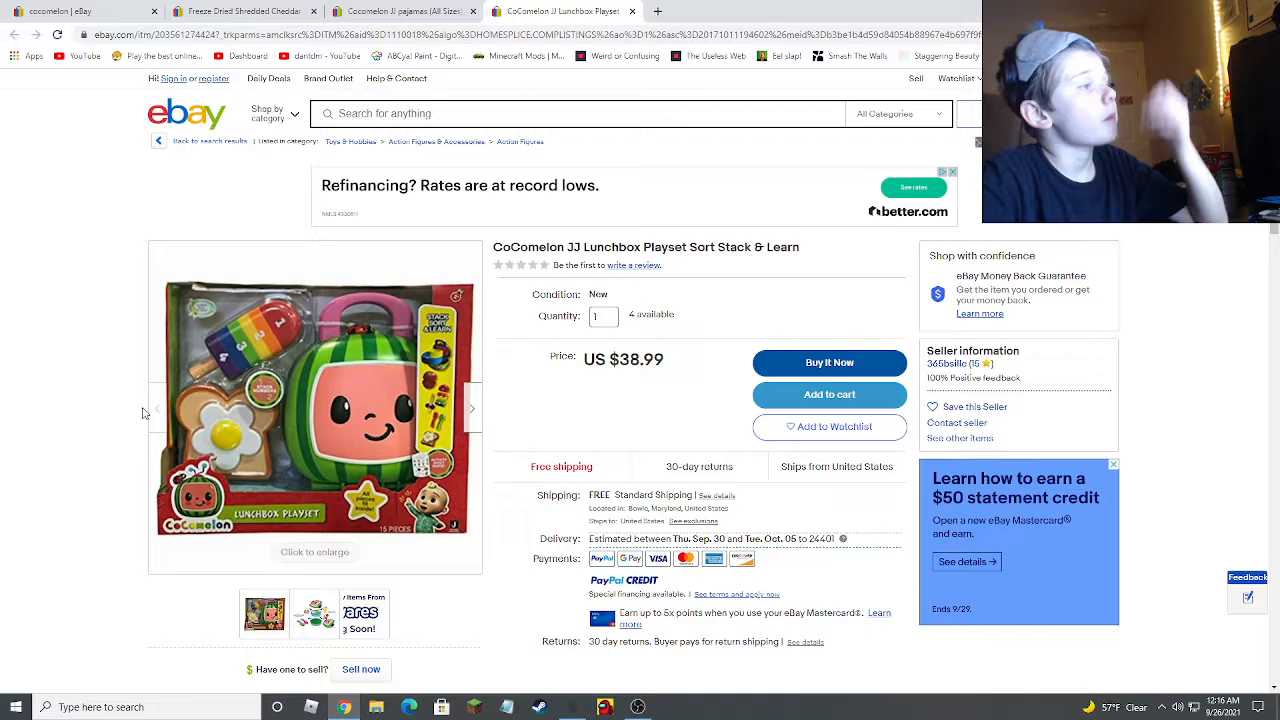
click(603, 317)
text(4)
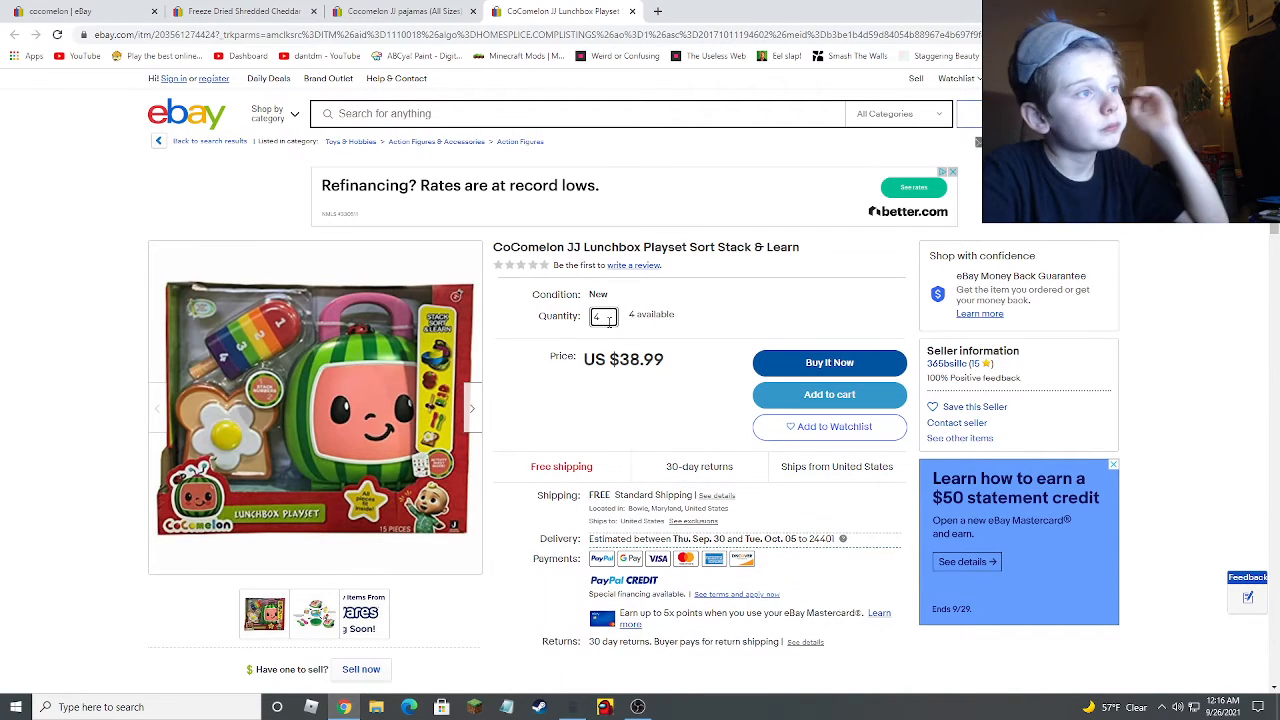
click(829, 395)
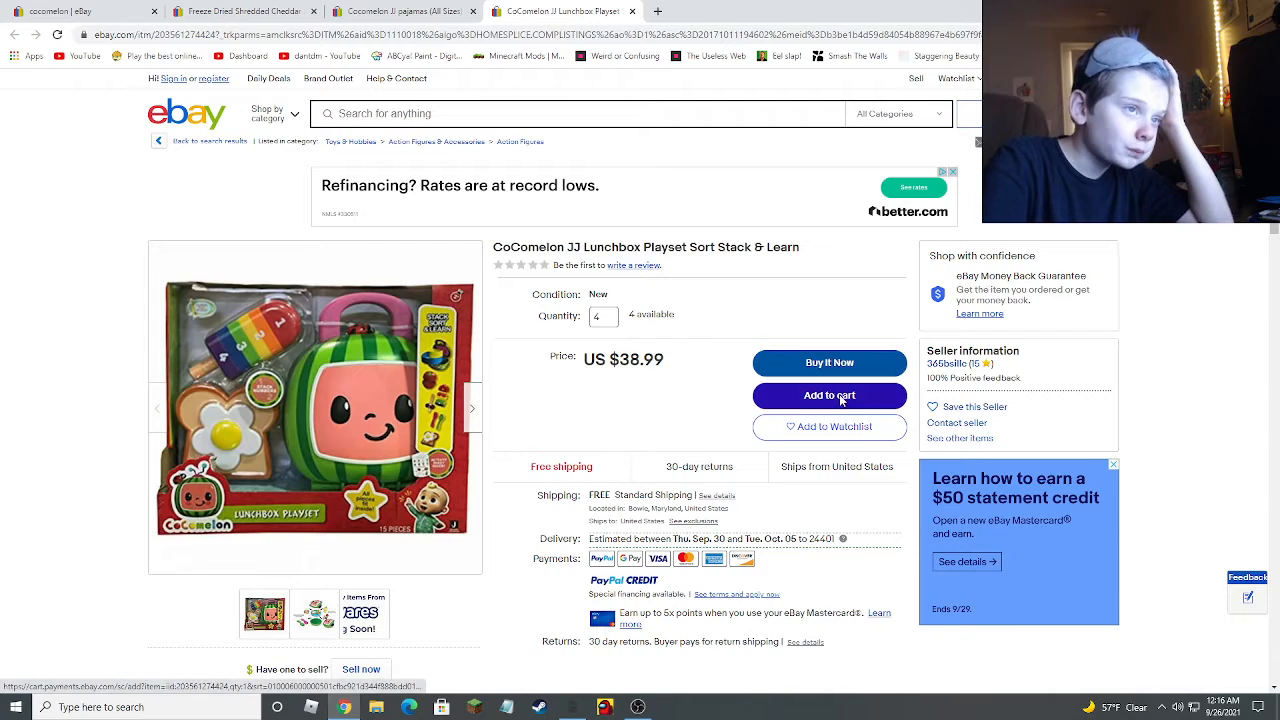
click(829, 395)
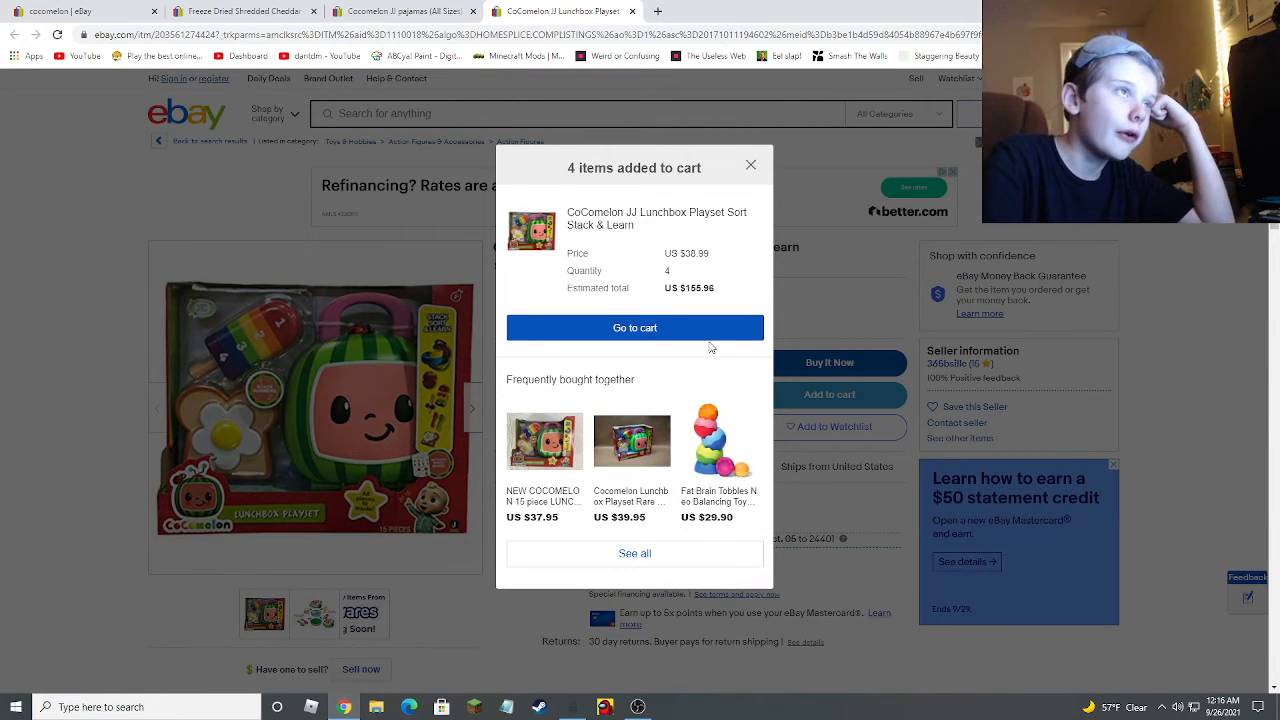
- Open the 221-item cart ($5,379.80 subtotal) and begin a new search typing 'pok'
click(634, 327)
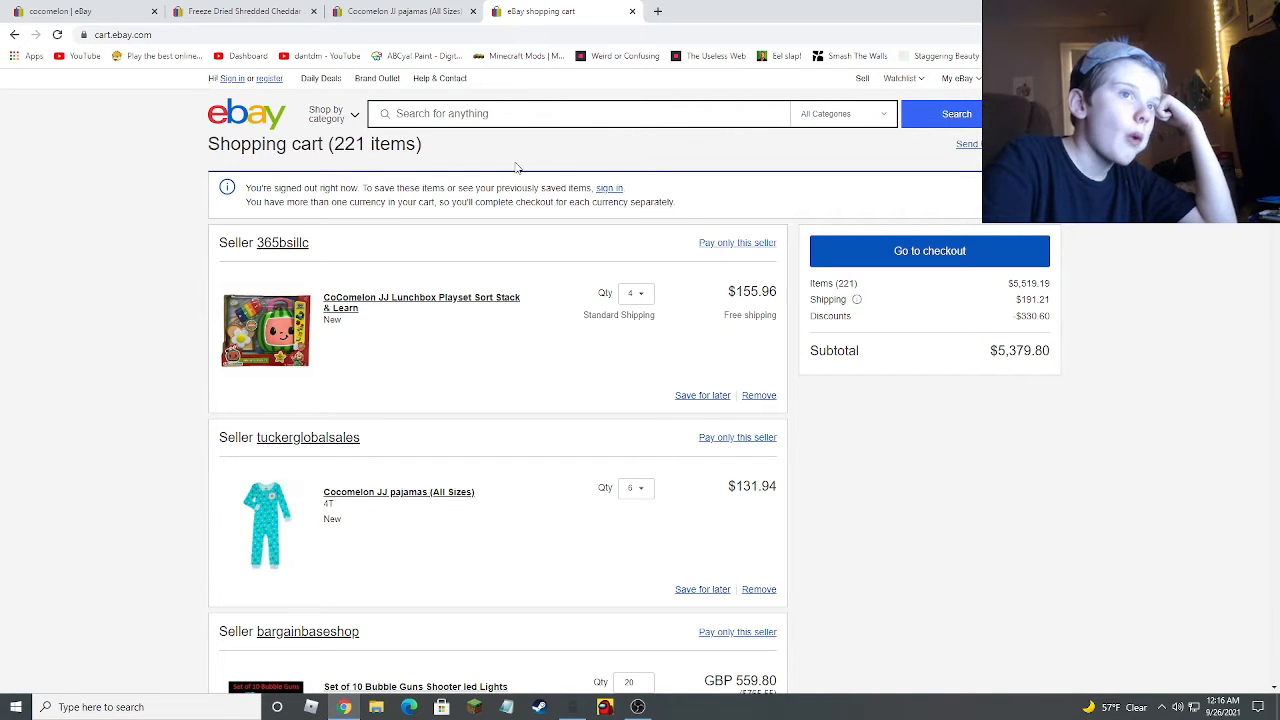
click(580, 113)
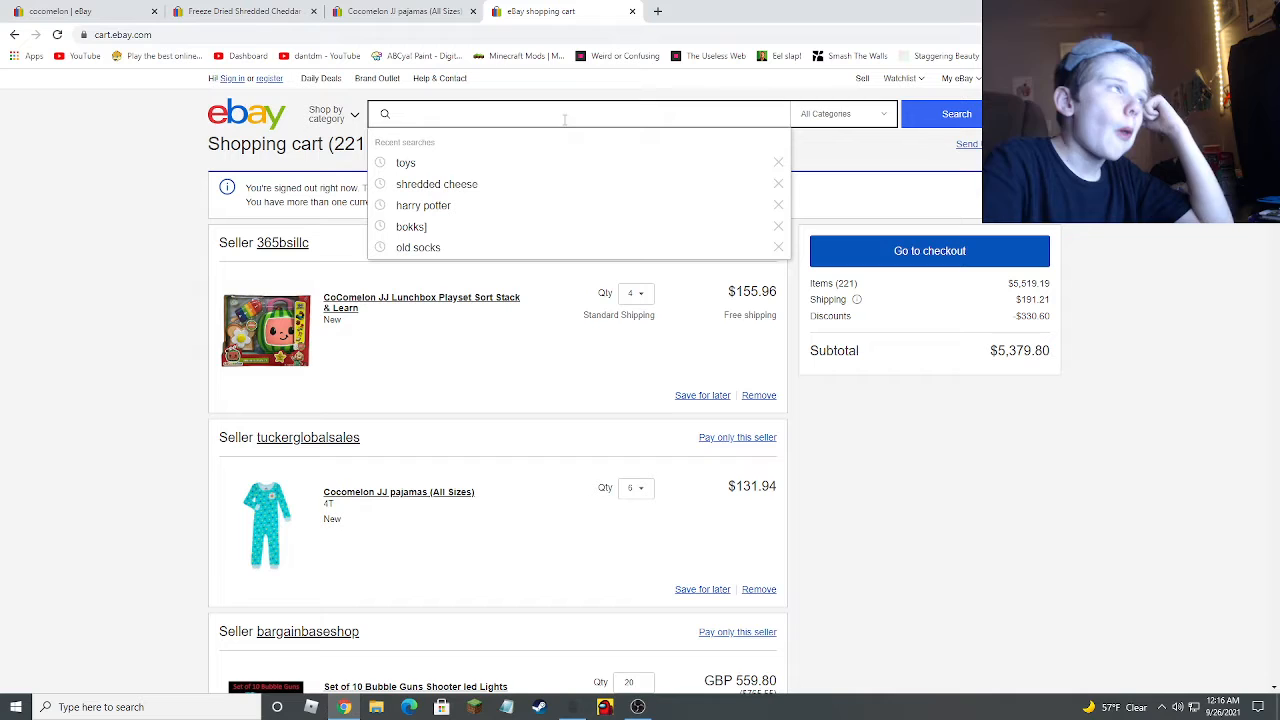
text(pok)
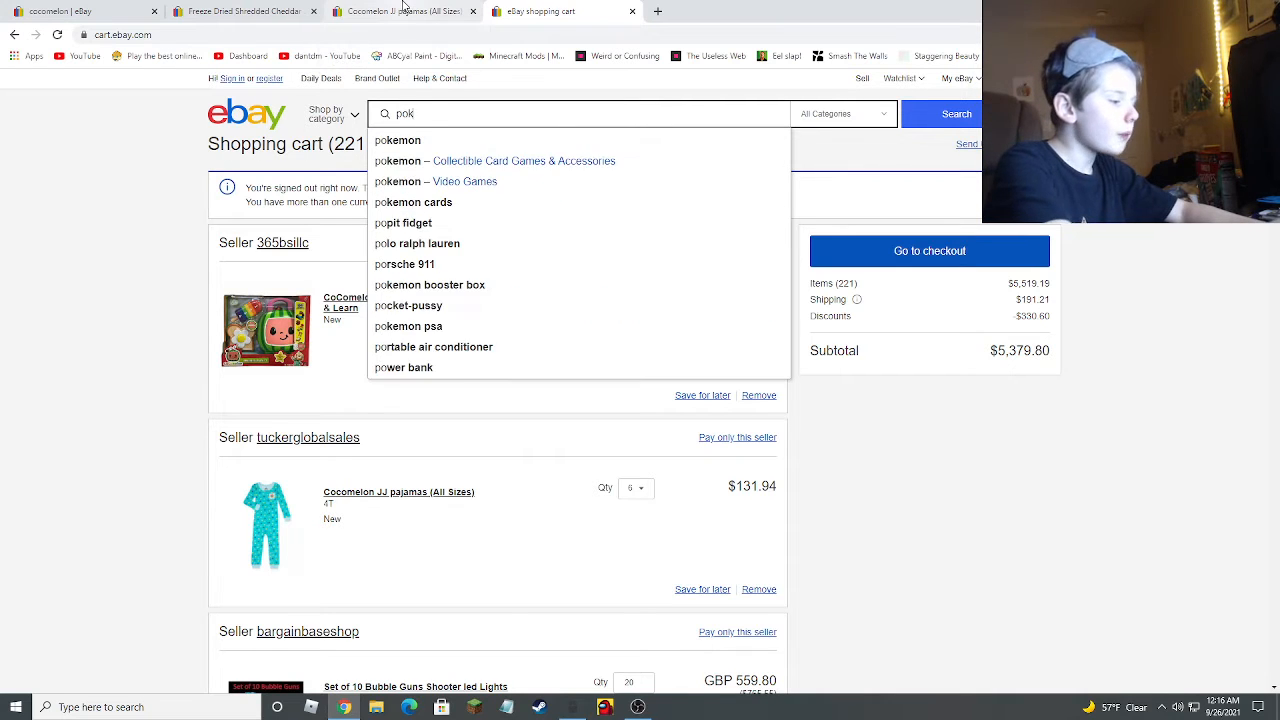
- Search 'pokemon', scroll the card results, and open the $5.75 McDonald's 25th Anniversary promo pack
click(398, 140)
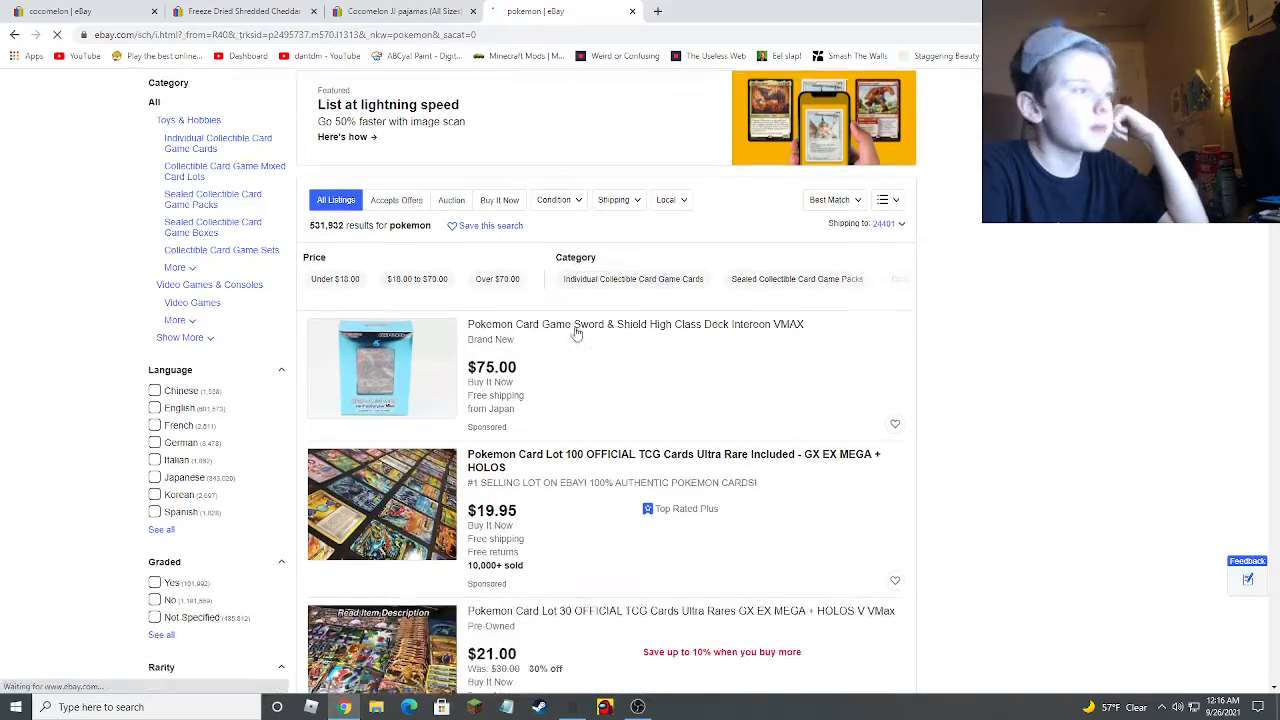
scroll(down, 3)
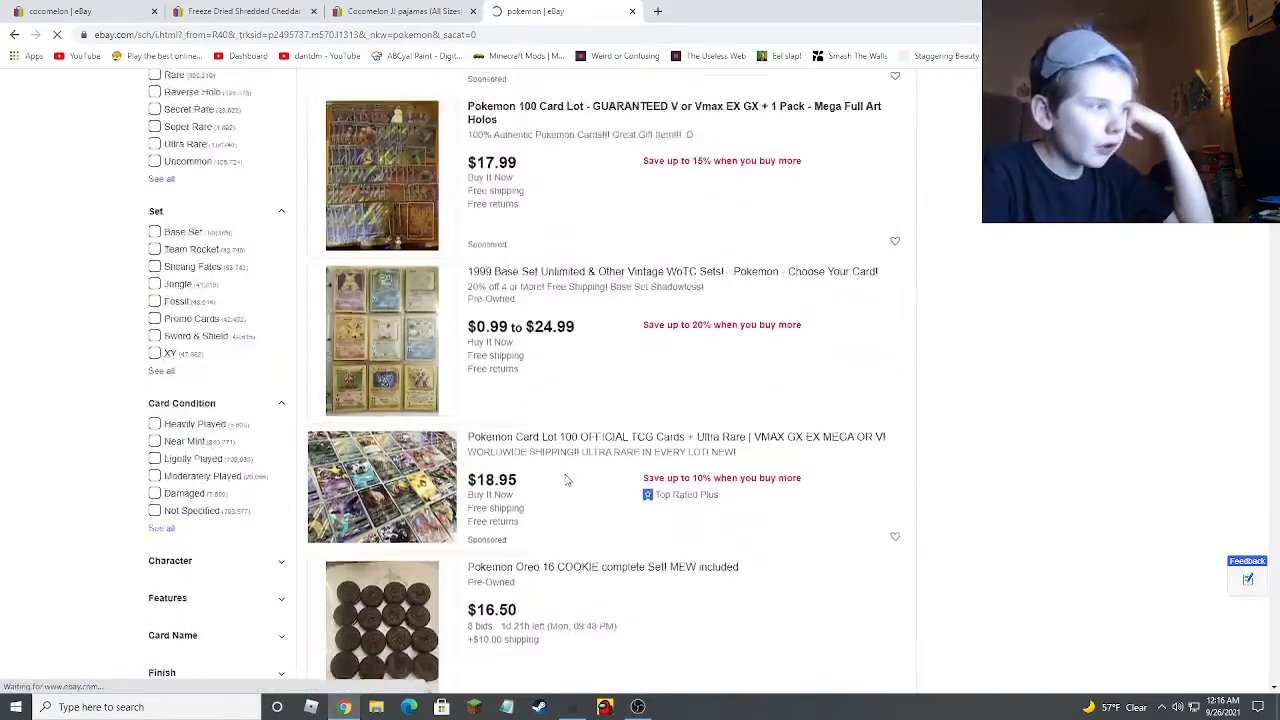
scroll(down, 3)
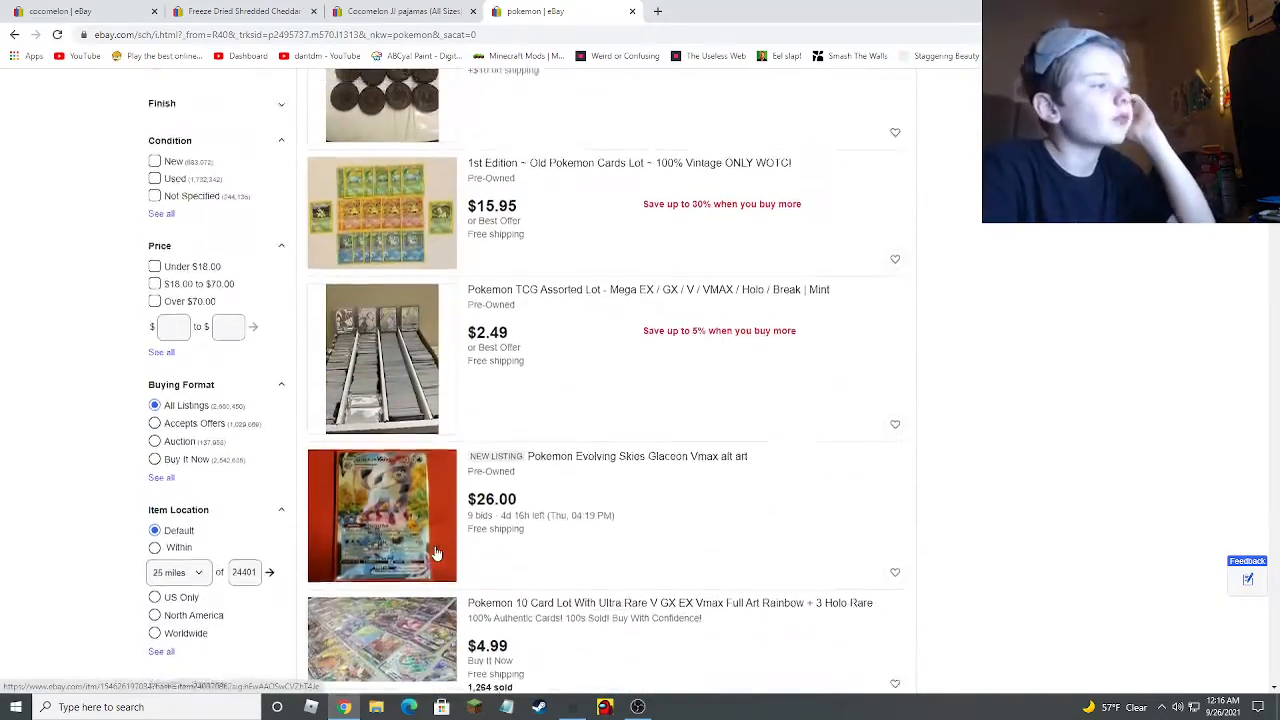
scroll(down, 3)
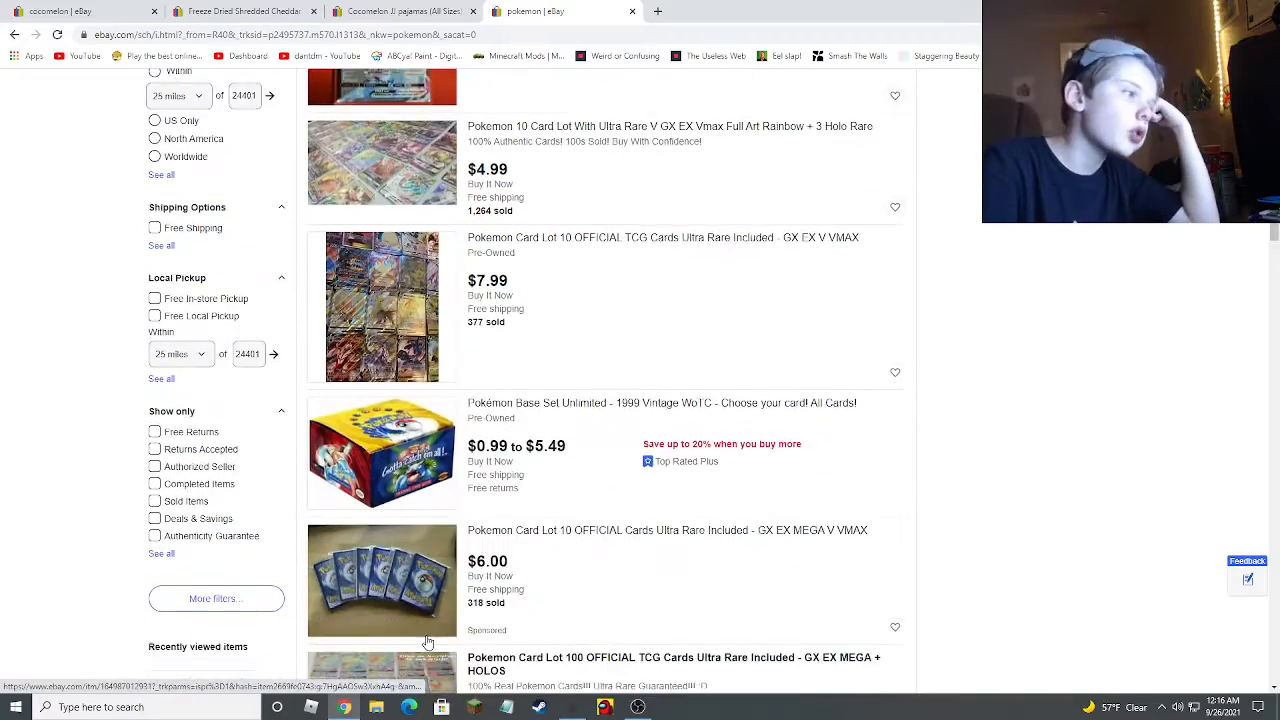
scroll(down, 3)
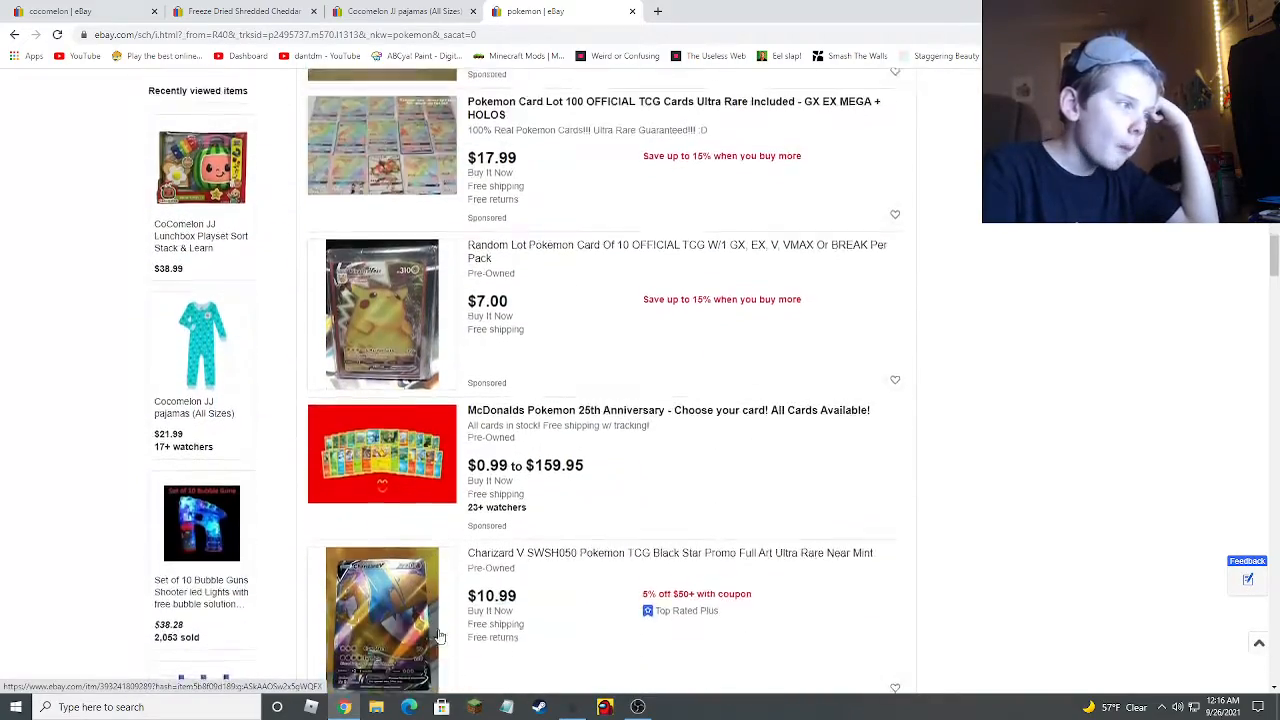
scroll(down, 3)
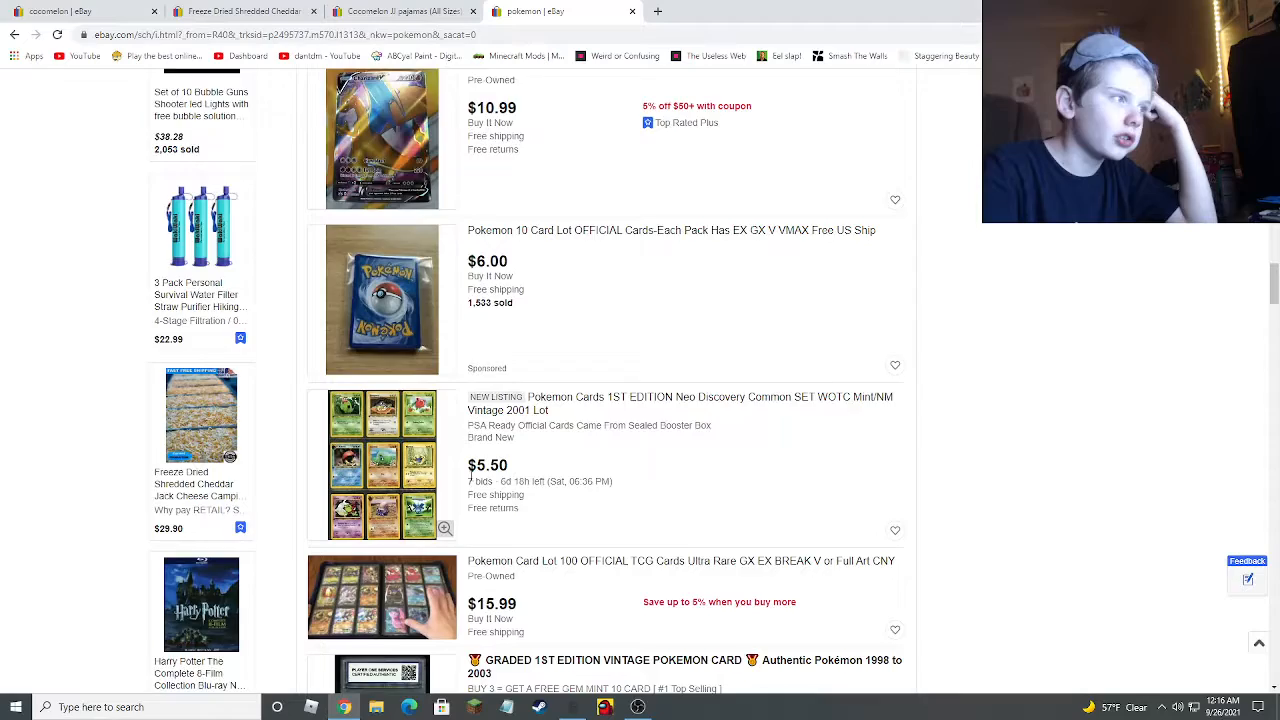
scroll(down, 3)
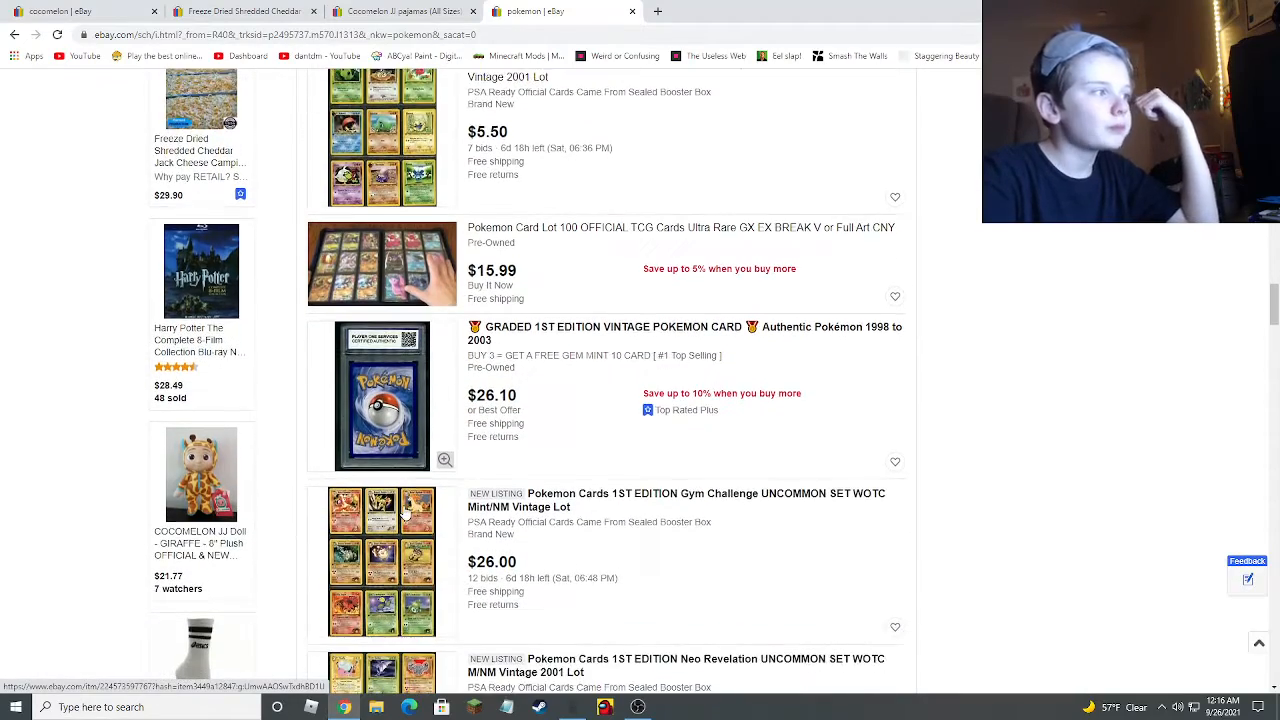
scroll(down, 3)
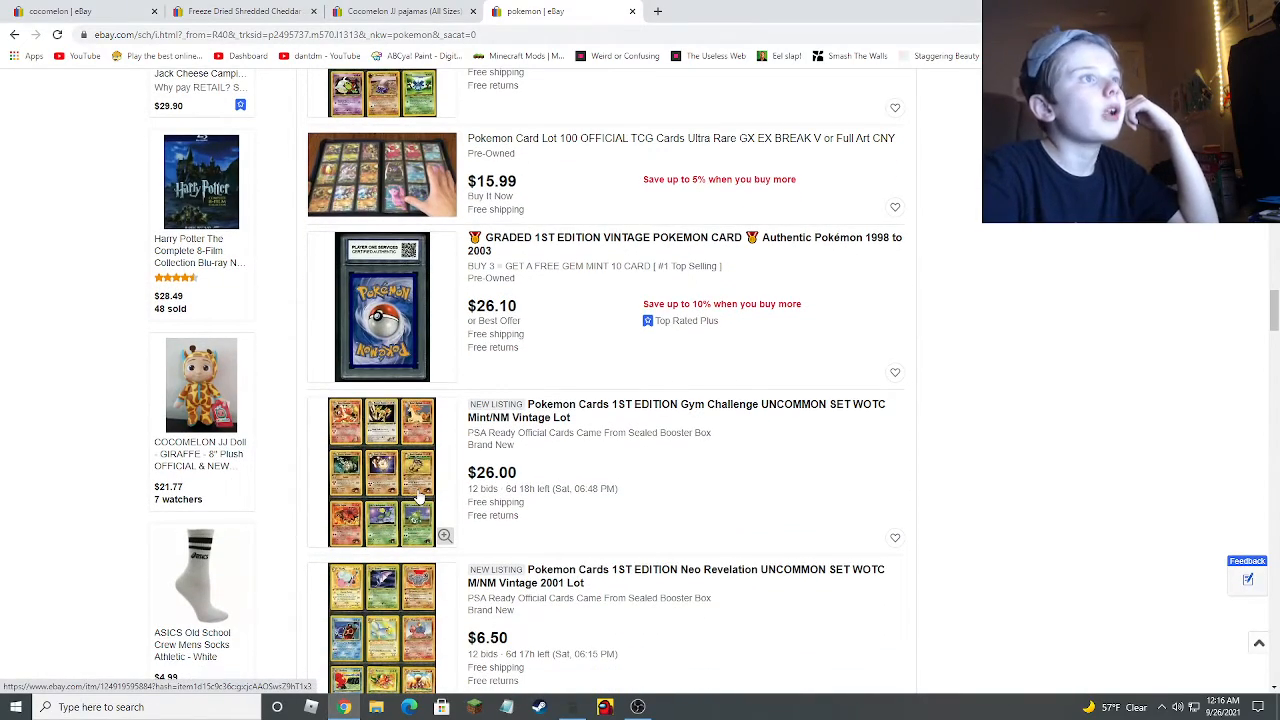
mouse_move(137, 148)
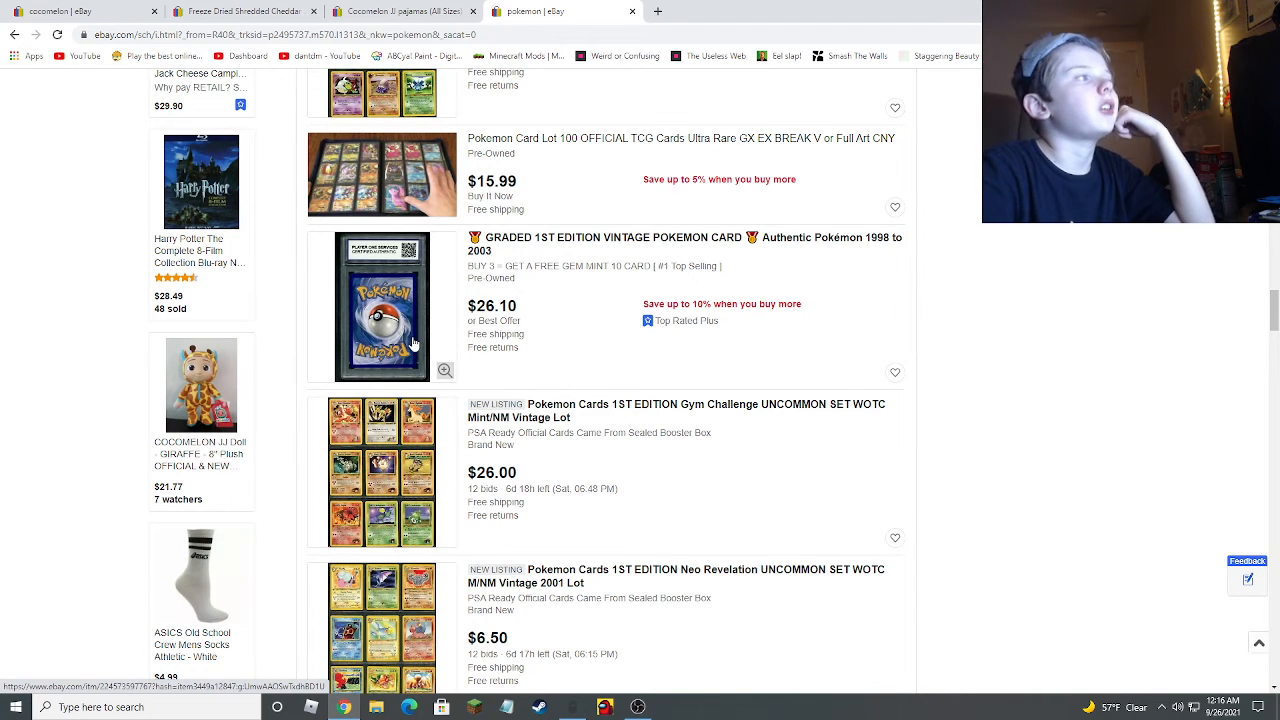
scroll(down, 3)
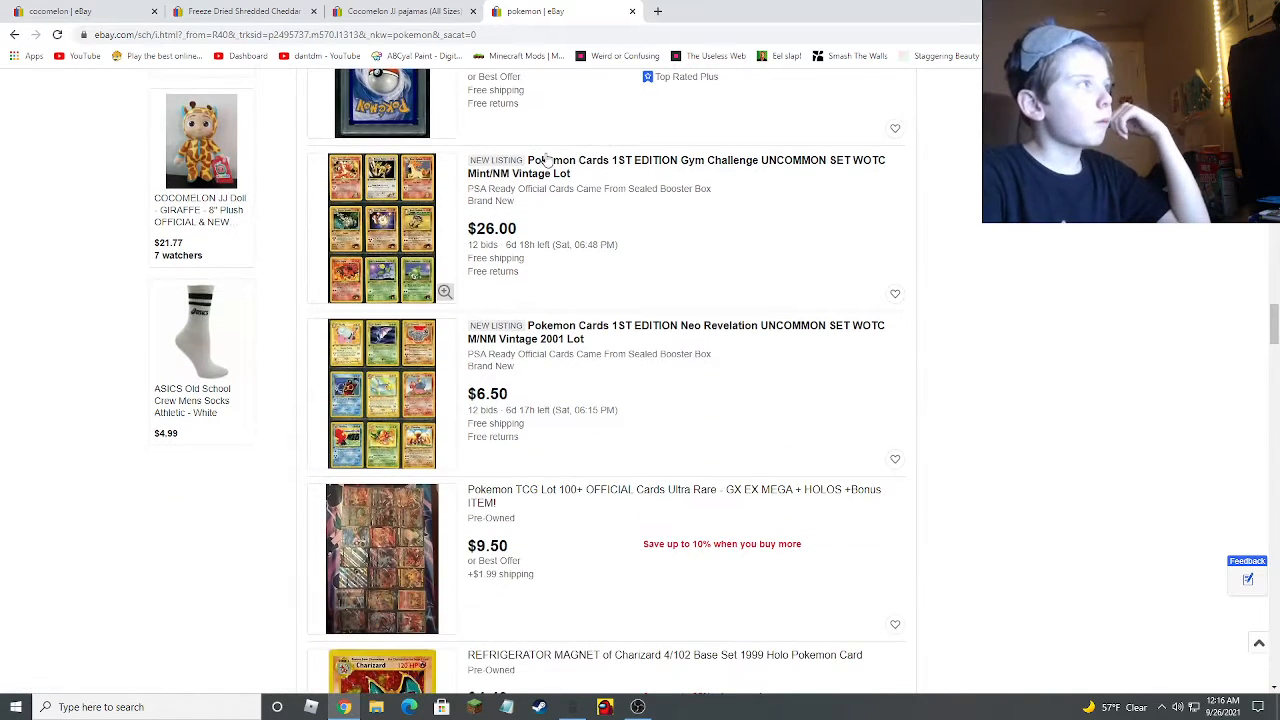
scroll(down, 3)
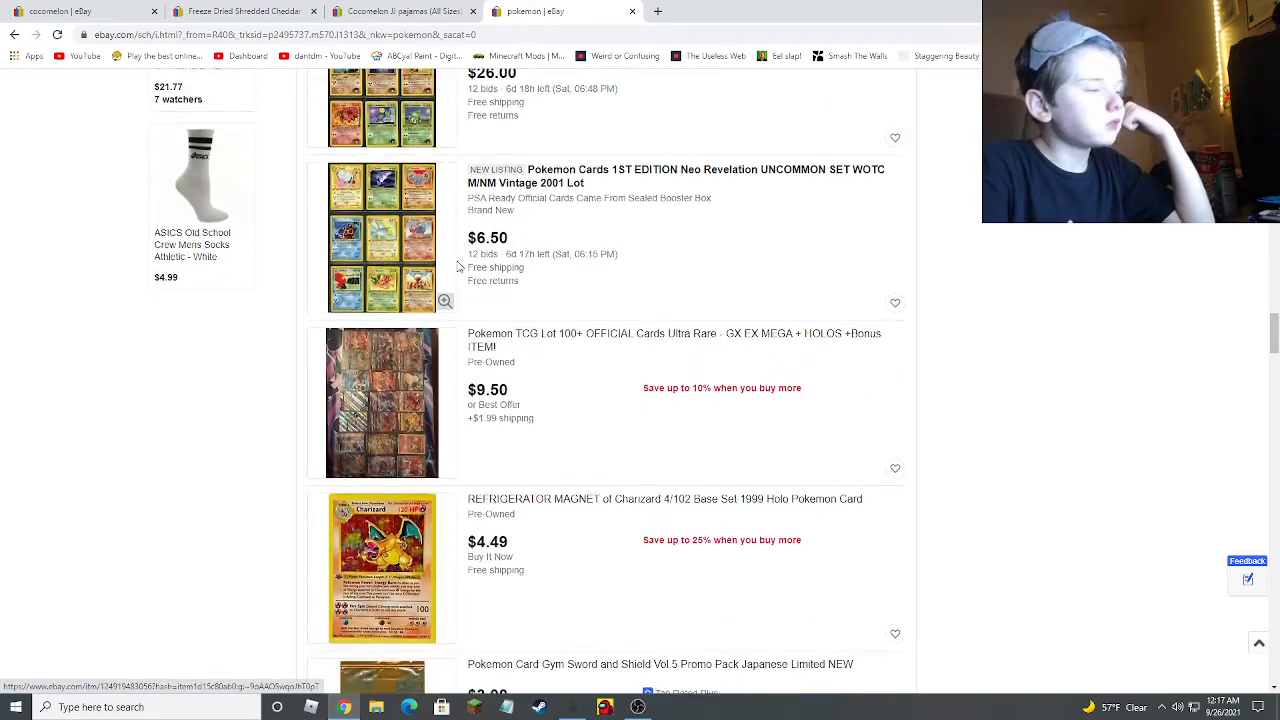
scroll(down, 3)
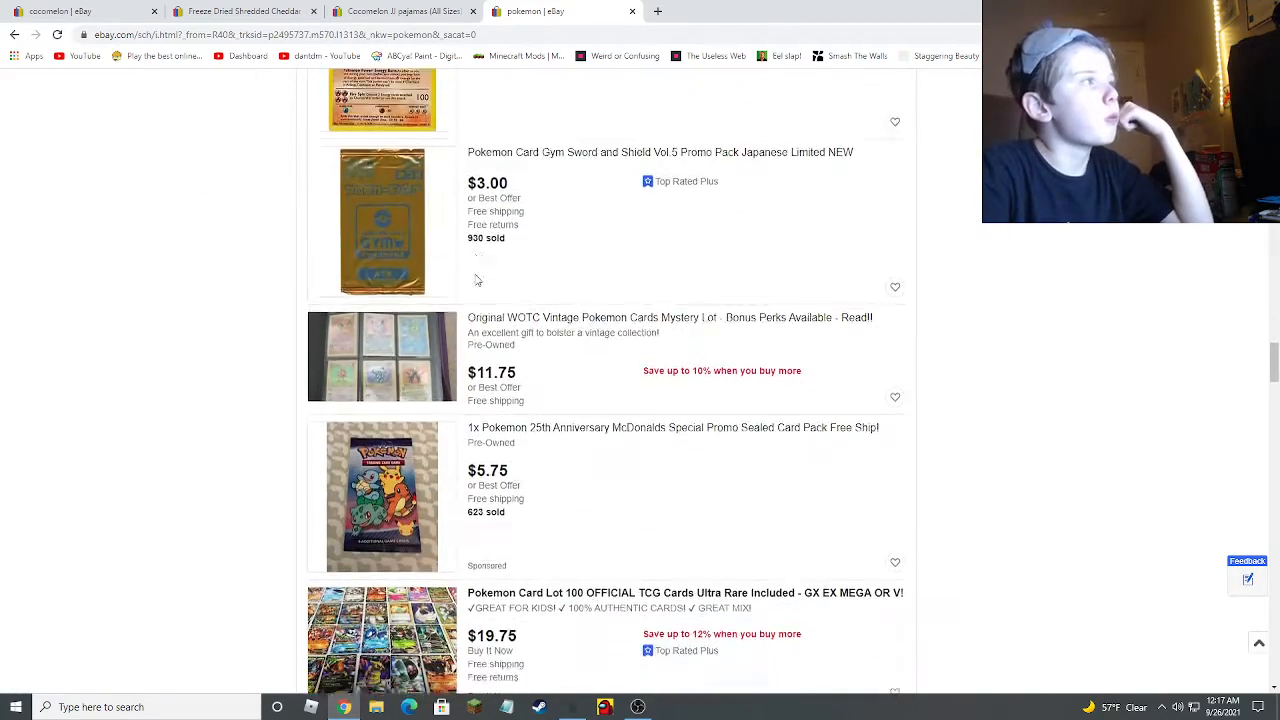
scroll(down, 3)
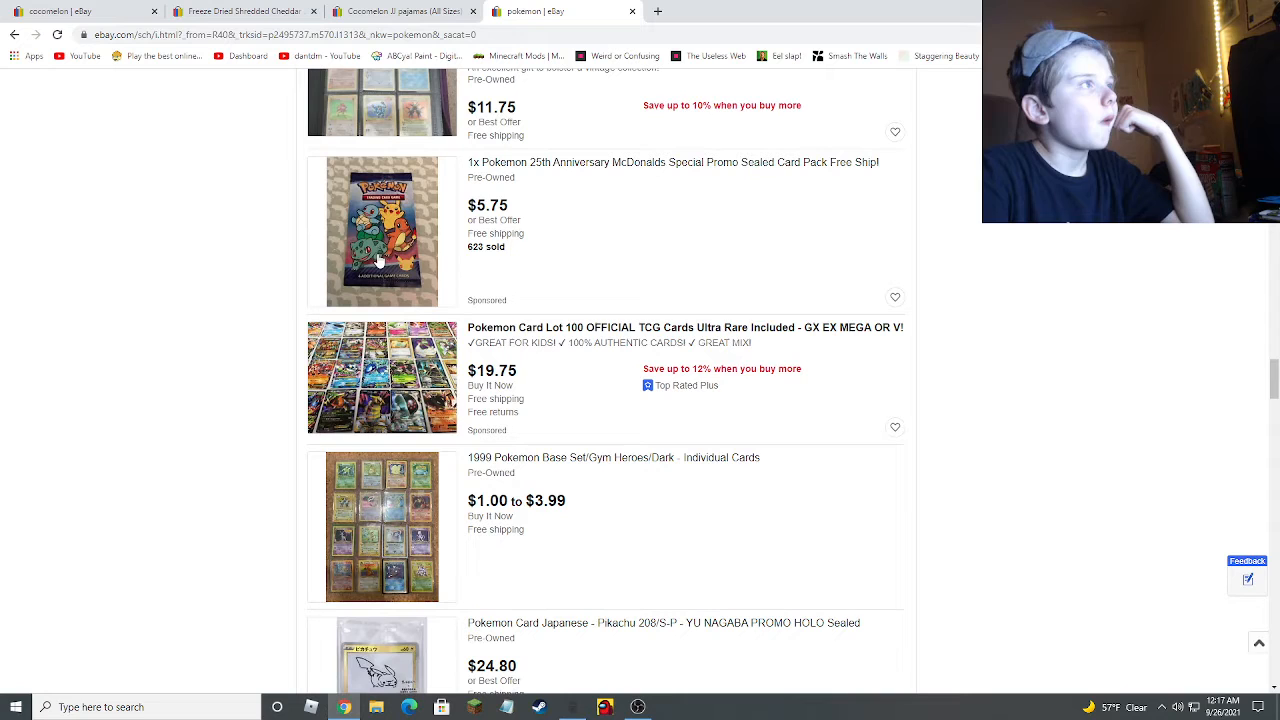
click(382, 232)
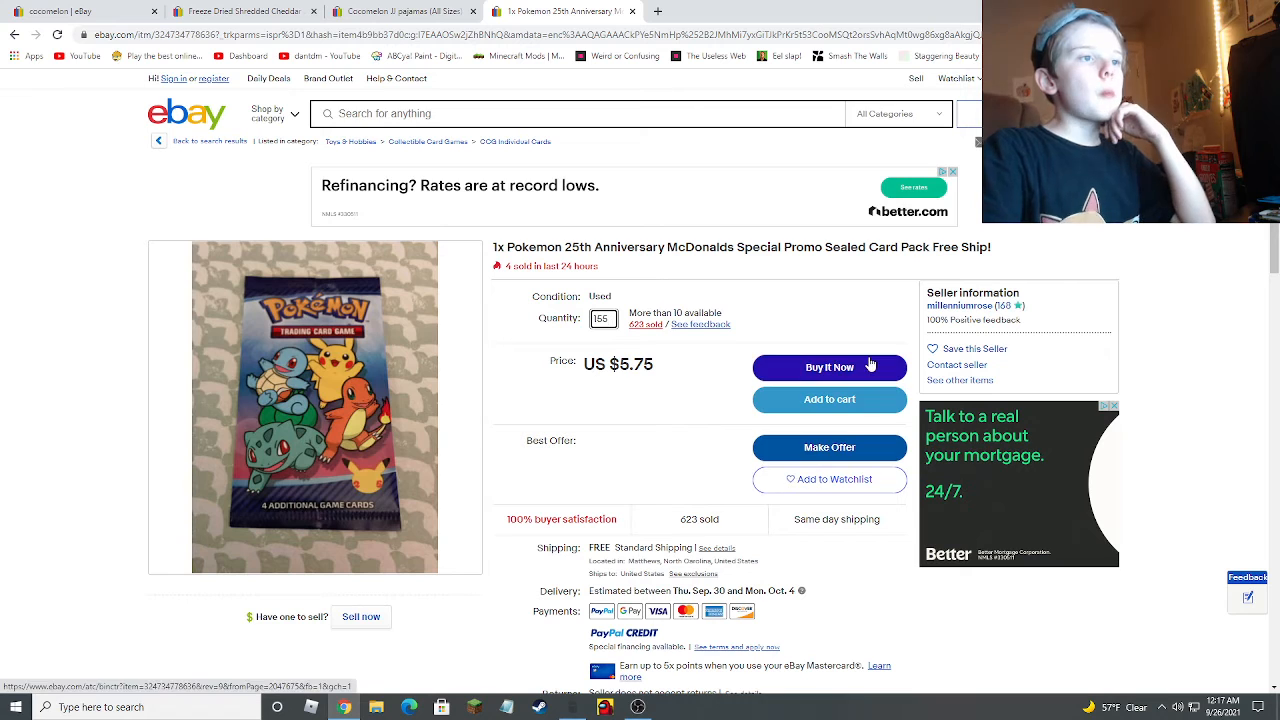
mouse_move(938, 234)
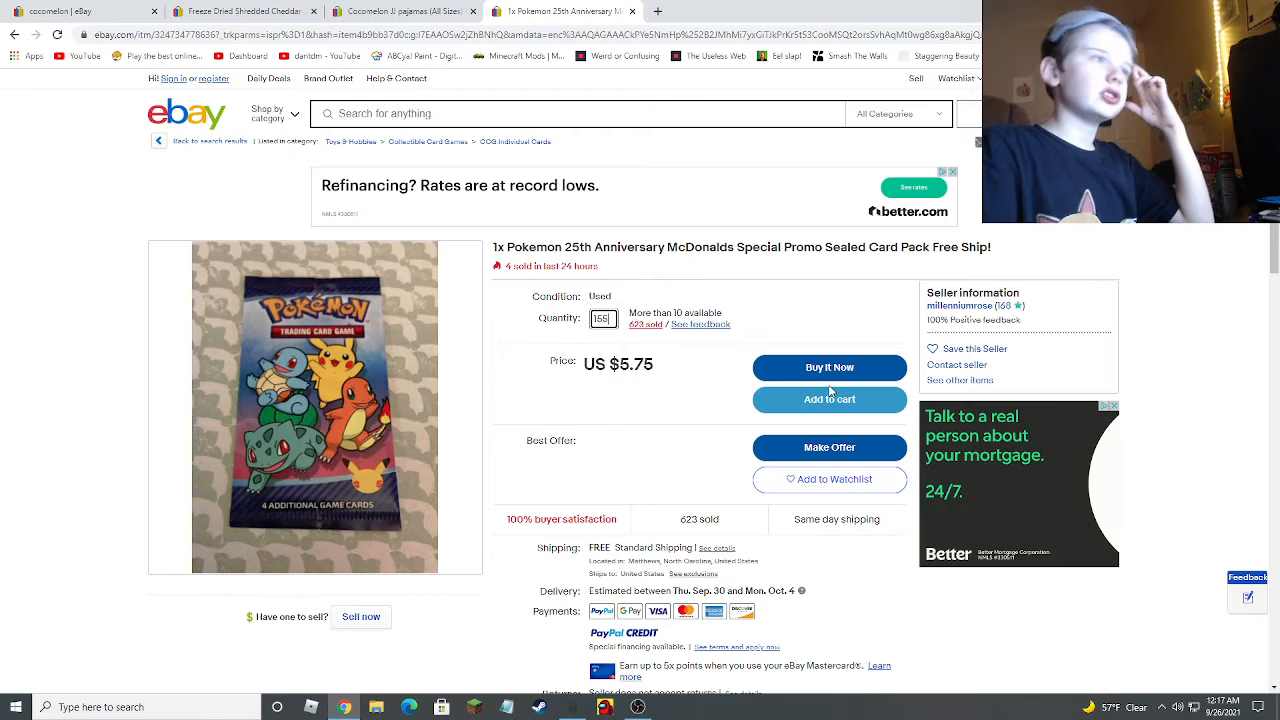
- Add 155 McDonald's Pokémon card packs and open the 376-item, $6,271.05 cart
click(828, 399)
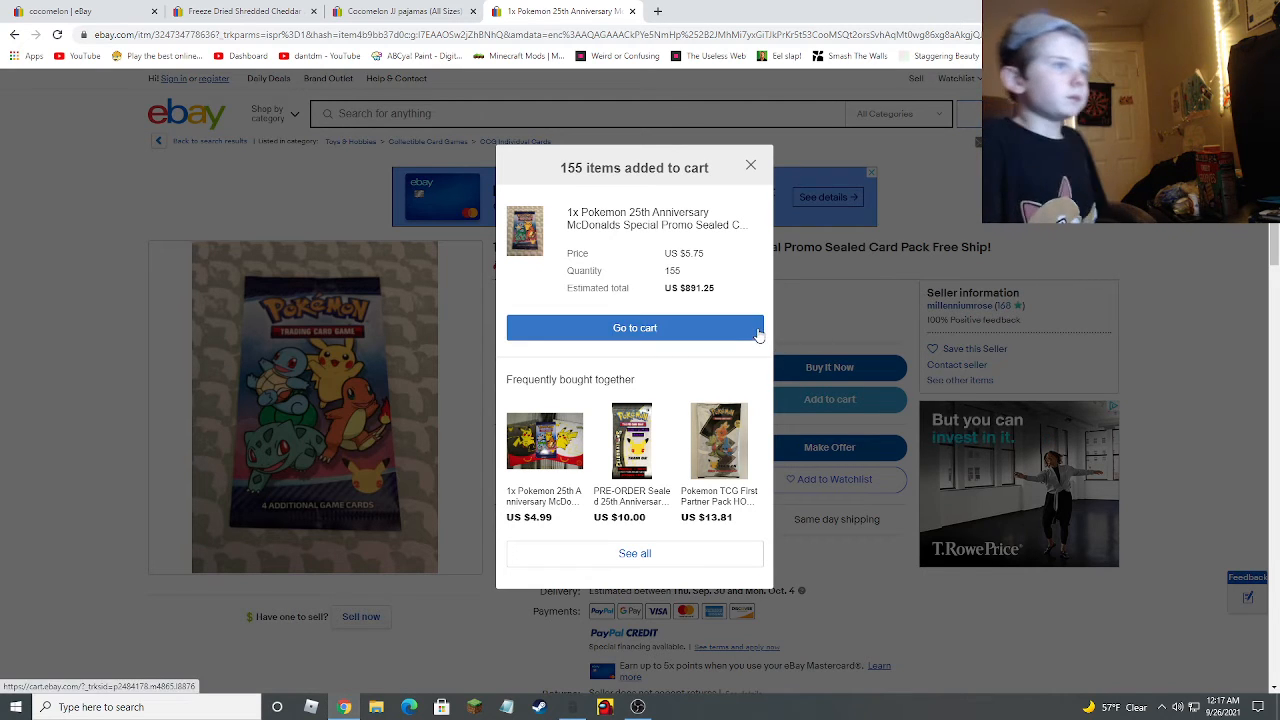
click(635, 327)
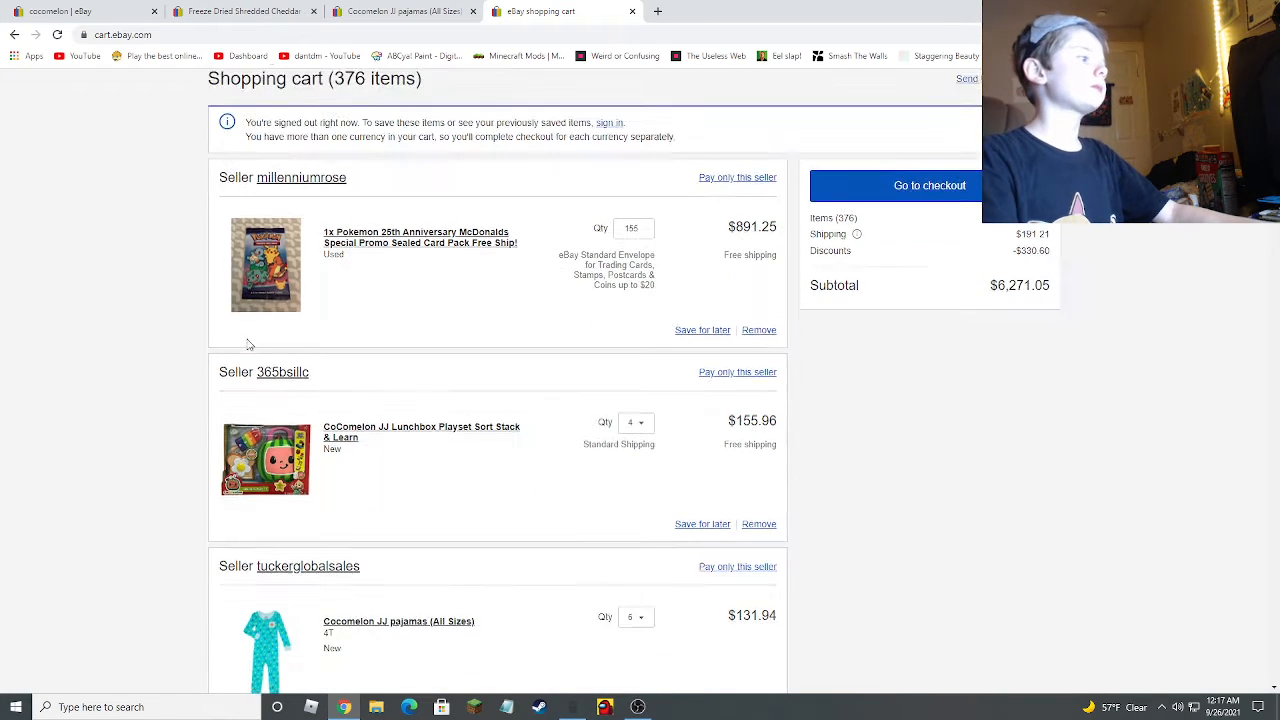
- Leave the cart view and start a 'fidget' query in the eBay search bar
scroll(down, 3)
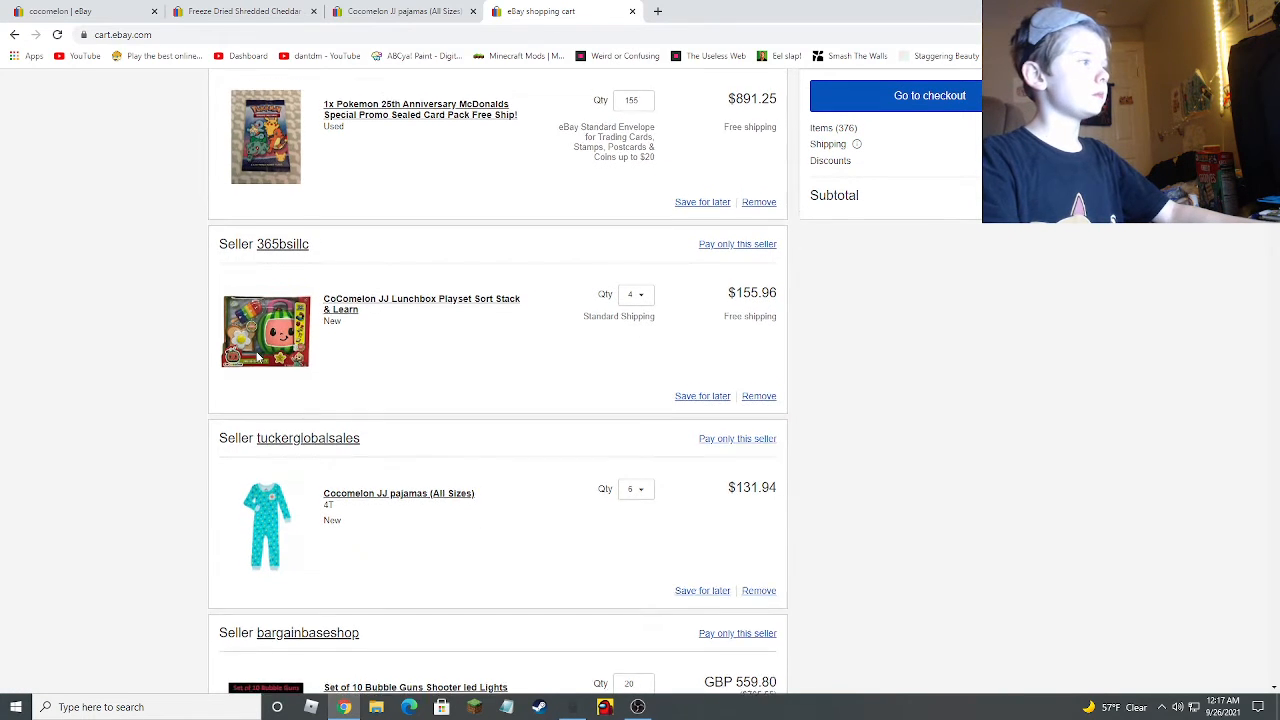
scroll(up, 3)
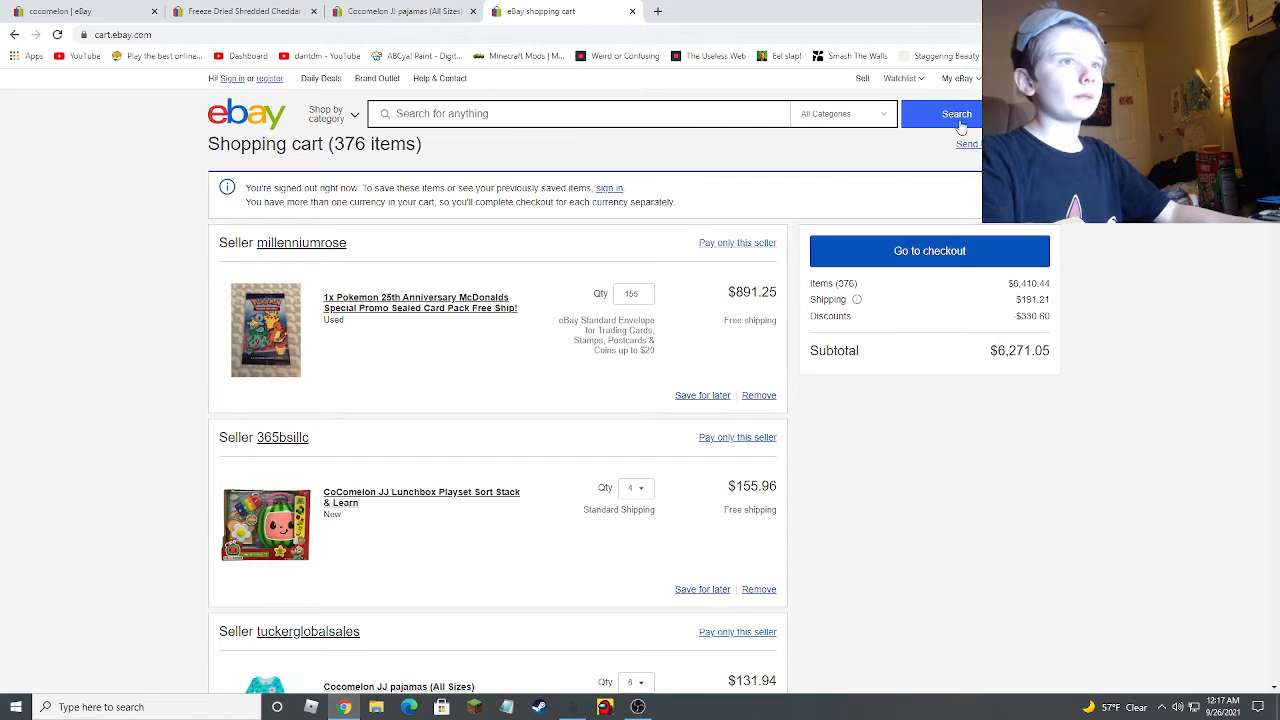
click(580, 113)
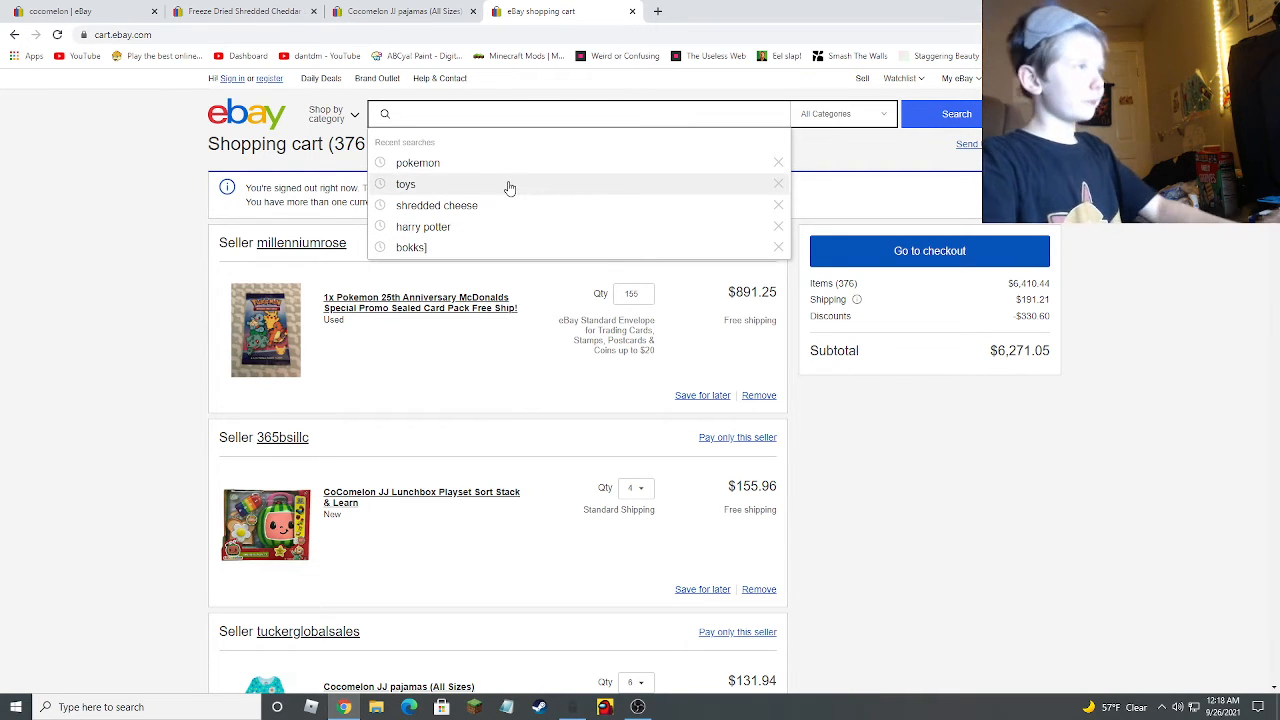
text(f)
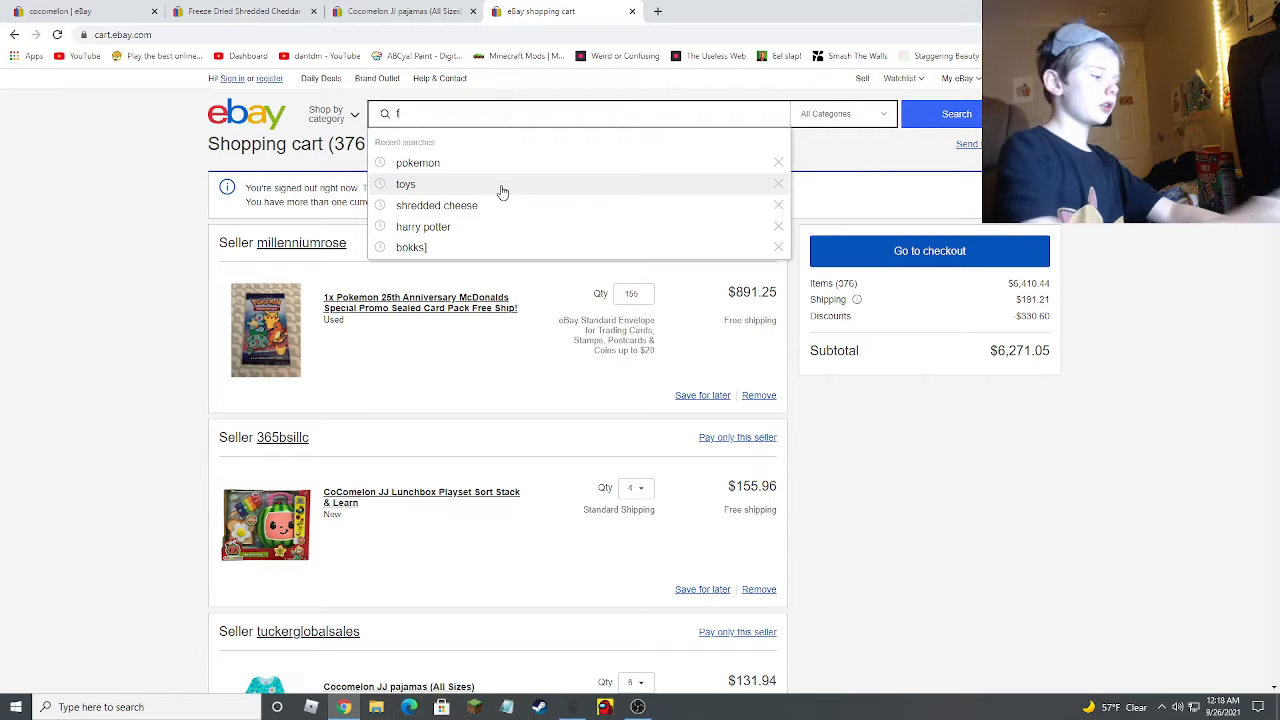
text(idget)
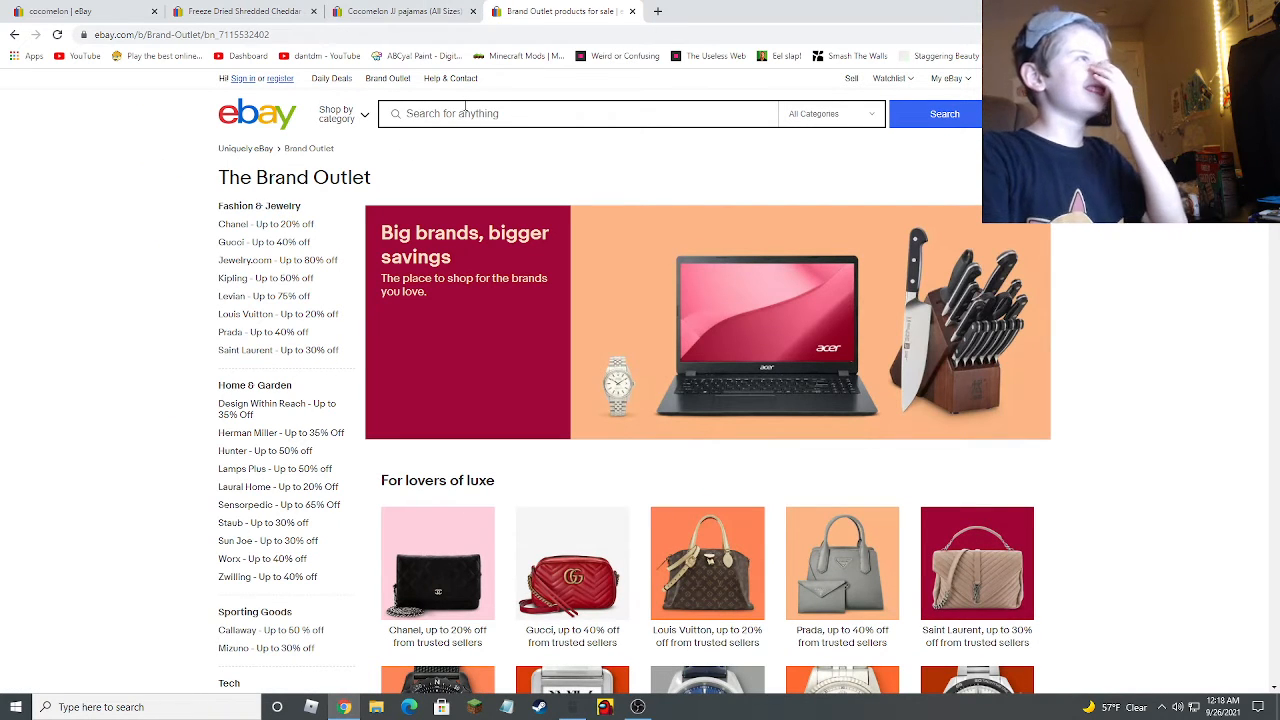
- Search for 'pop it' and switch to the 'pop it fidget toy' related search
click(600, 113)
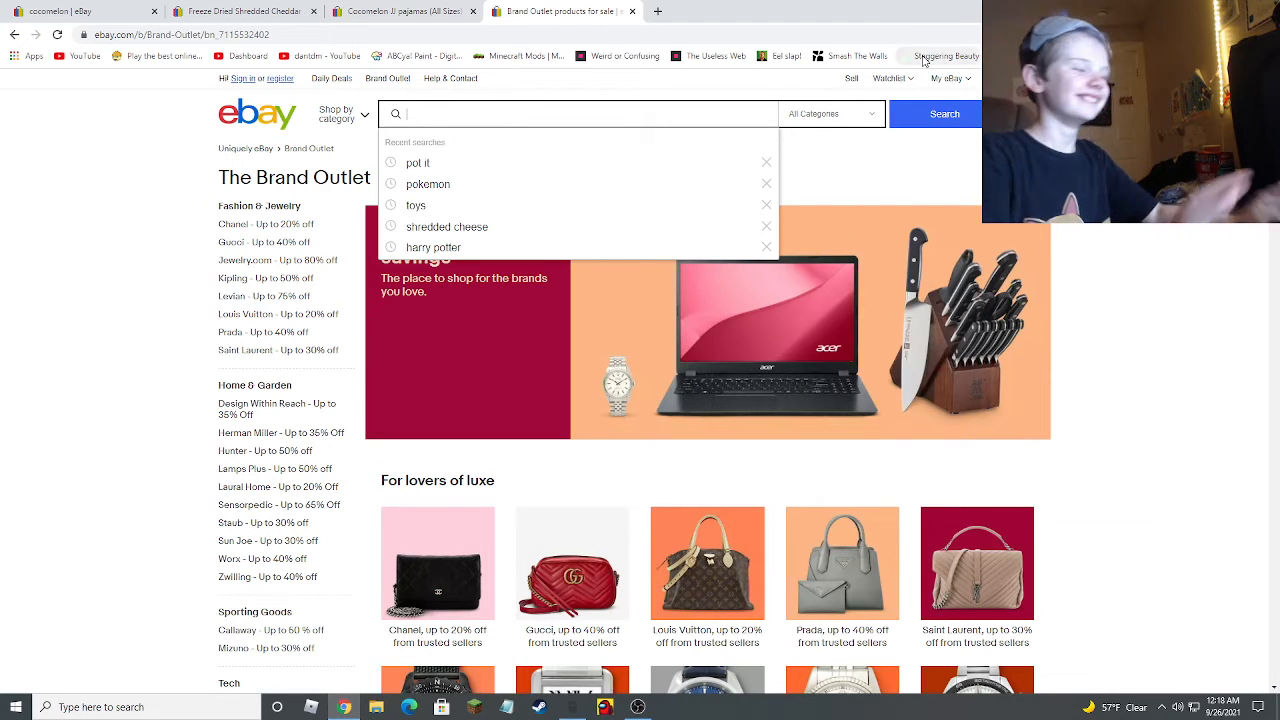
text(pop it)
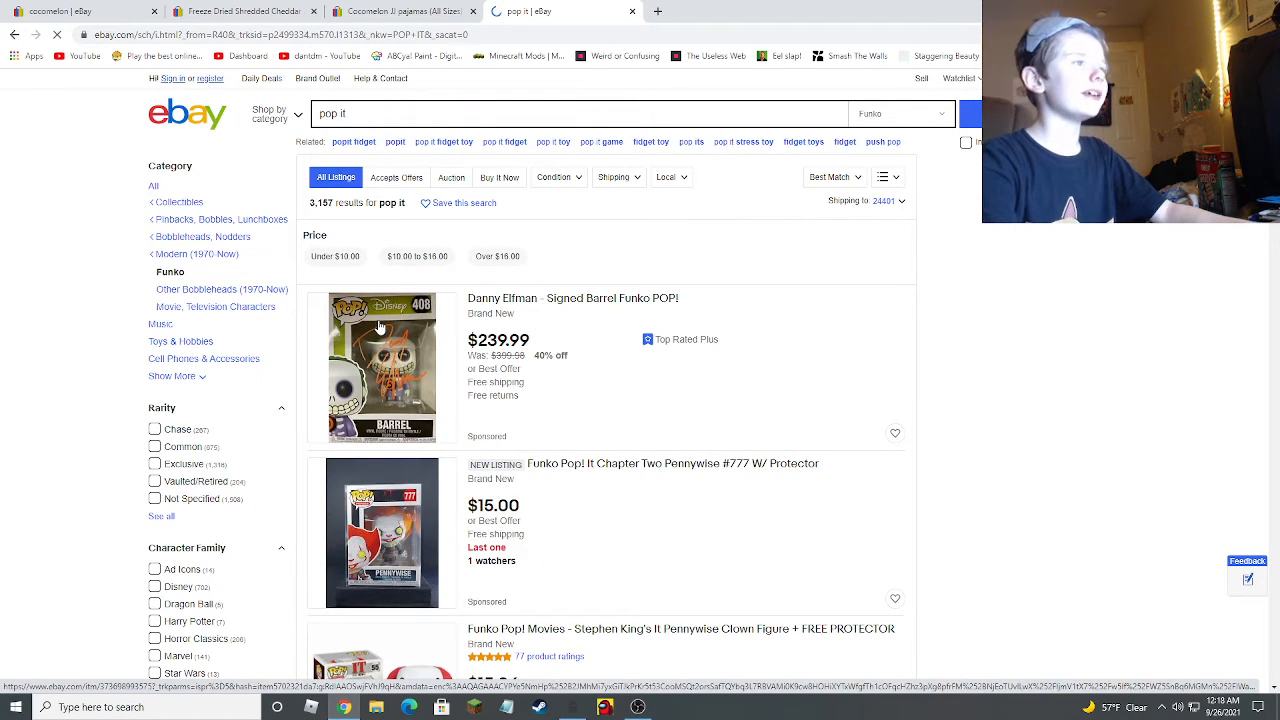
scroll(down, 3)
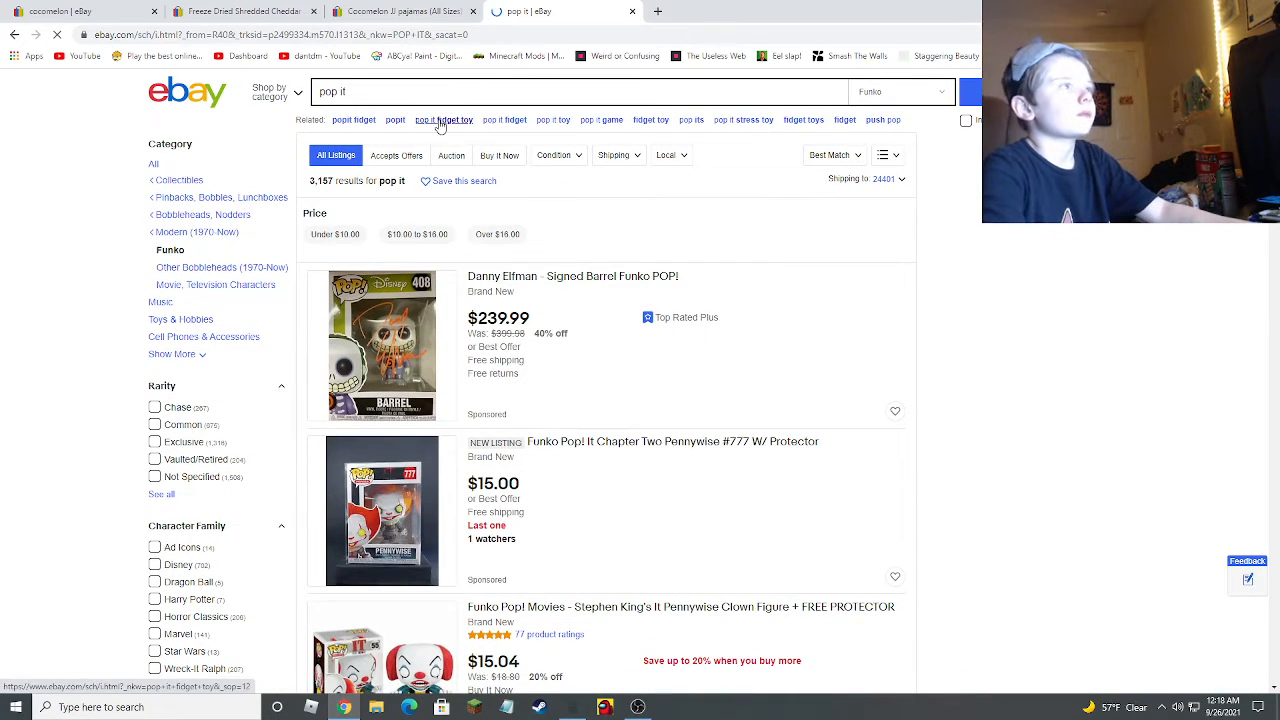
click(441, 119)
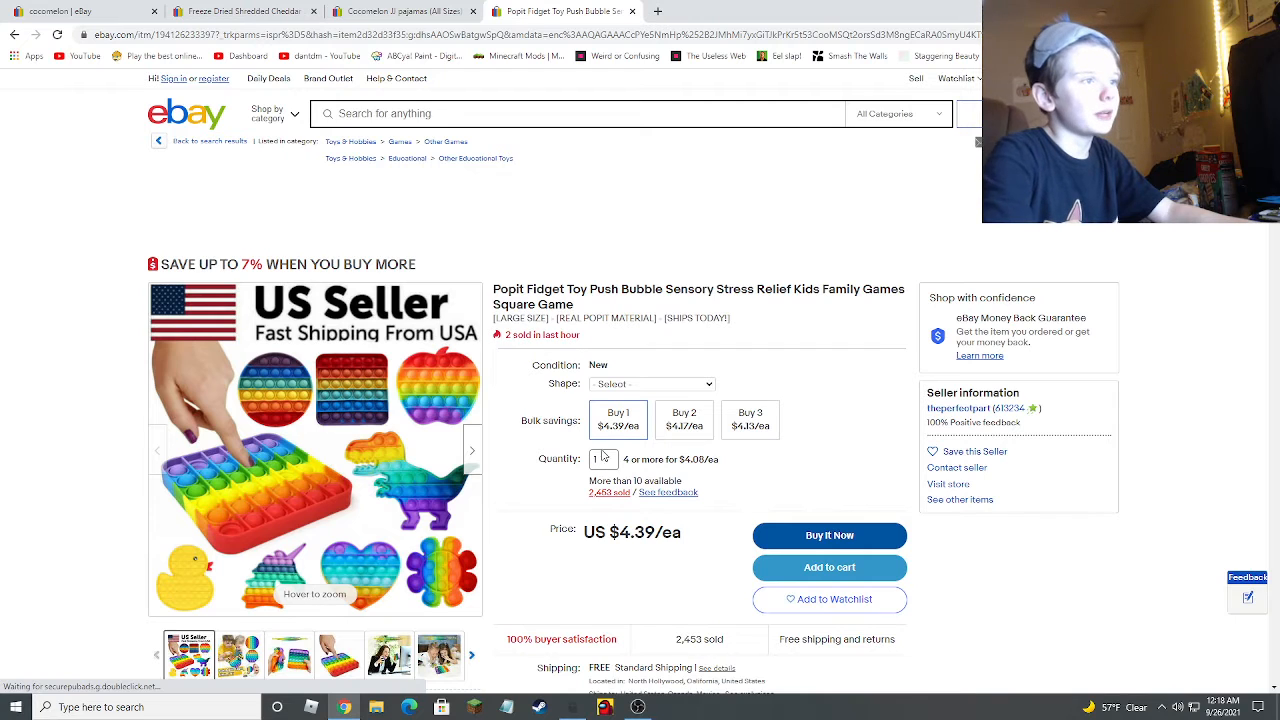
- Choose the Yellow Duck shape and add 357 of them to the cart
click(650, 384)
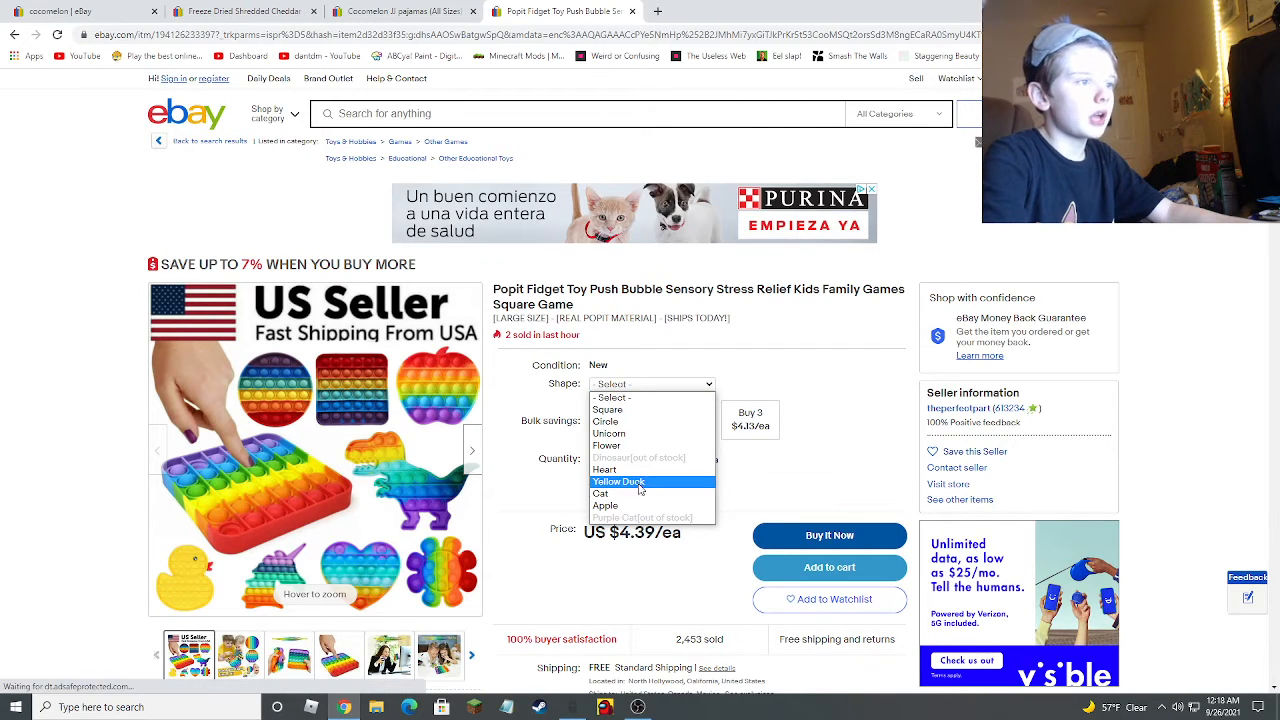
click(617, 482)
text(357)
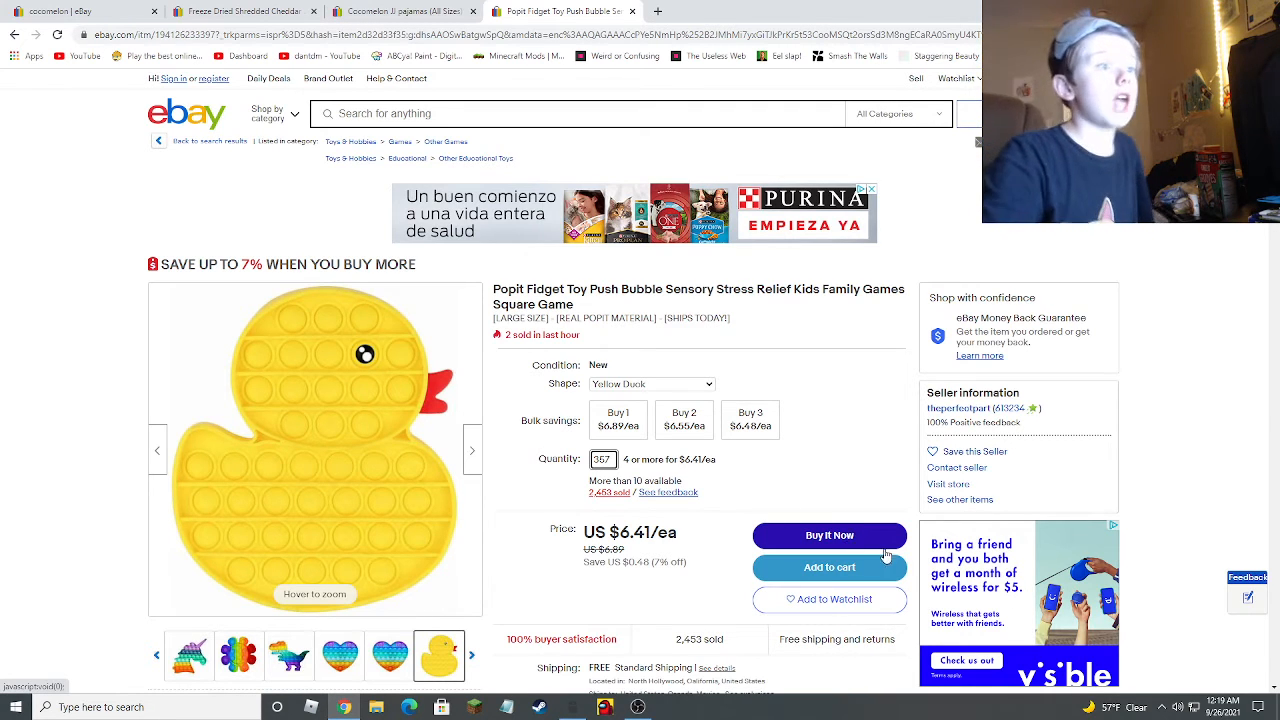
click(829, 567)
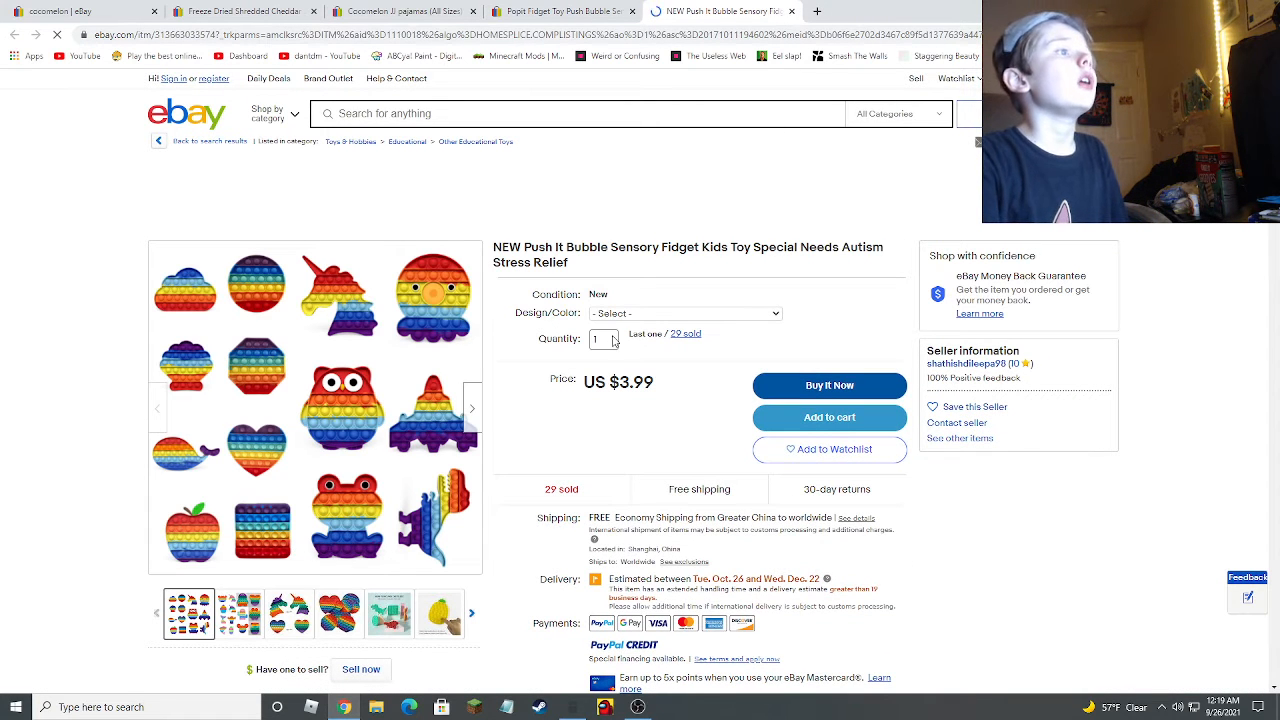
- Pick the Micky Mice - Rainbow 2 design and add one to the cart
click(548, 113)
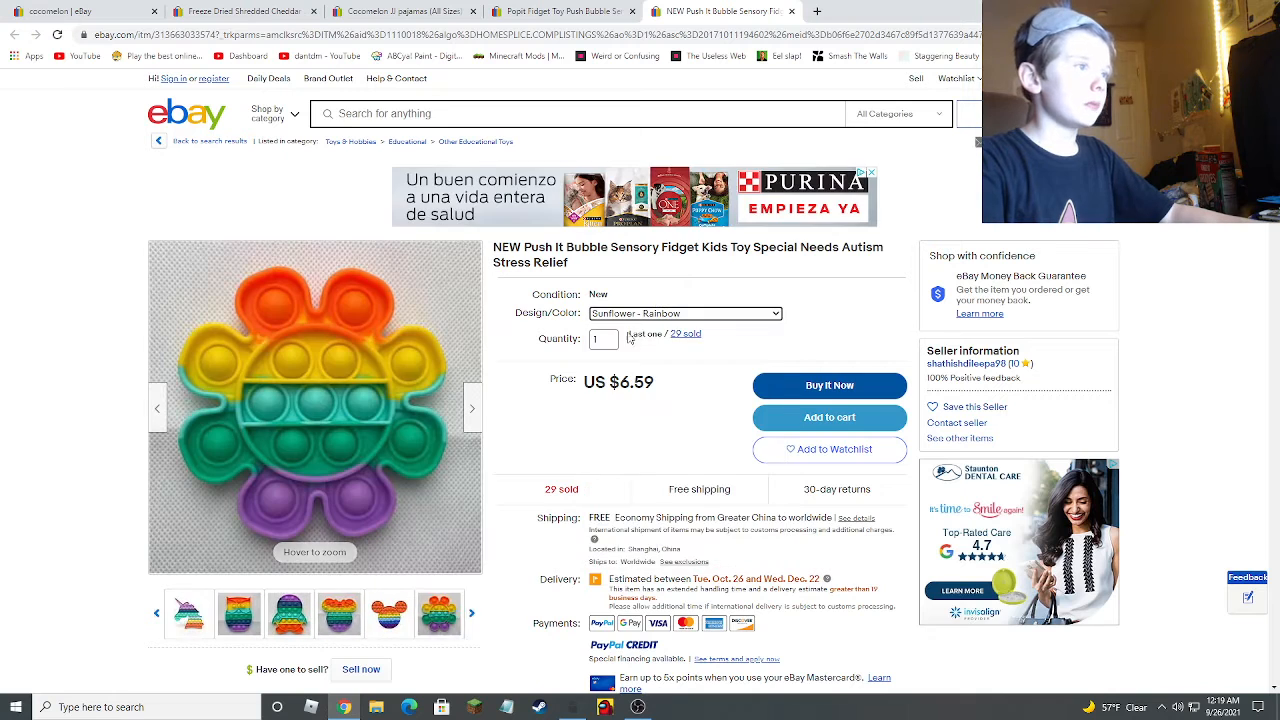
click(685, 313)
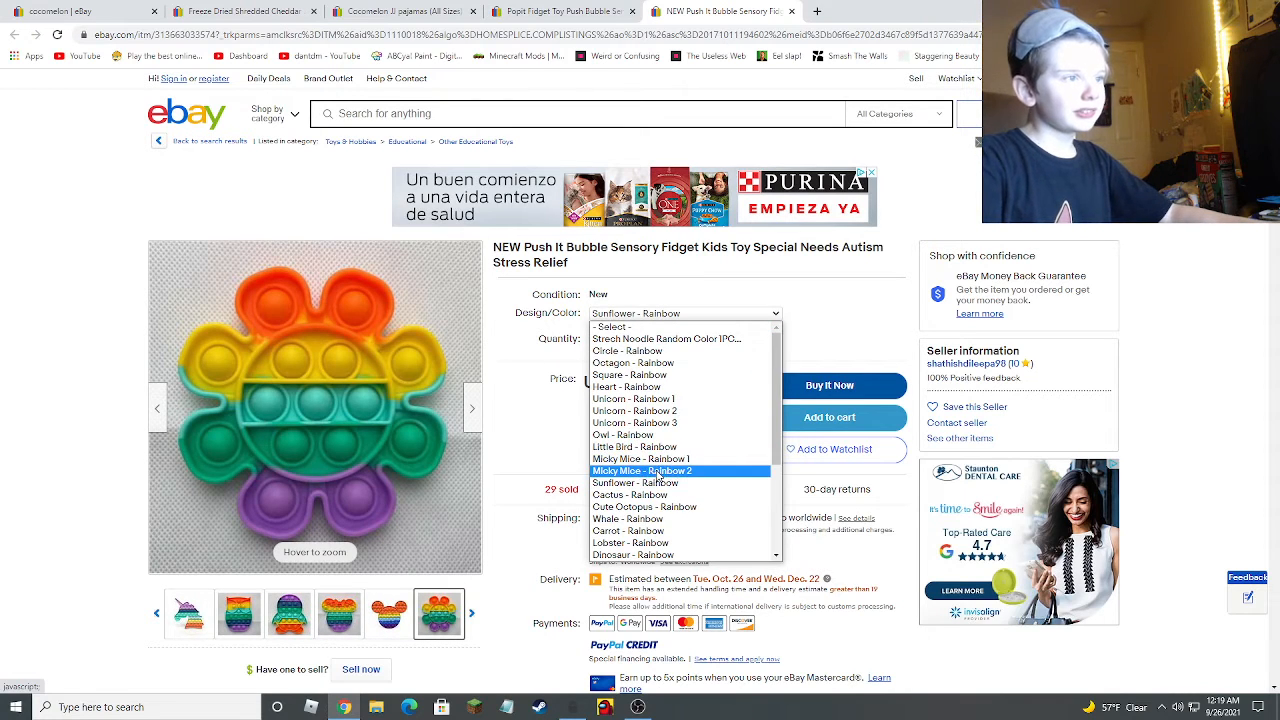
click(642, 470)
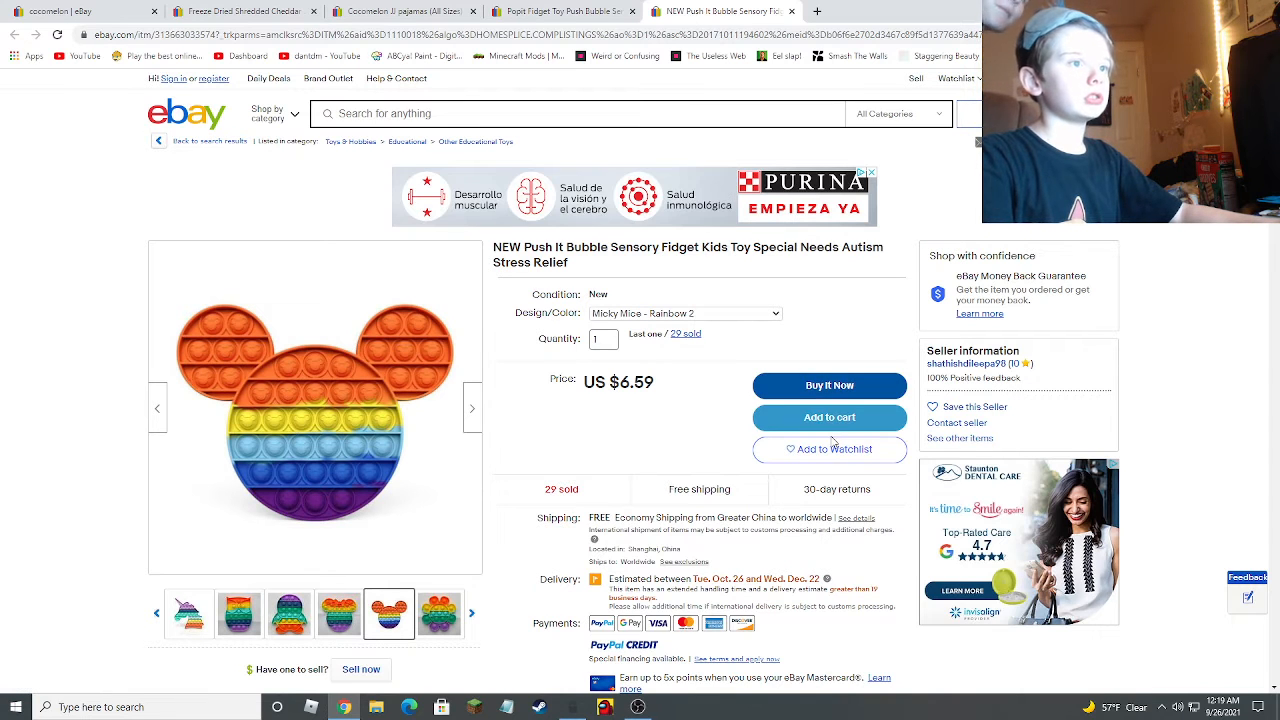
click(829, 417)
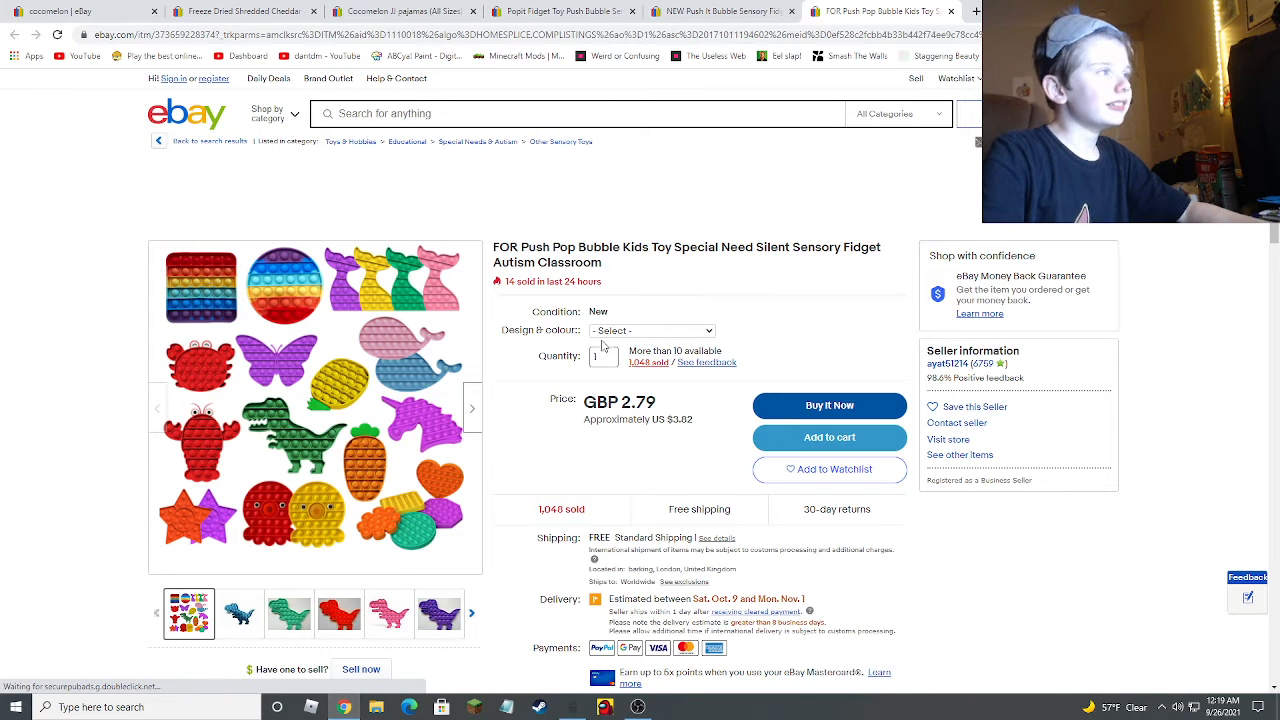
- Choose the Unicorn Purple design and add 73 of them to the cart
click(651, 330)
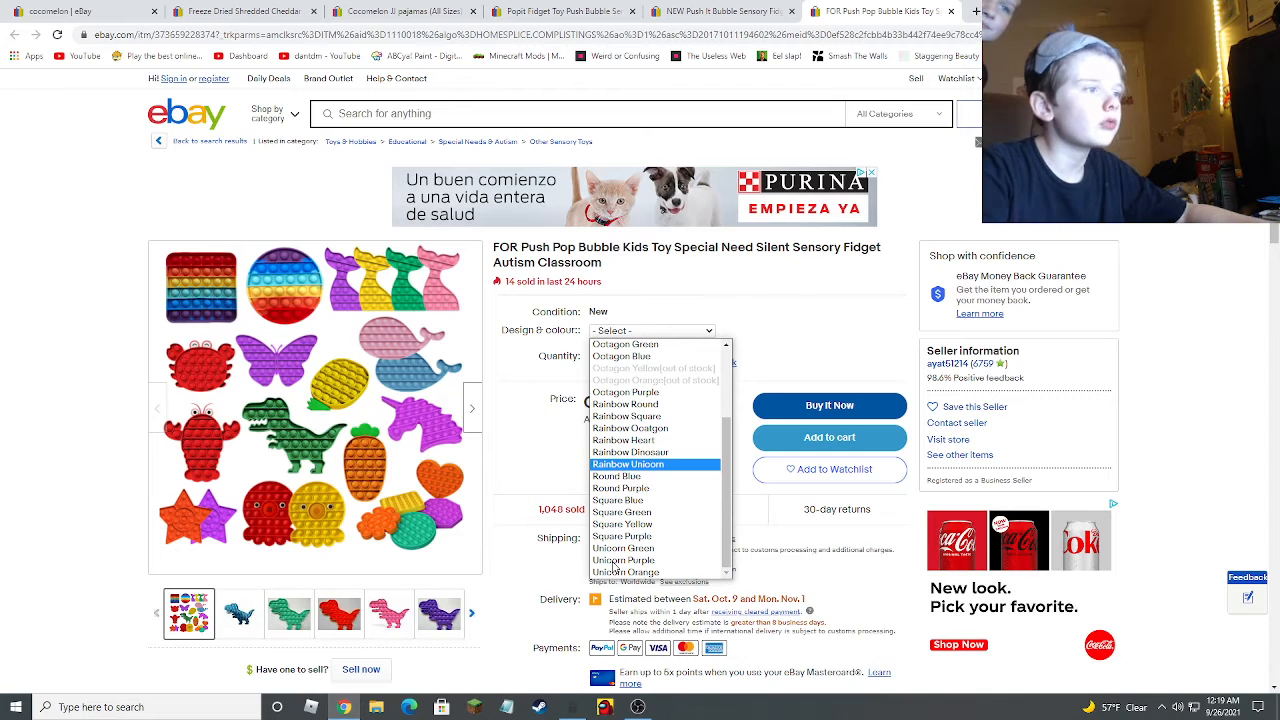
click(626, 548)
text(73)
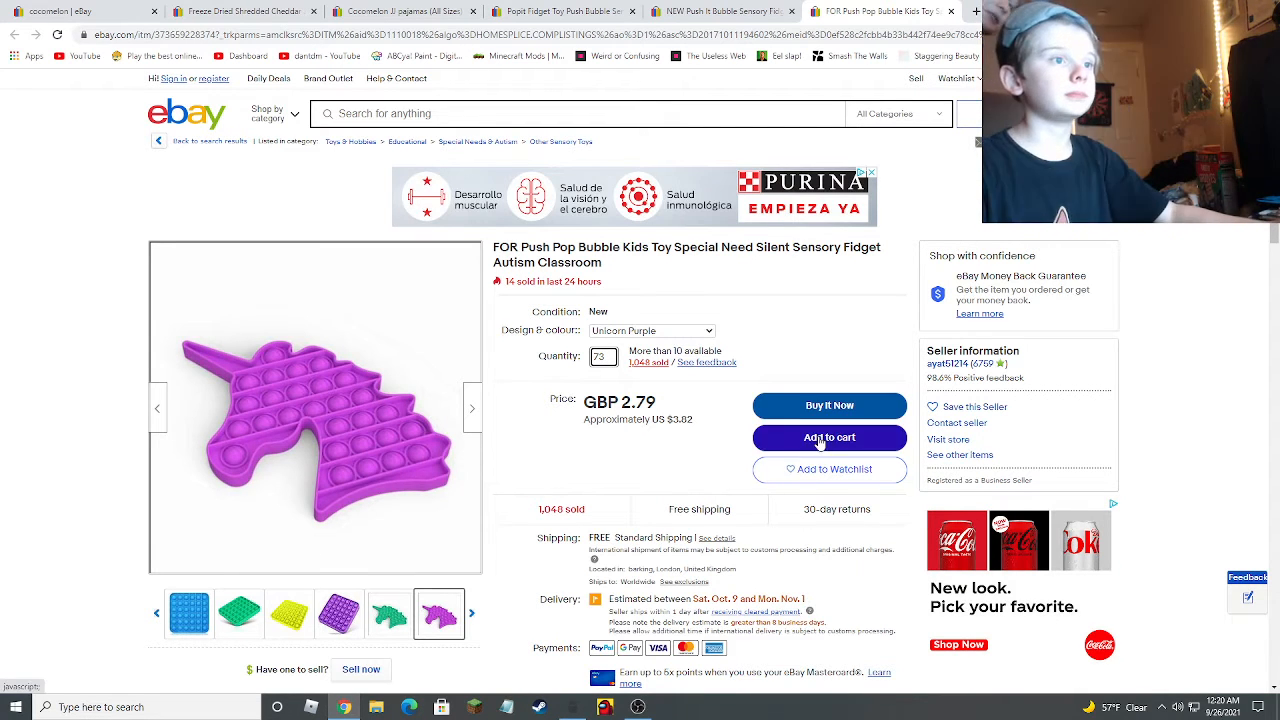
click(829, 437)
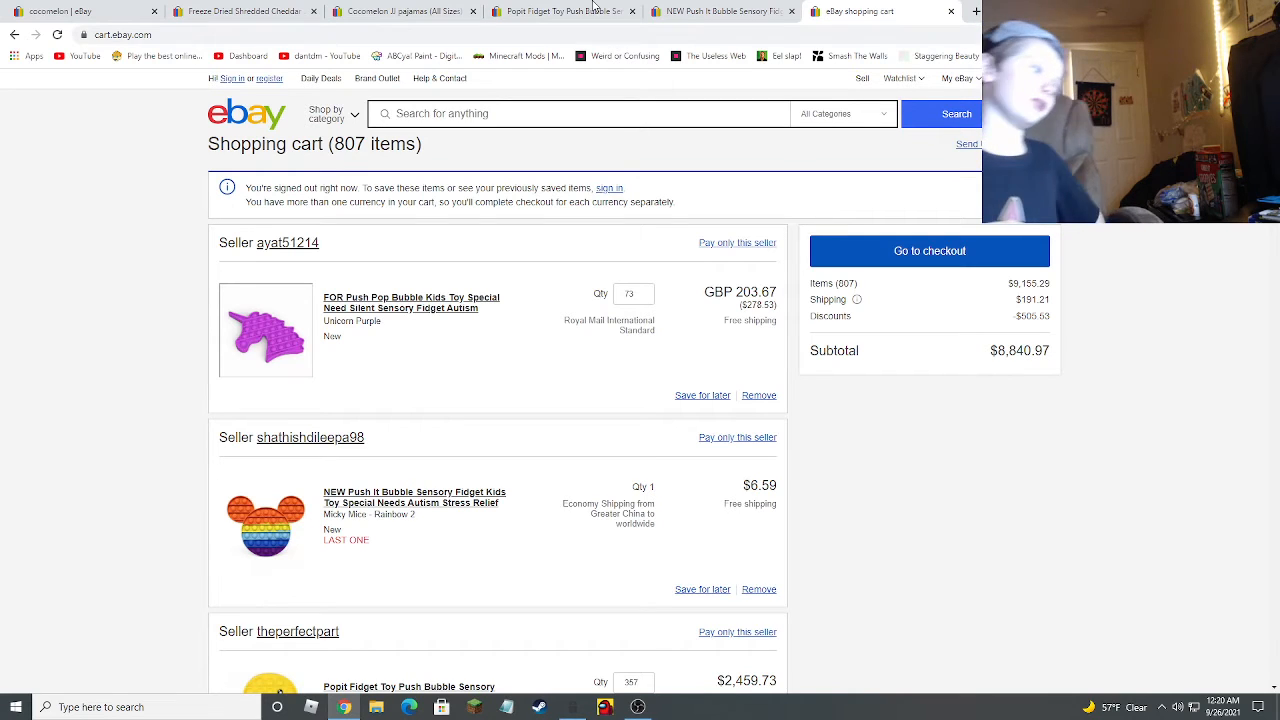
scroll(down, 3)
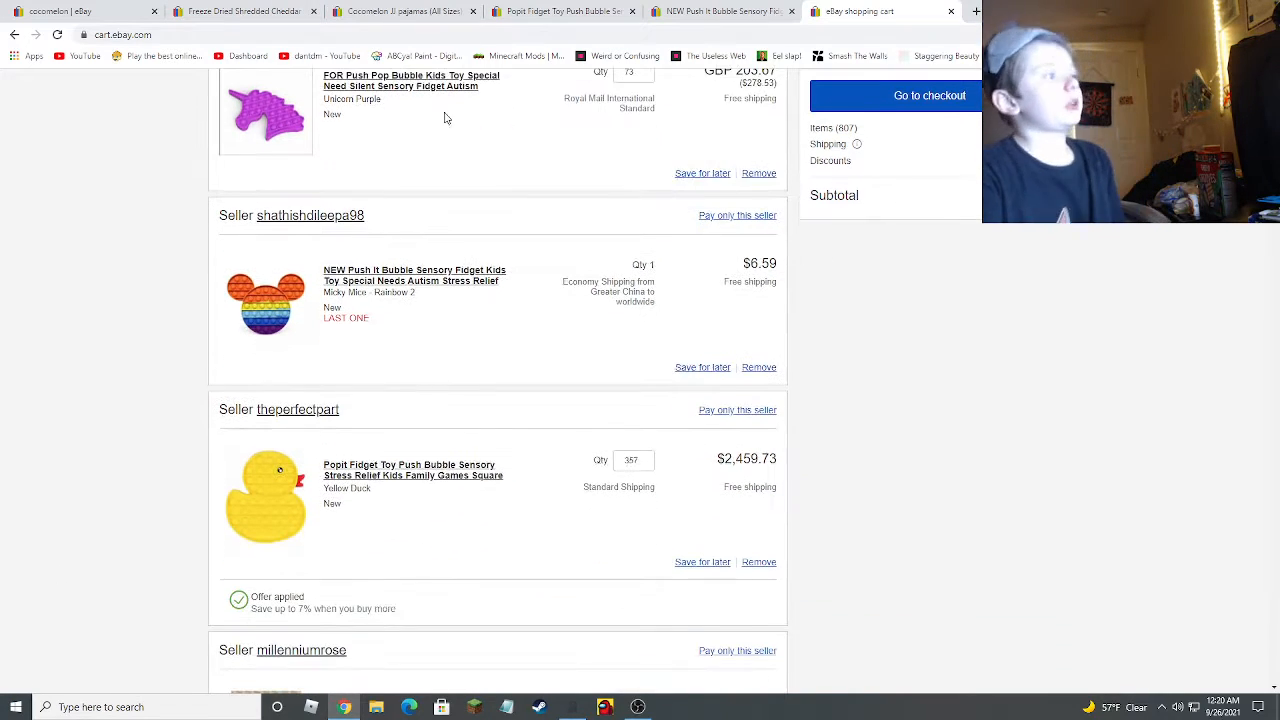
scroll(up, 3)
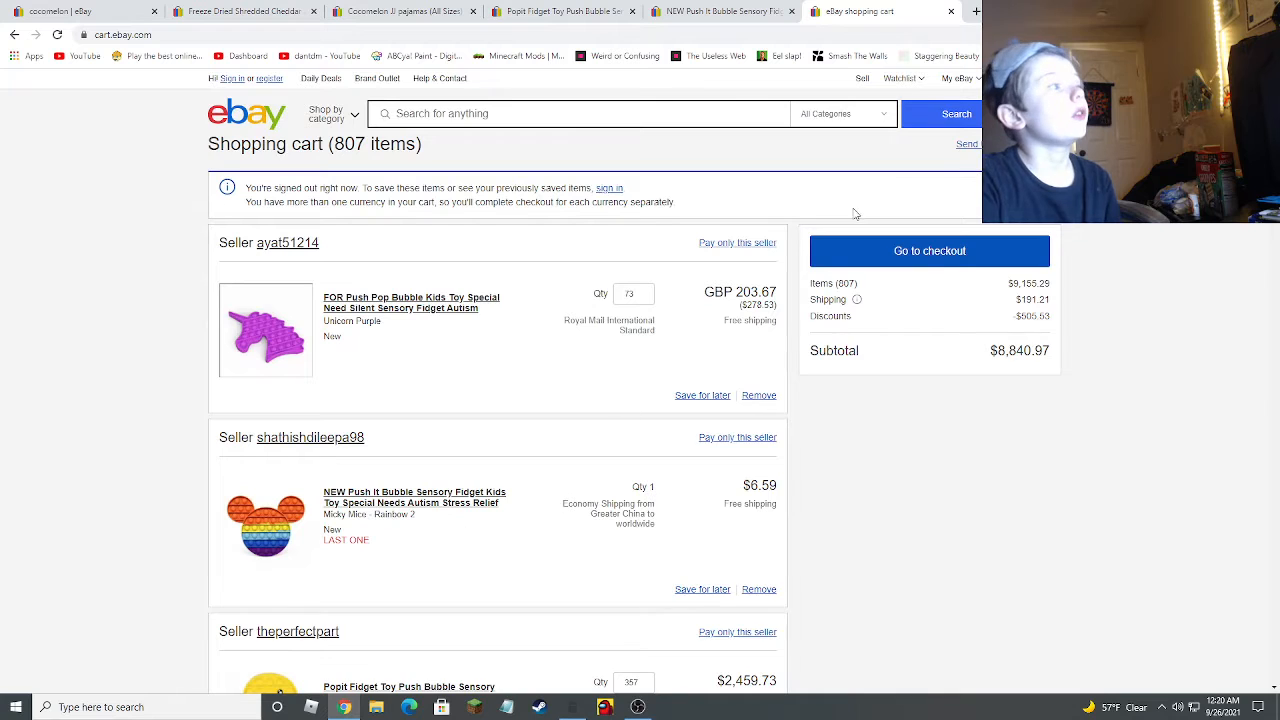
mouse_move(1211, 458)
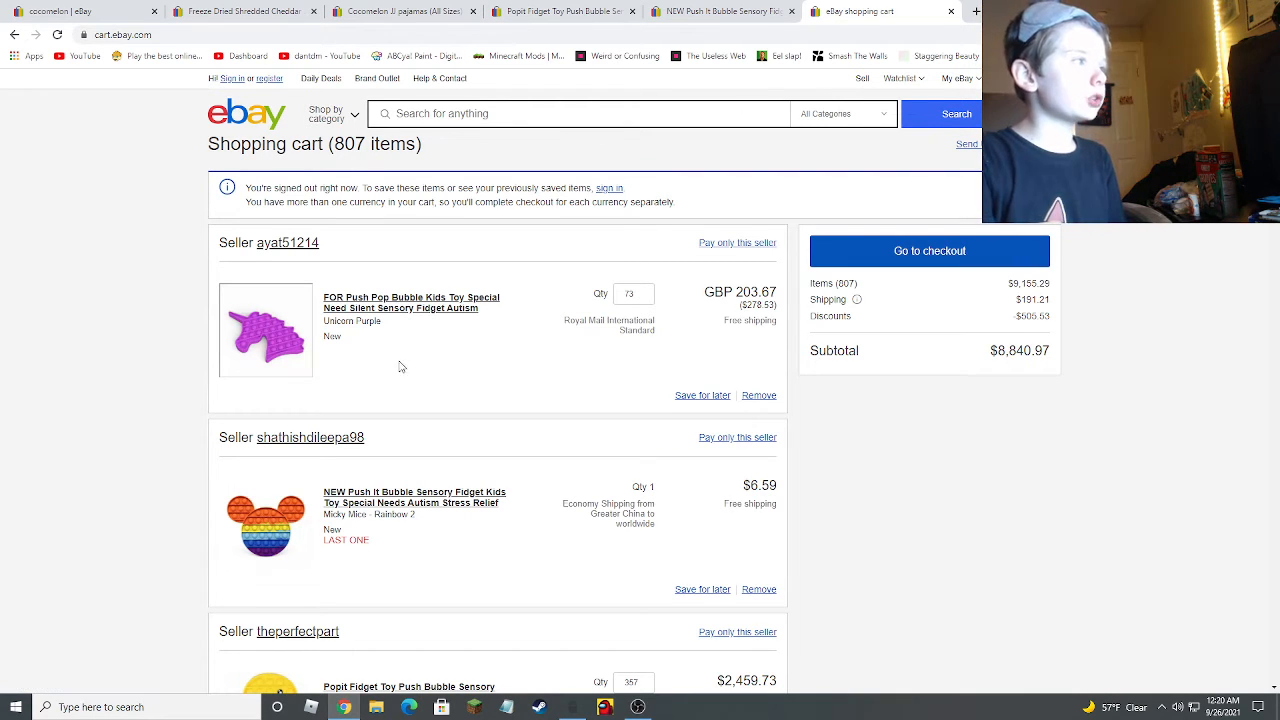
mouse_move(463, 593)
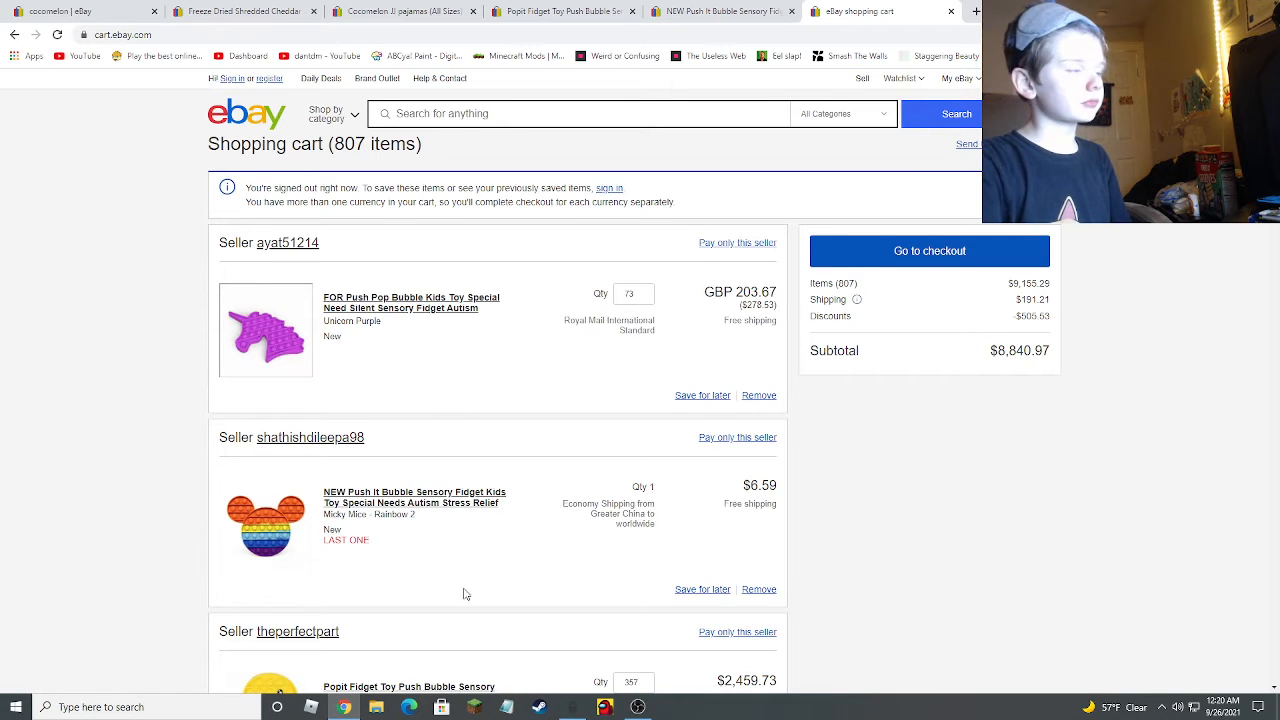
scroll(down, 3)
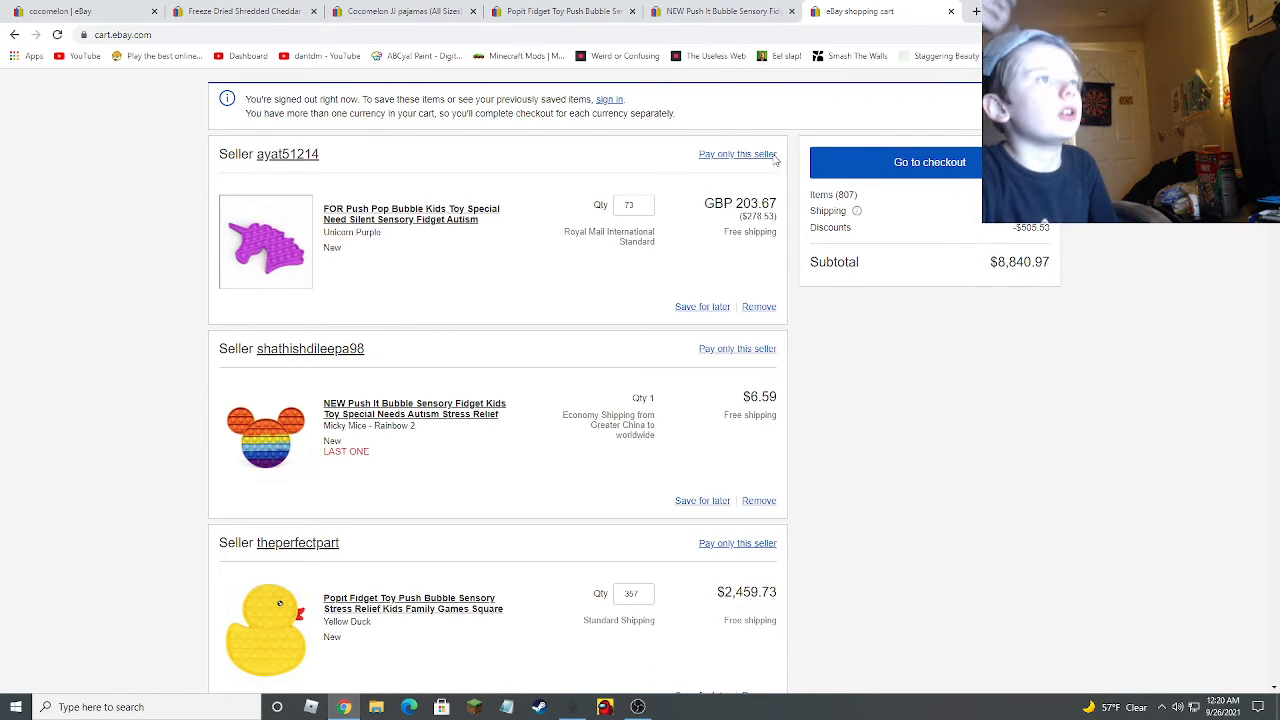
mouse_move(745, 374)
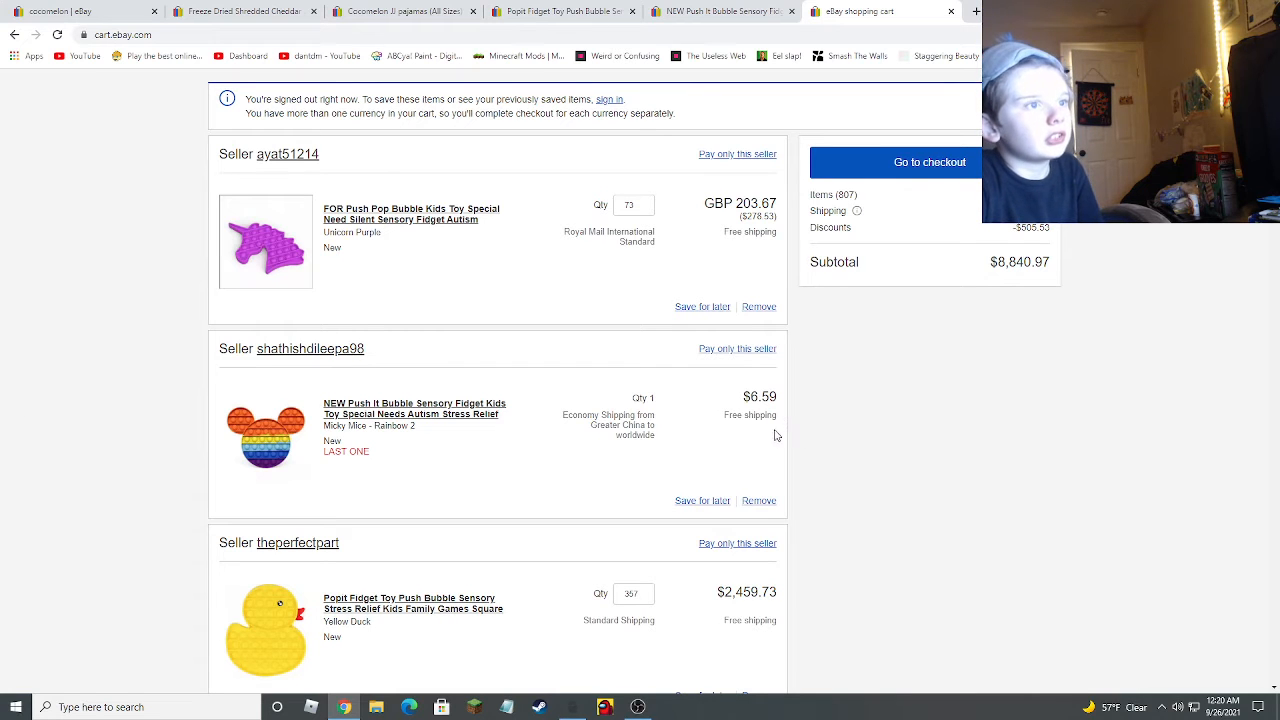
scroll(down, 3)
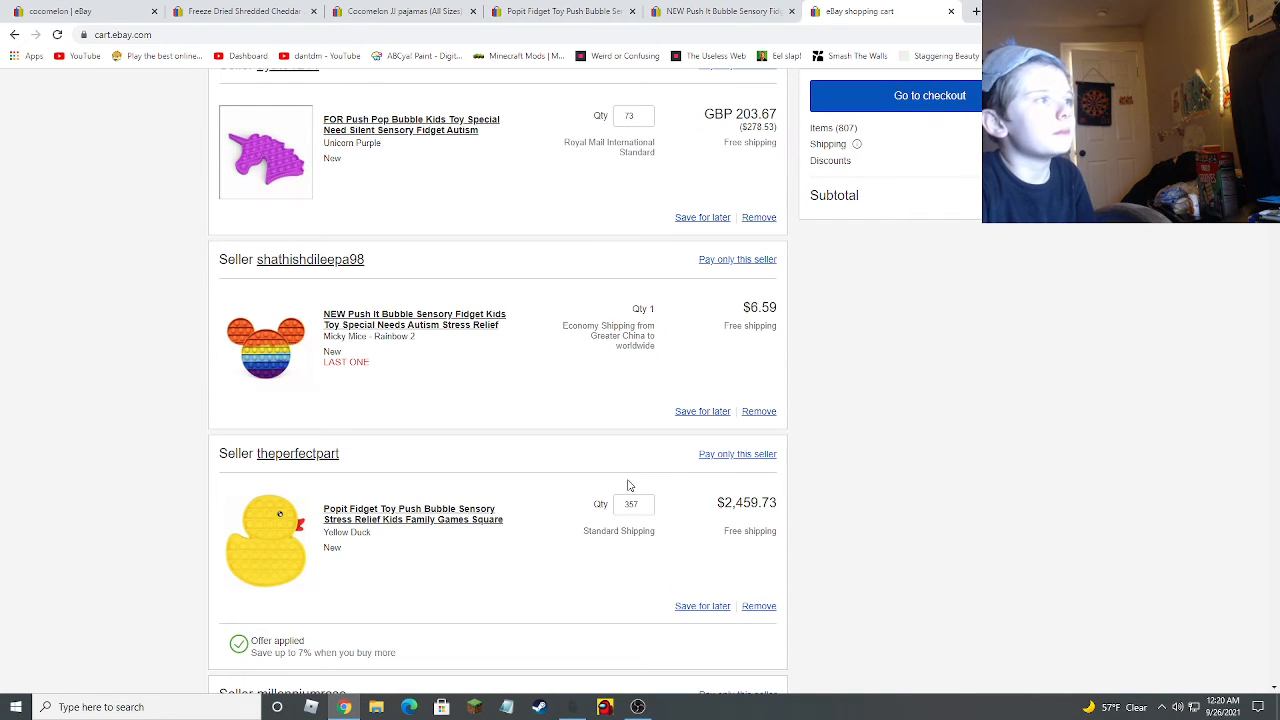
scroll(down, 3)
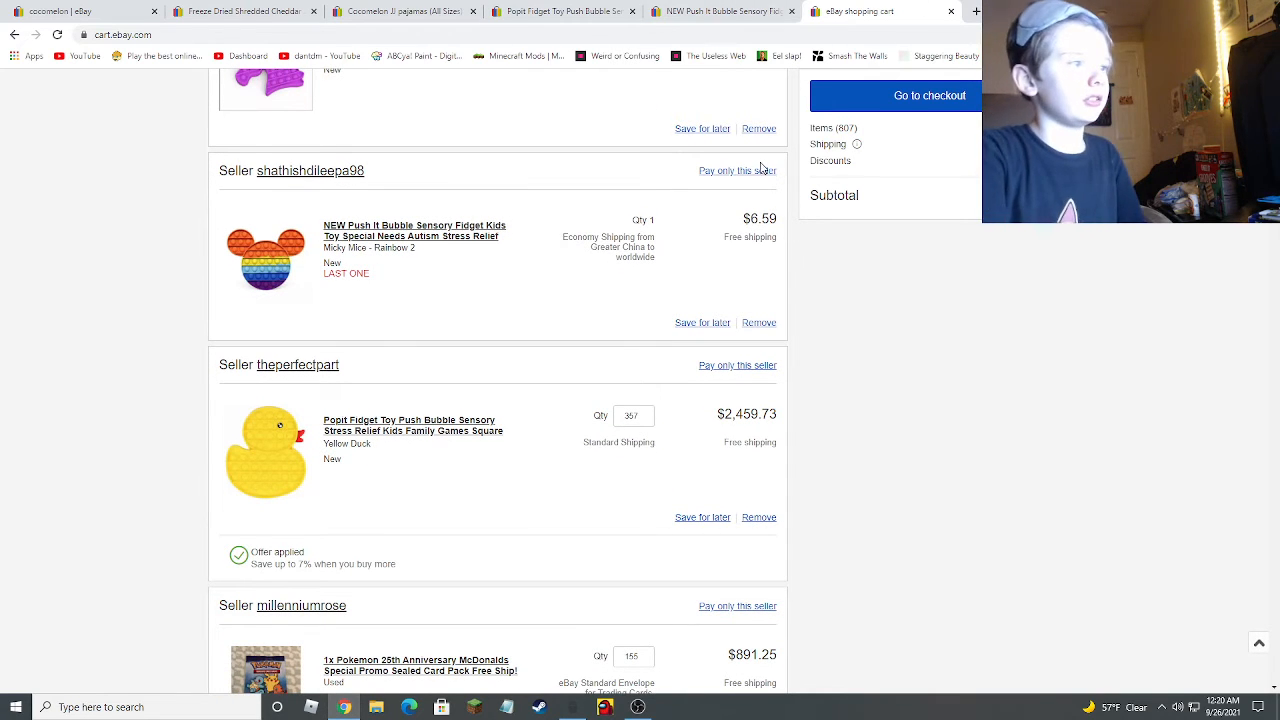
scroll(down, 3)
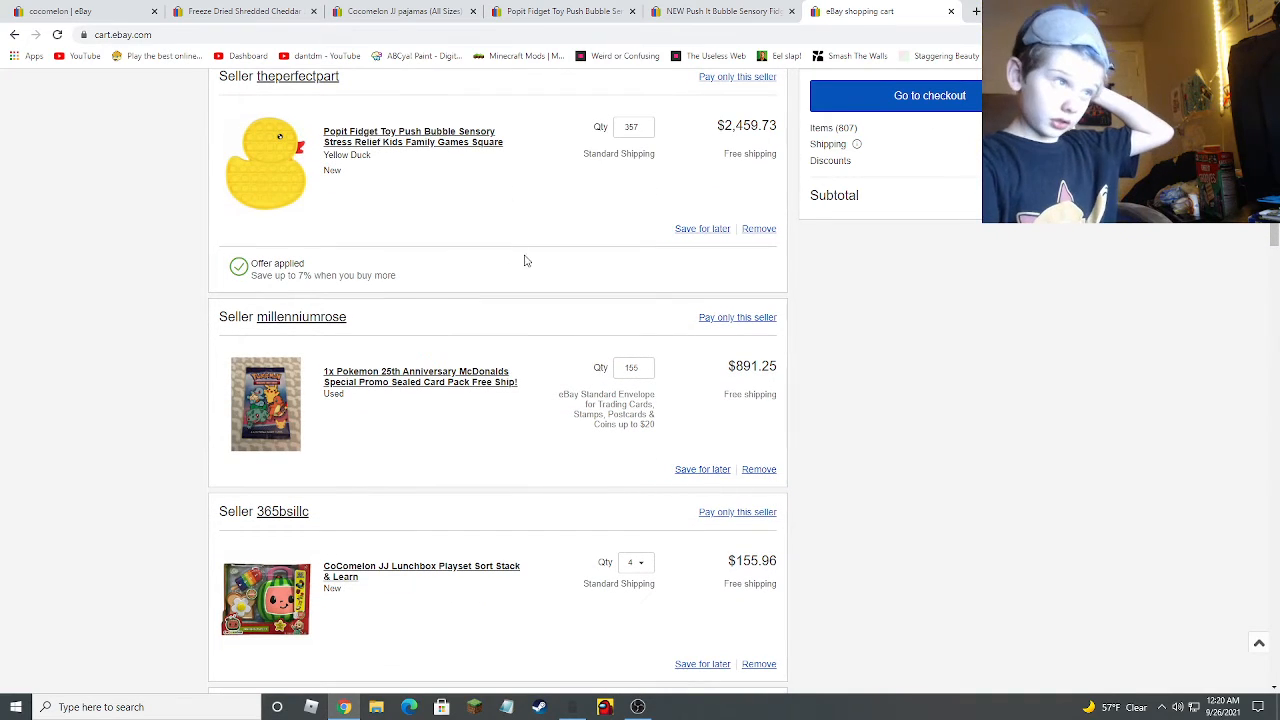
scroll(down, 3)
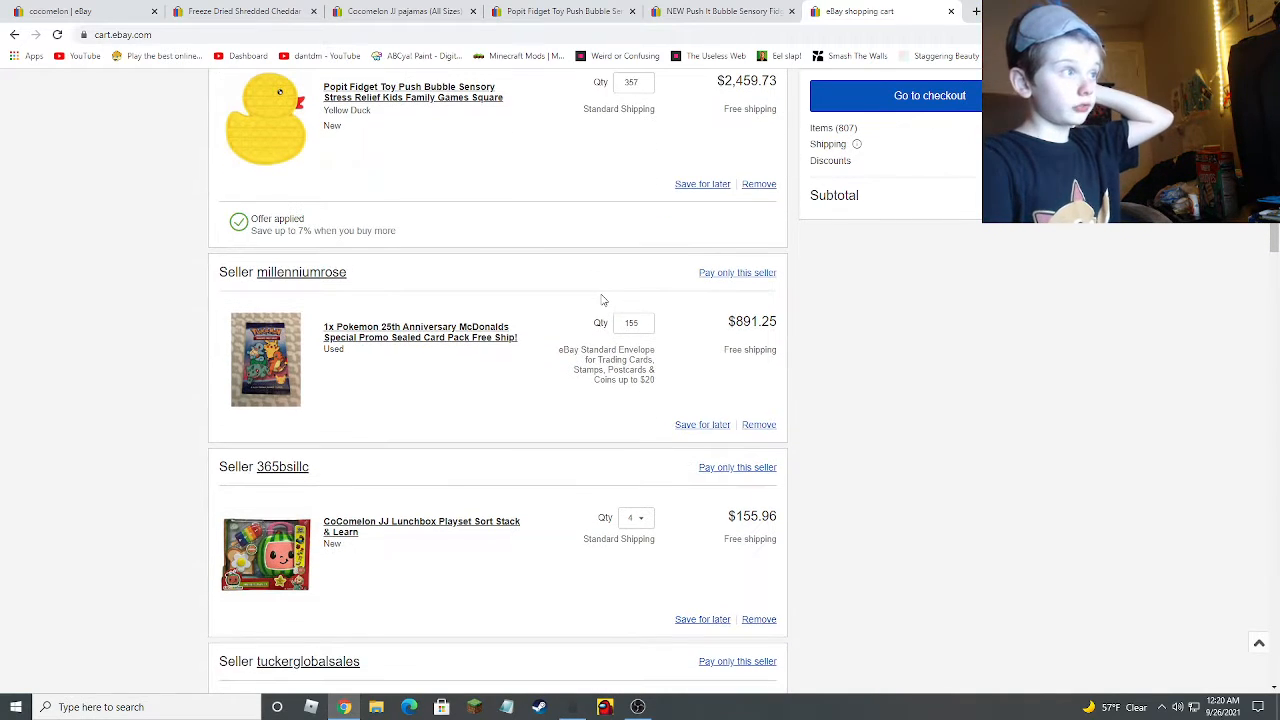
scroll(down, 3)
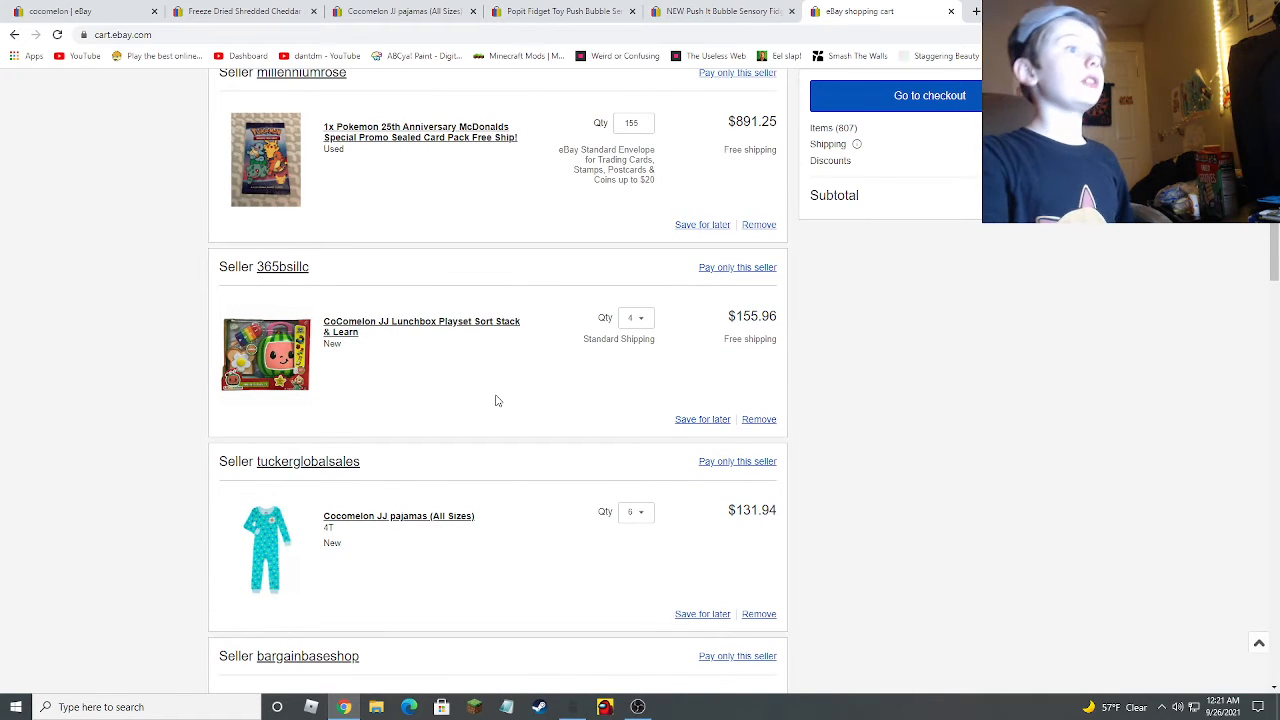
scroll(down, 3)
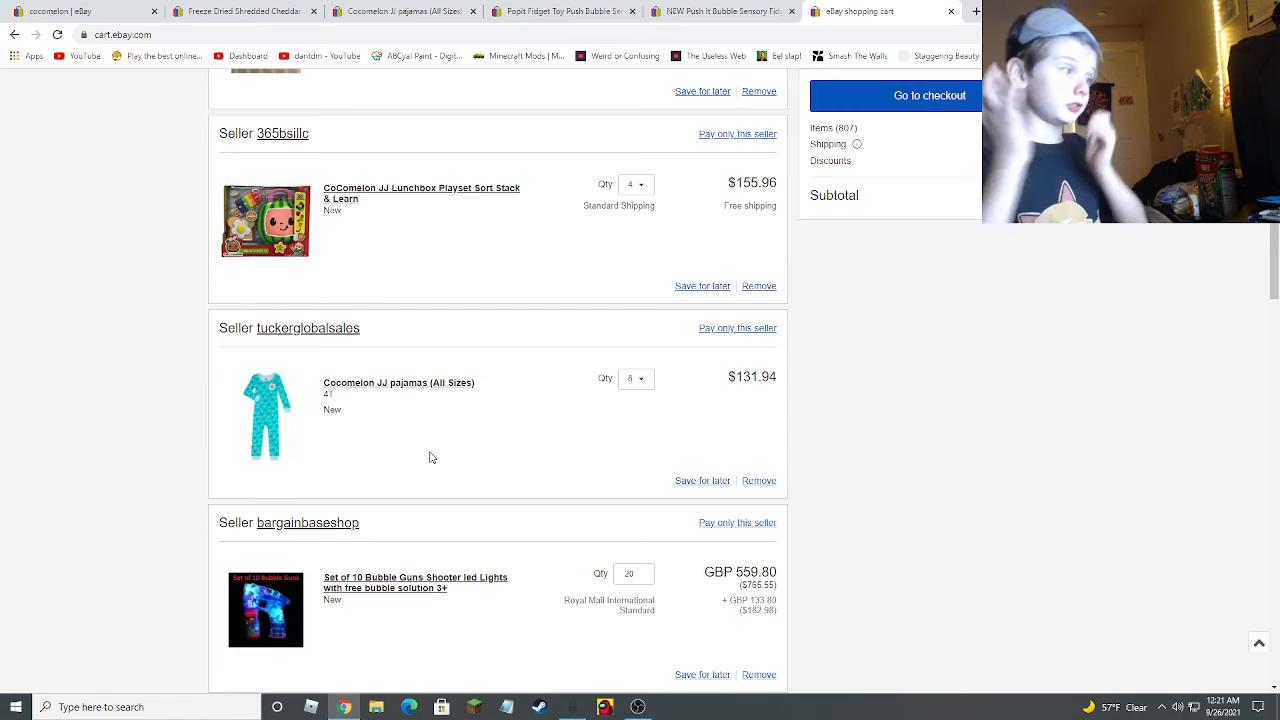
scroll(down, 3)
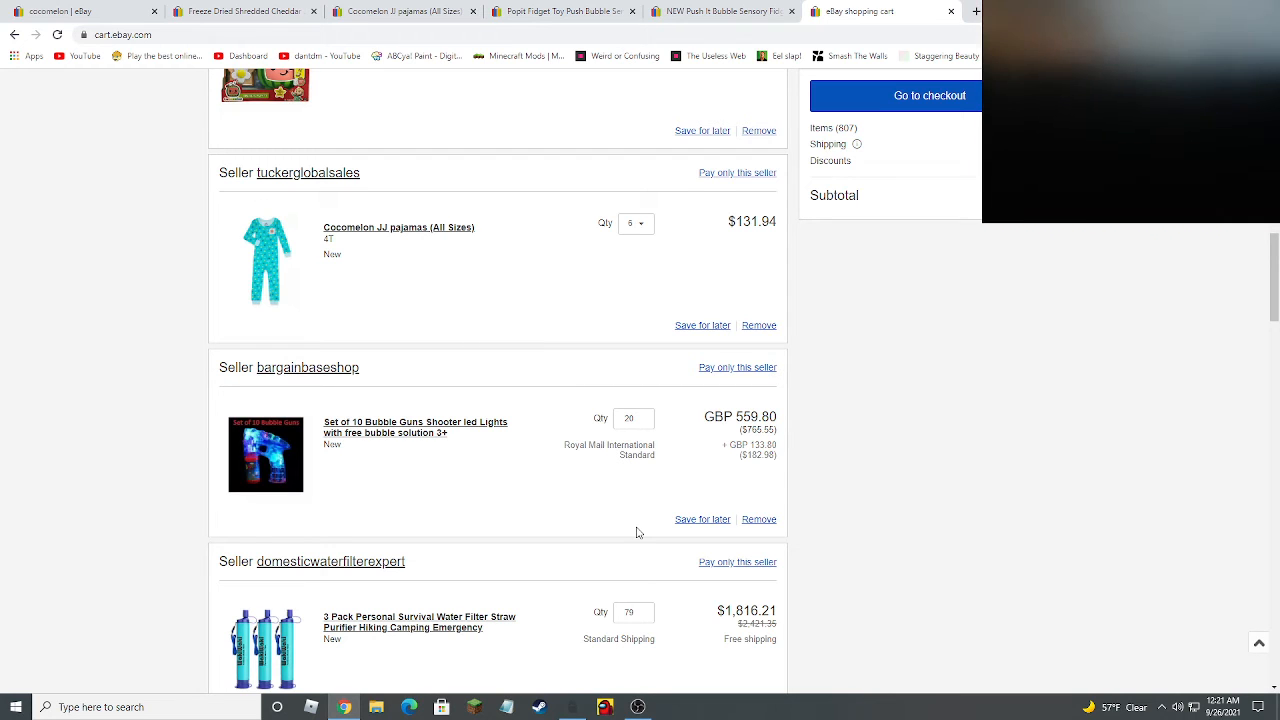
scroll(down, 3)
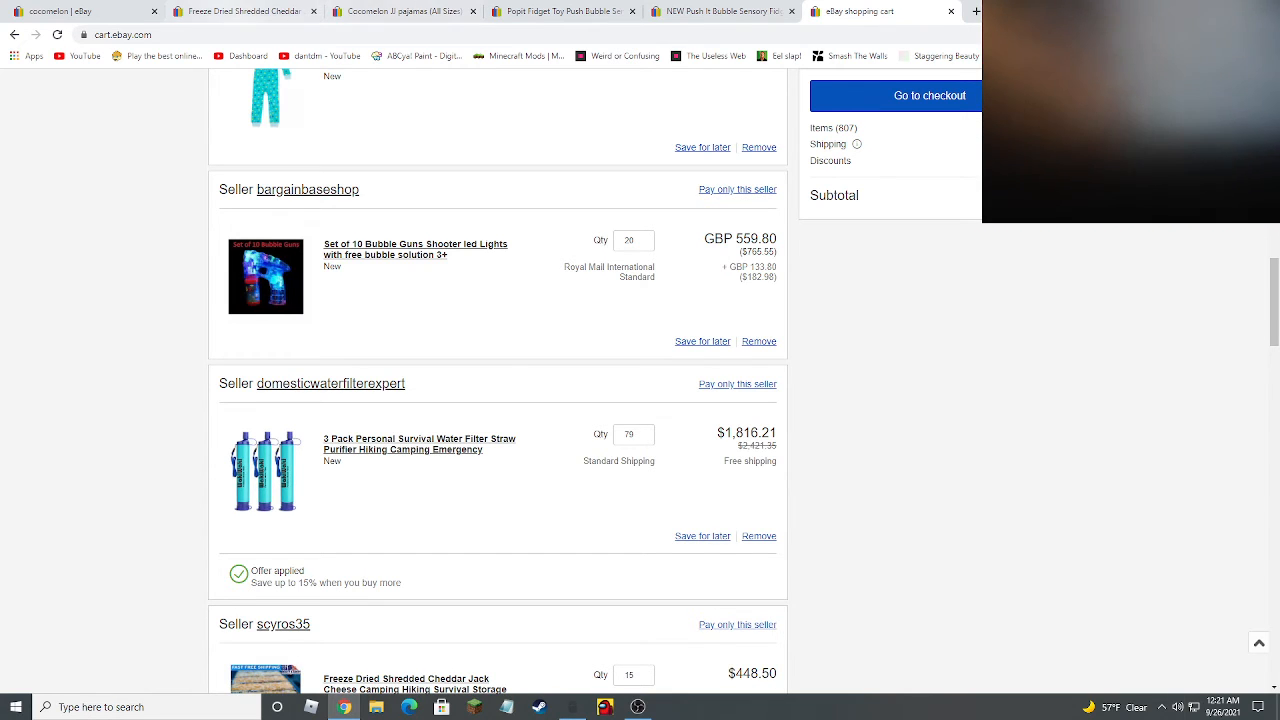
scroll(down, 3)
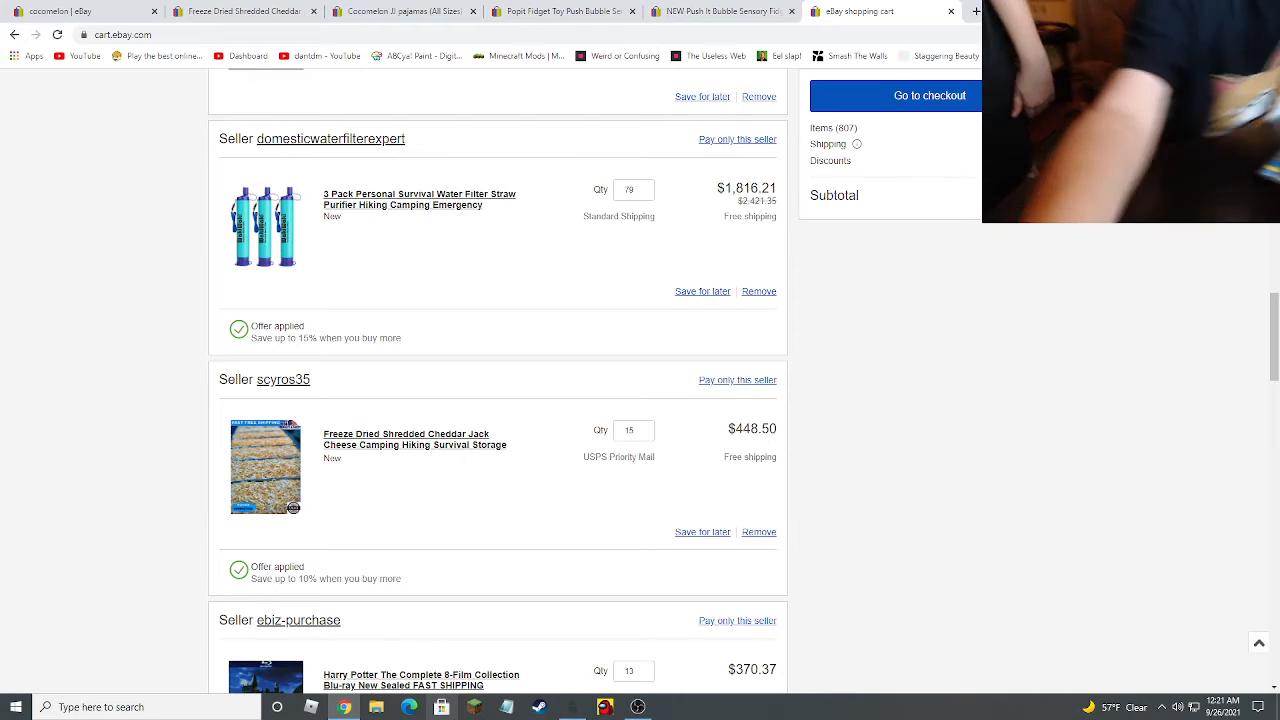
scroll(down, 3)
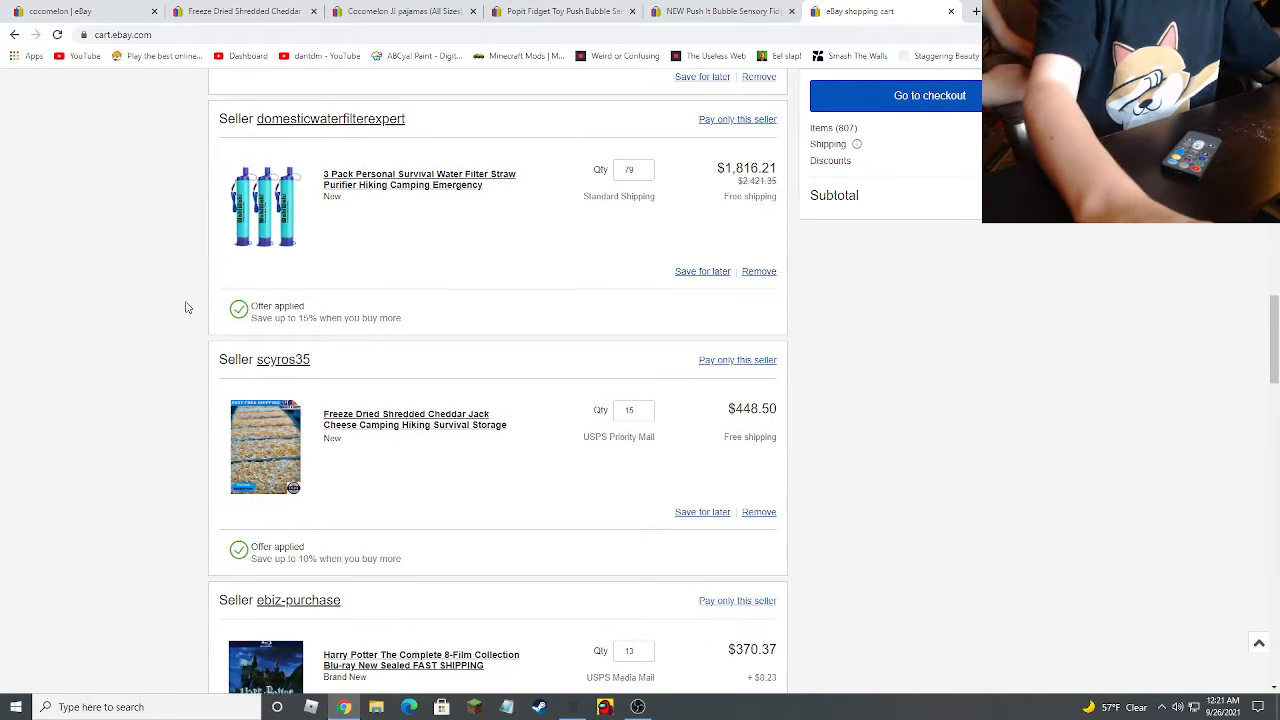
scroll(down, 3)
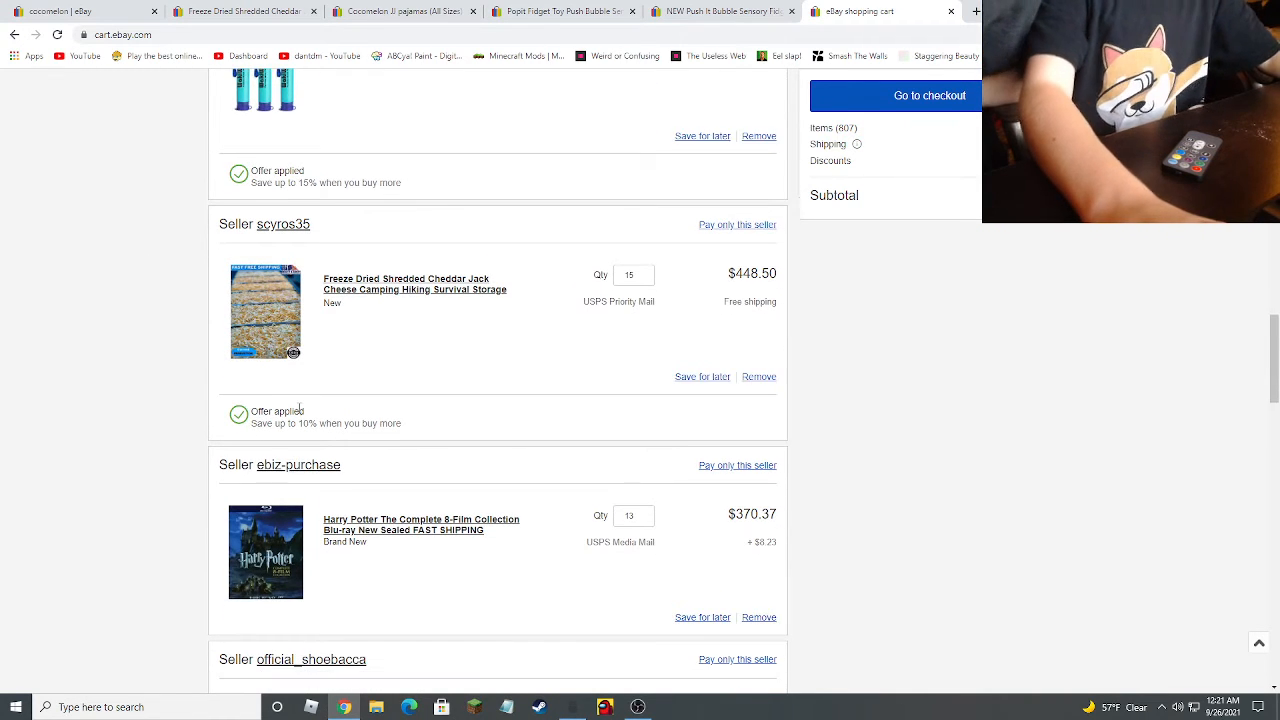
scroll(down, 3)
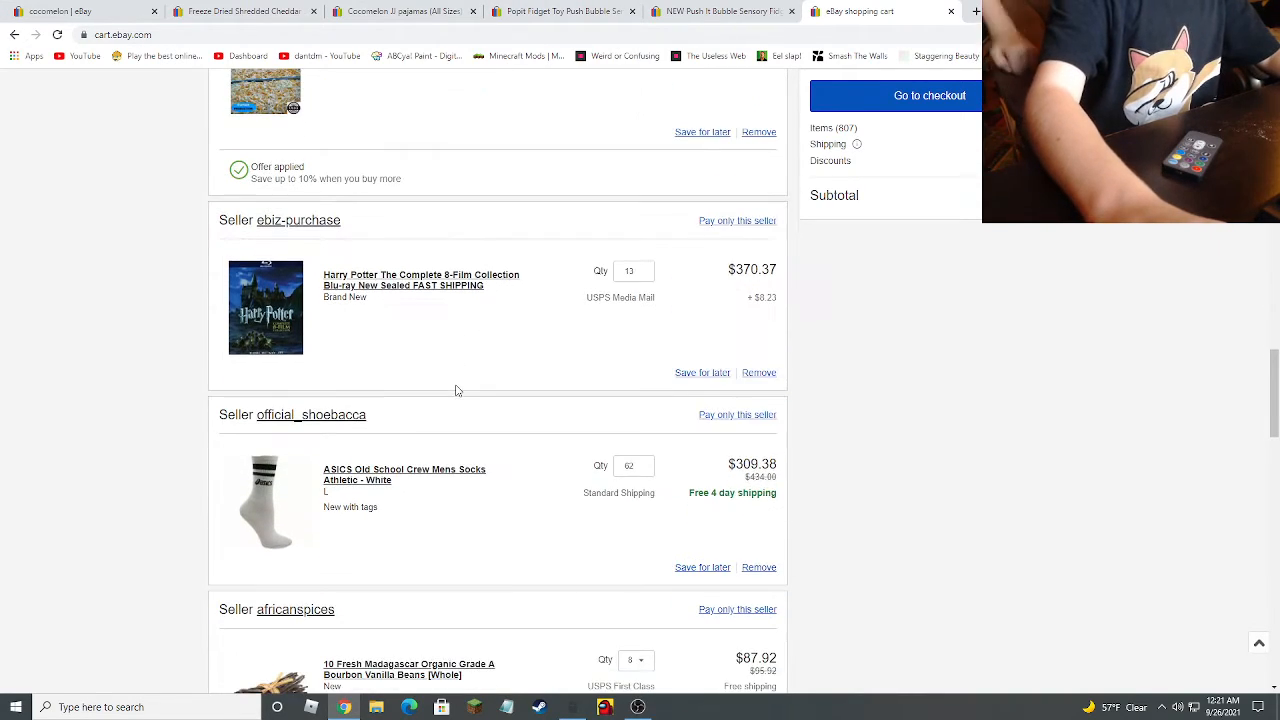
scroll(down, 3)
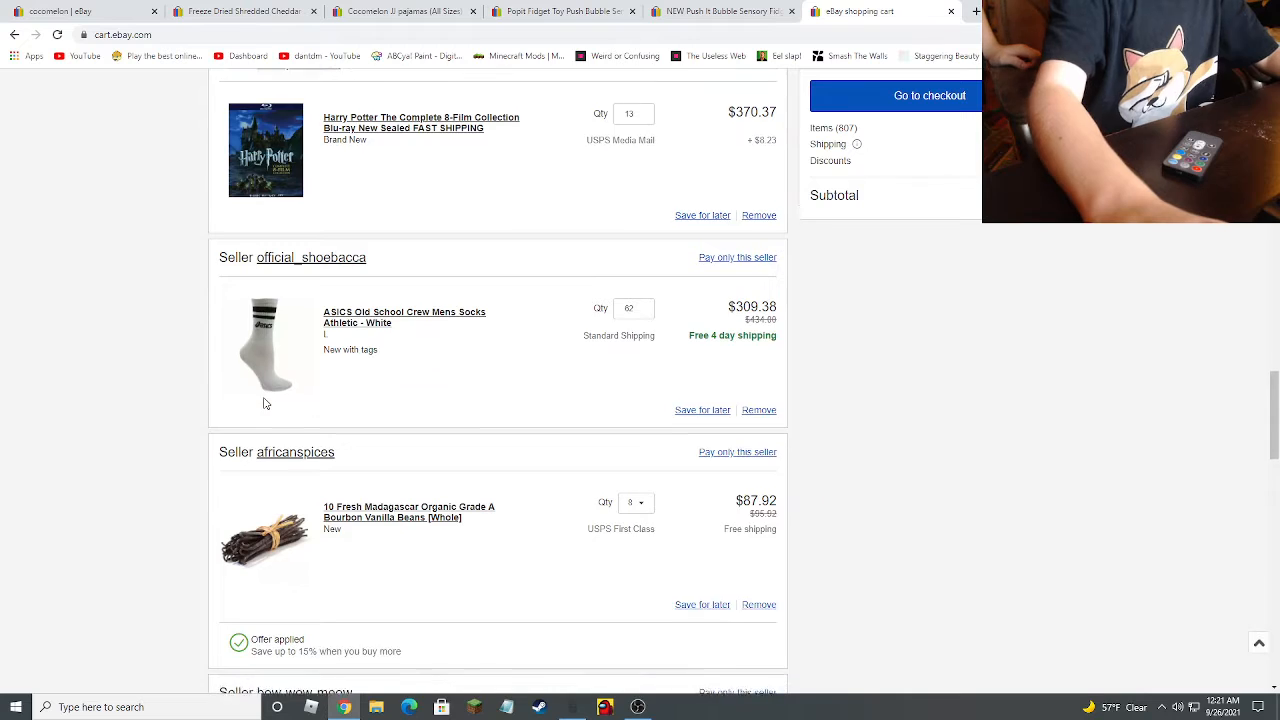
scroll(down, 3)
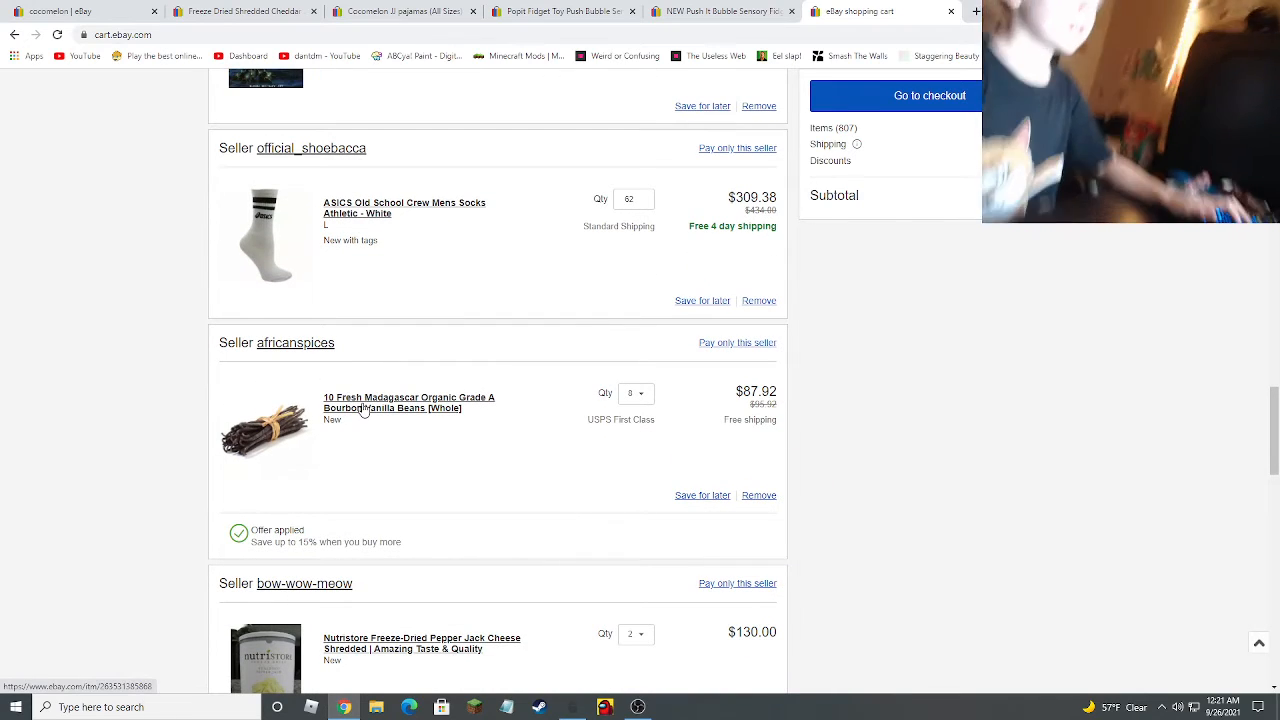
scroll(down, 3)
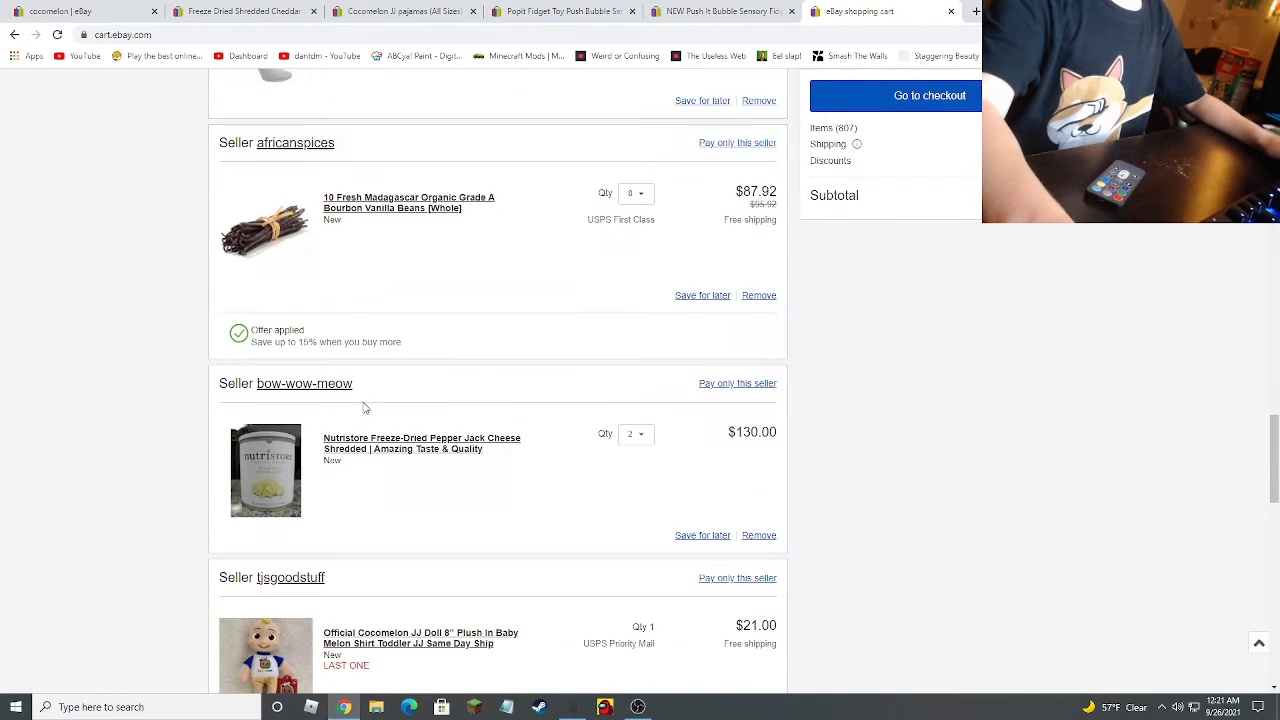
scroll(down, 3)
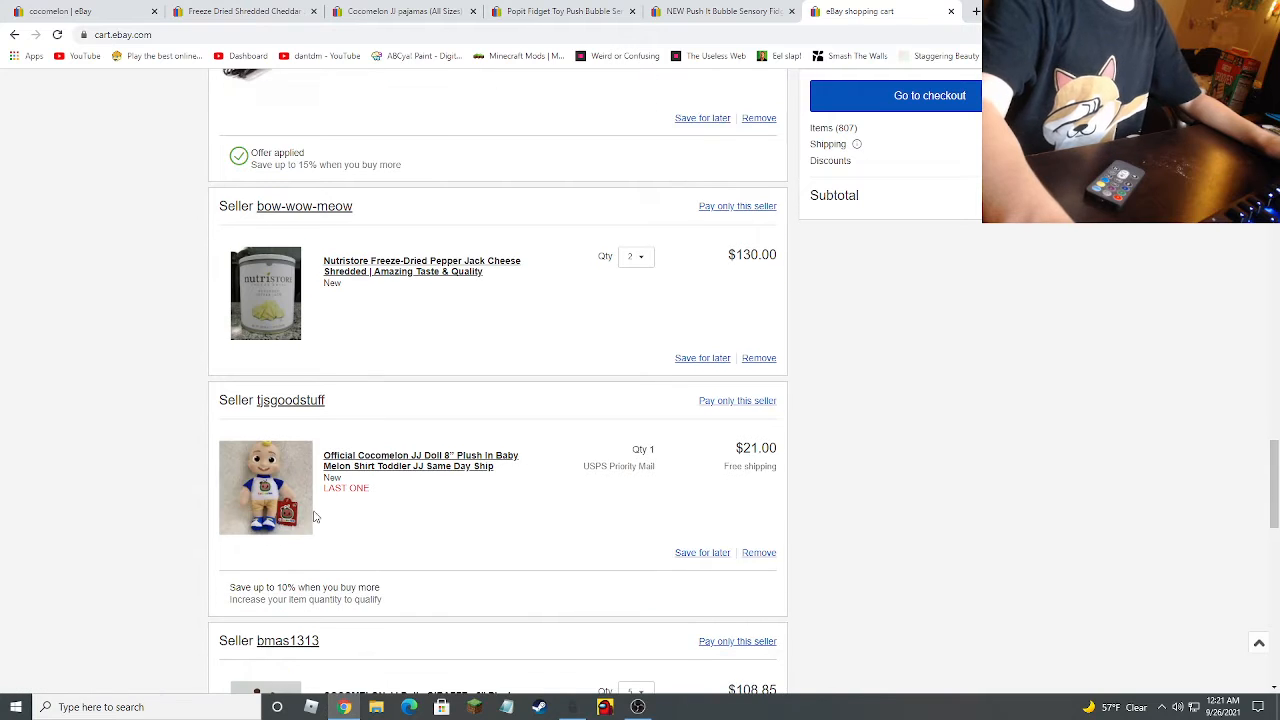
scroll(down, 3)
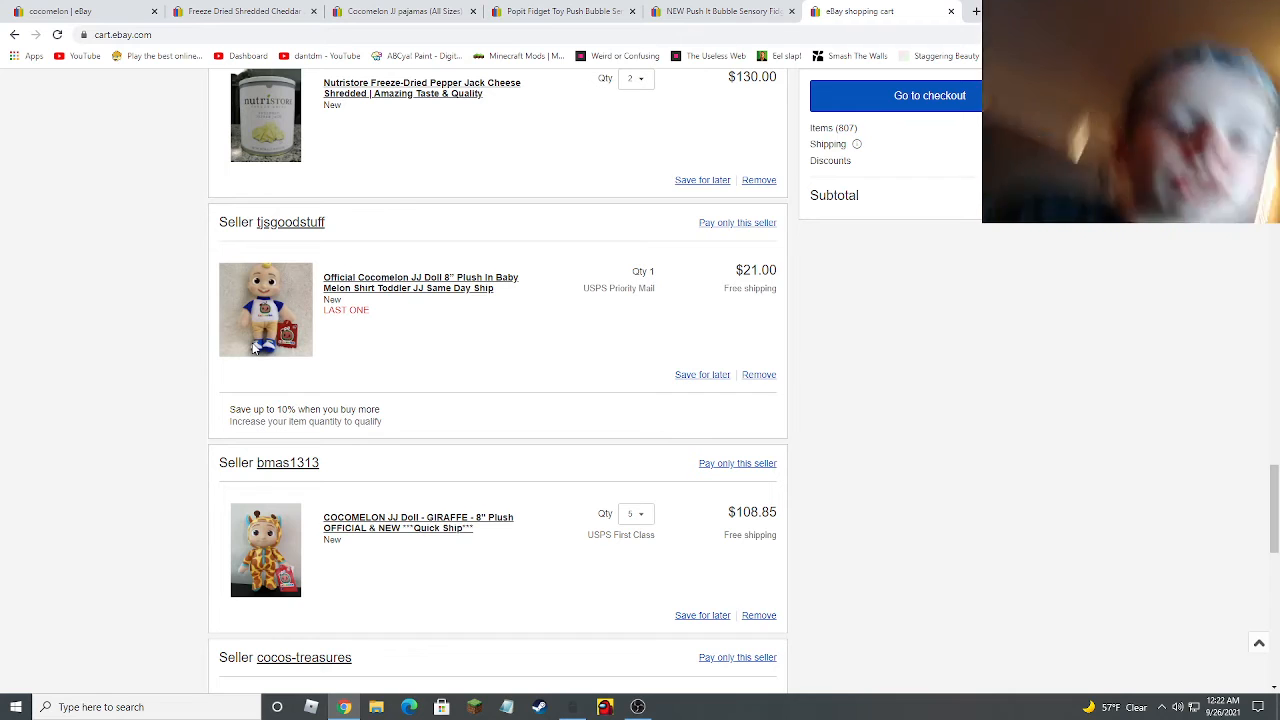
mouse_move(265, 395)
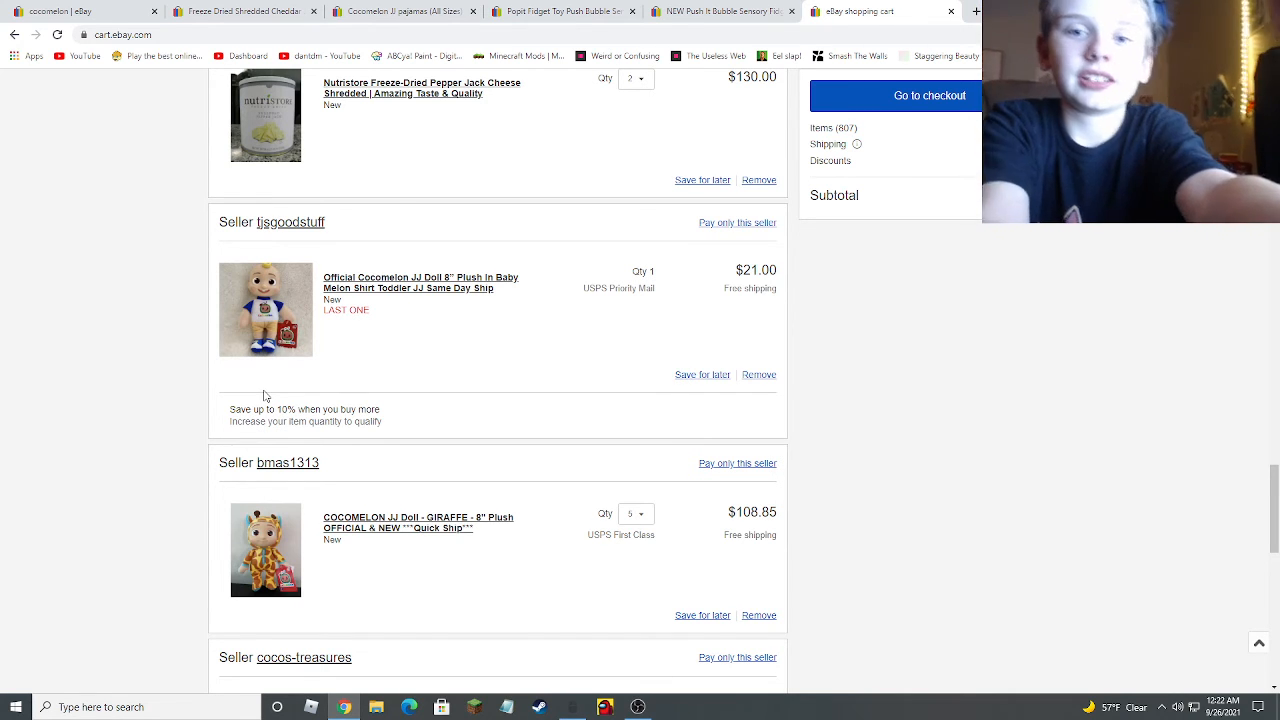
scroll(up, 3)
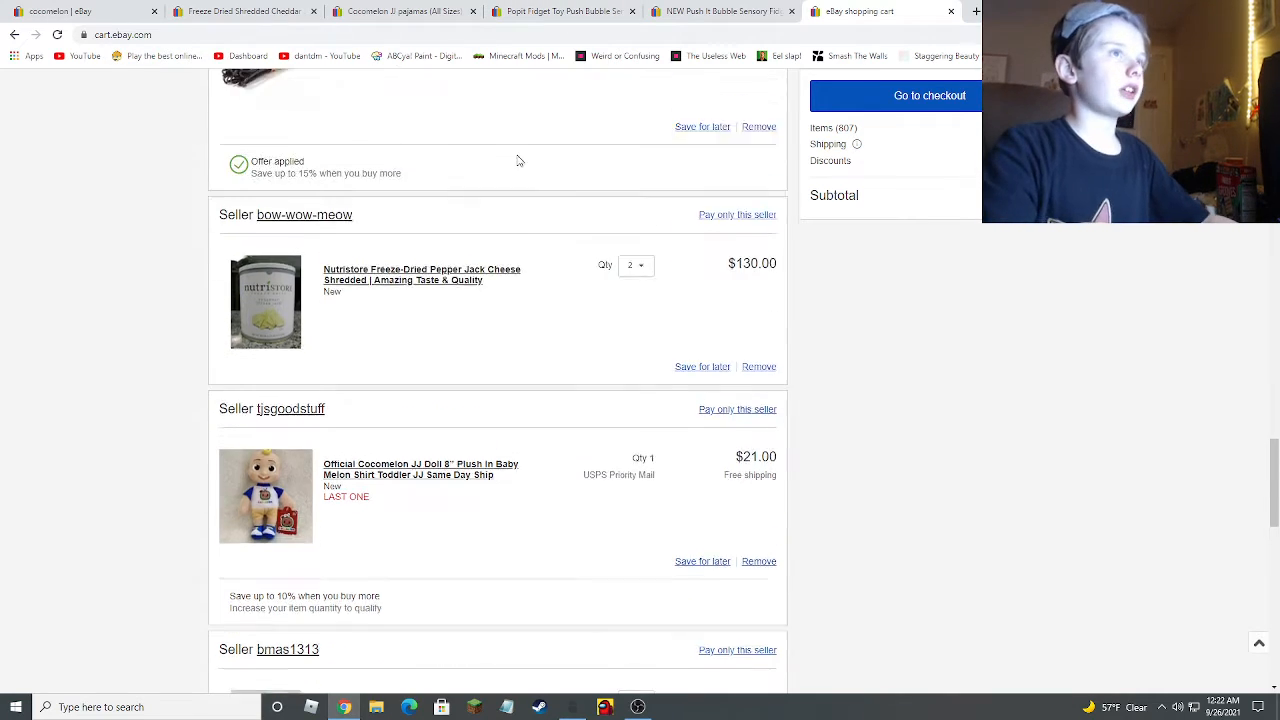
scroll(up, 3)
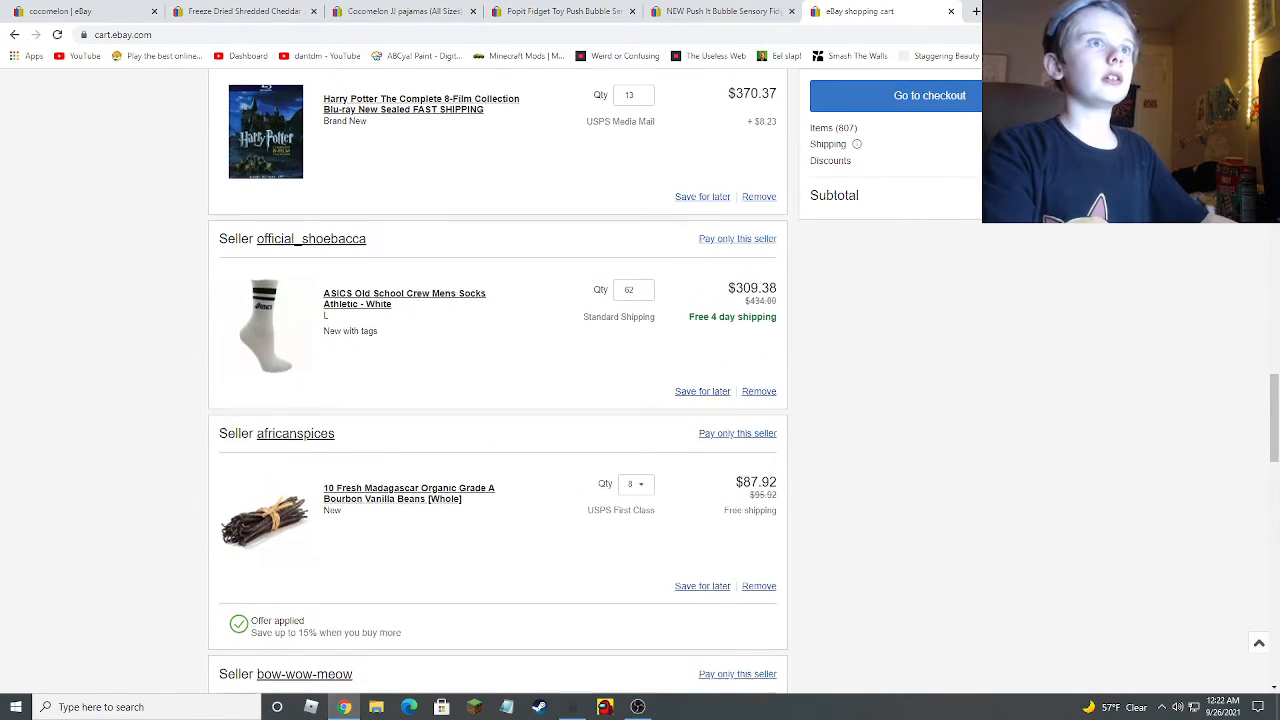
scroll(up, 3)
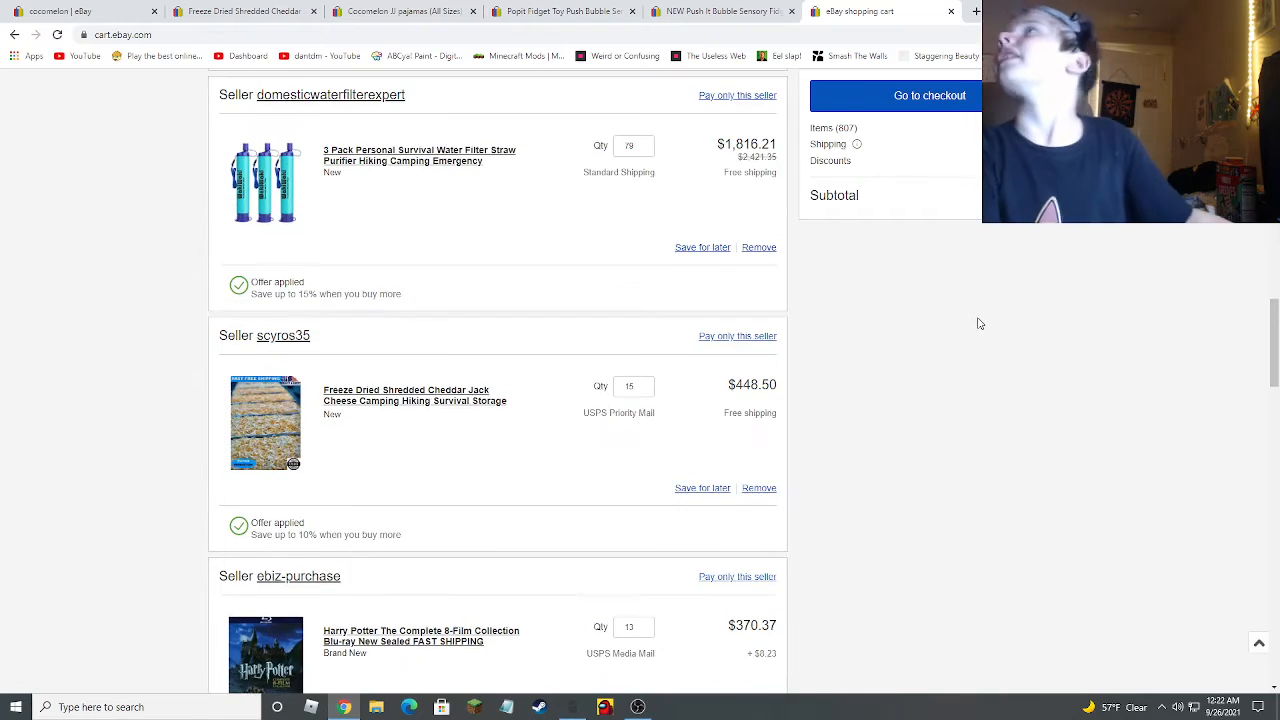
scroll(up, 3)
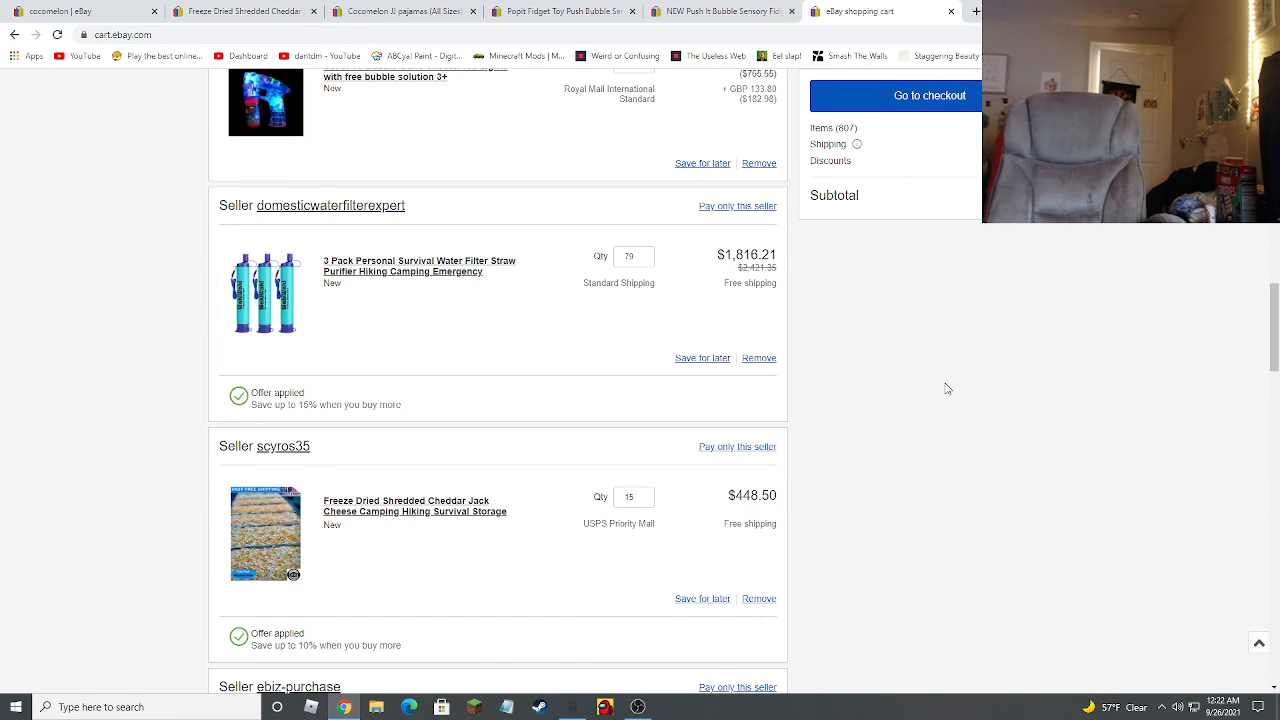
mouse_move(935, 378)
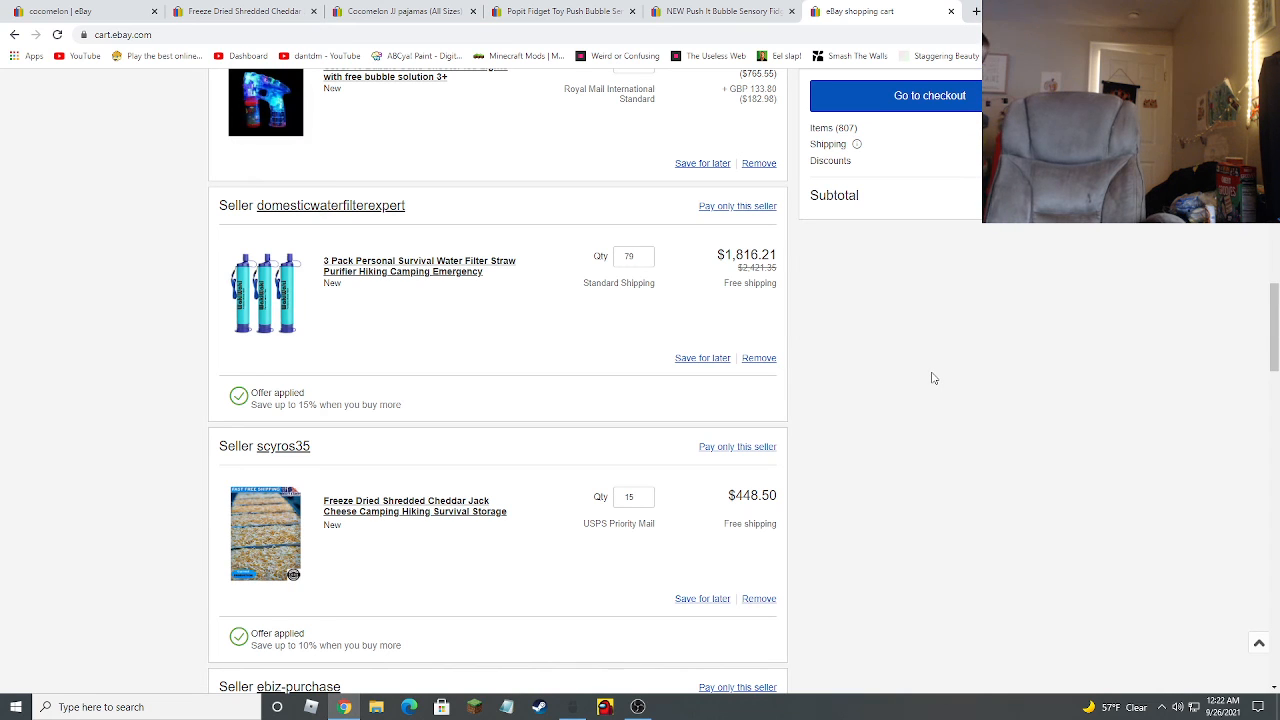